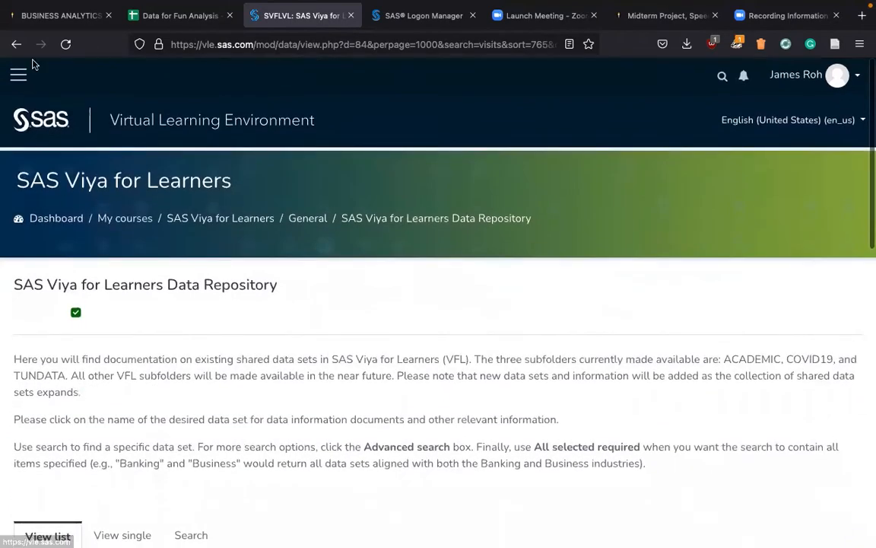
{"action": "mouse_move", "coordinate": [232, 218]}
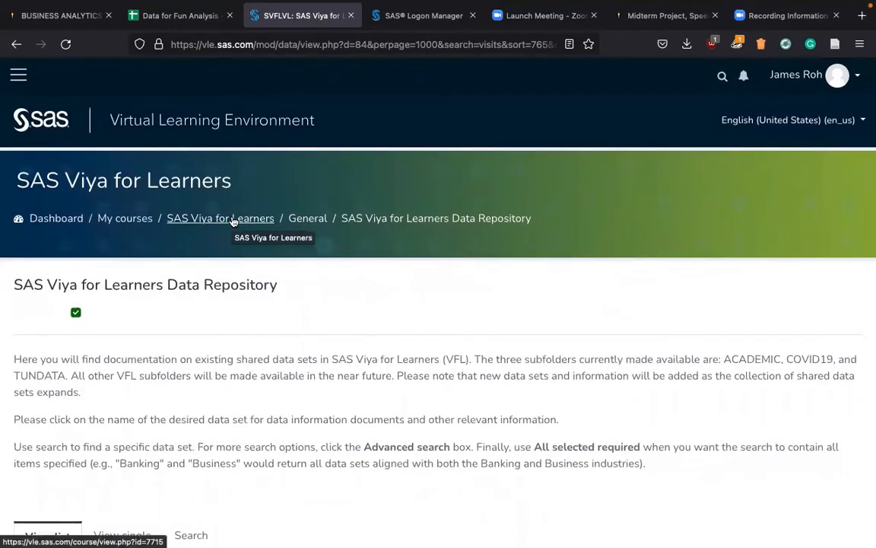
Return to the SAS Viya for Learners course page and launch SAS Viya for Learners 3.5
{"action": "left_click", "coordinate": [220, 219]}
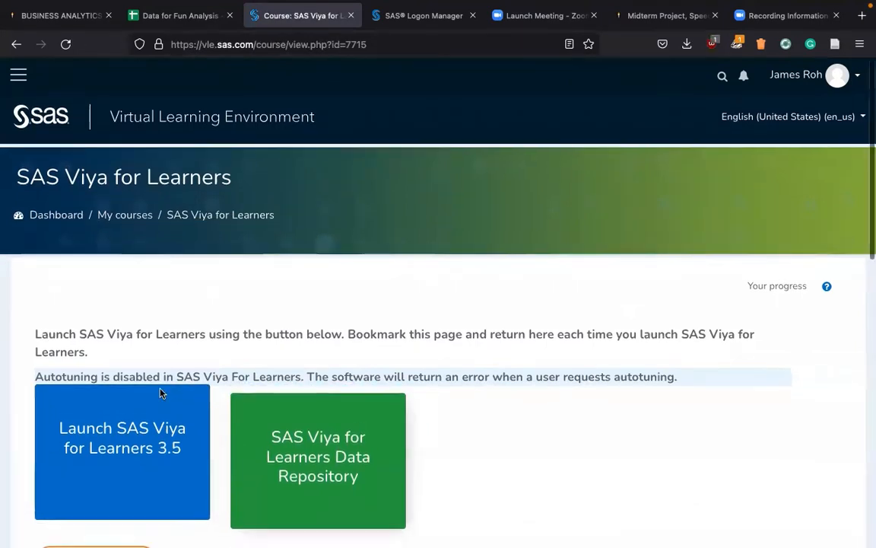
{"action": "scroll", "scroll_direction": "down", "scroll_amount": 3}
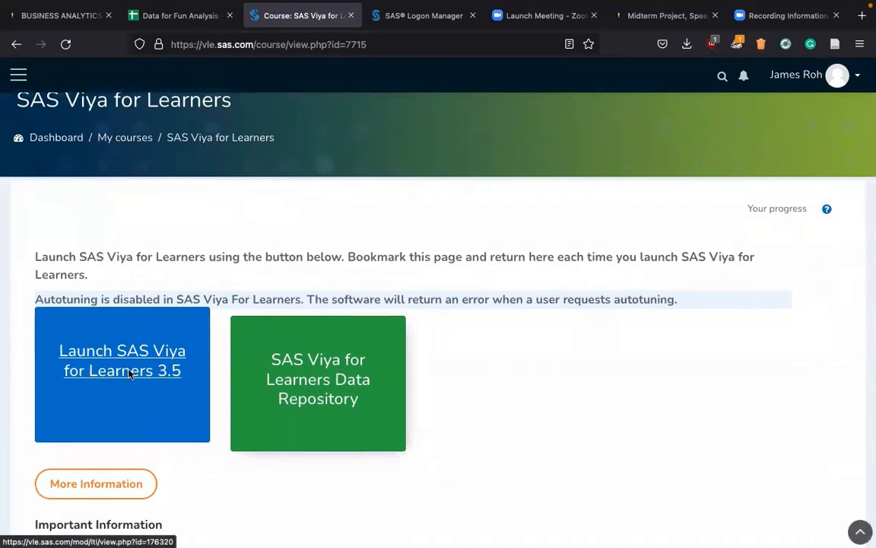
{"action": "left_click", "coordinate": [122, 360]}
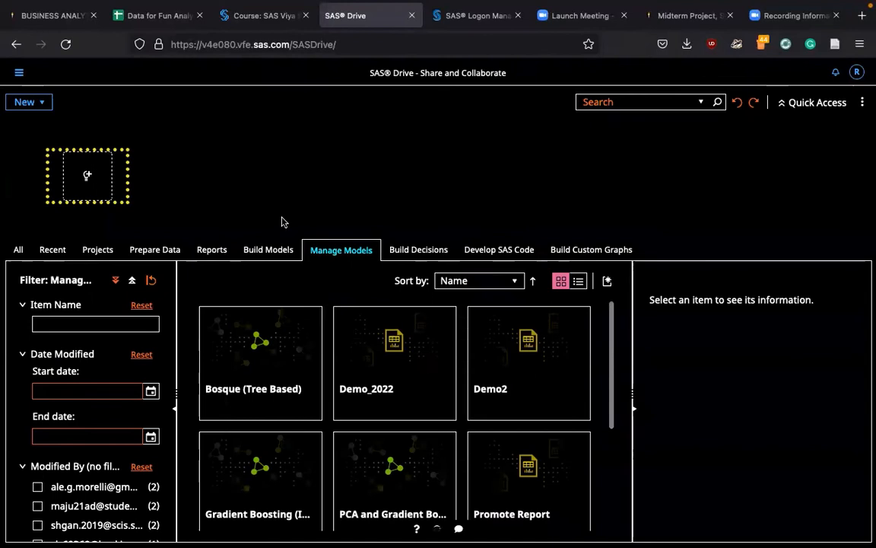
Open Explore and Visualize from the SAS Drive application menu
{"action": "left_click", "coordinate": [22, 72]}
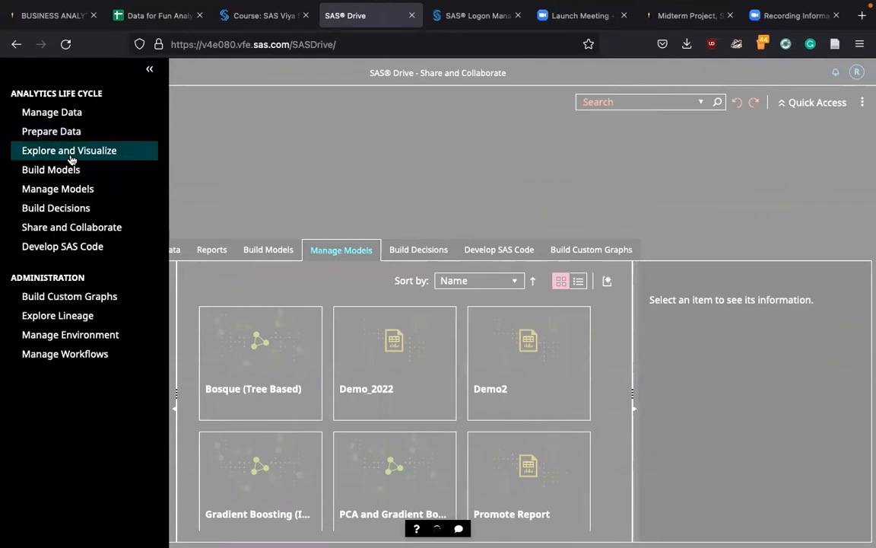
{"action": "left_click", "coordinate": [68, 150]}
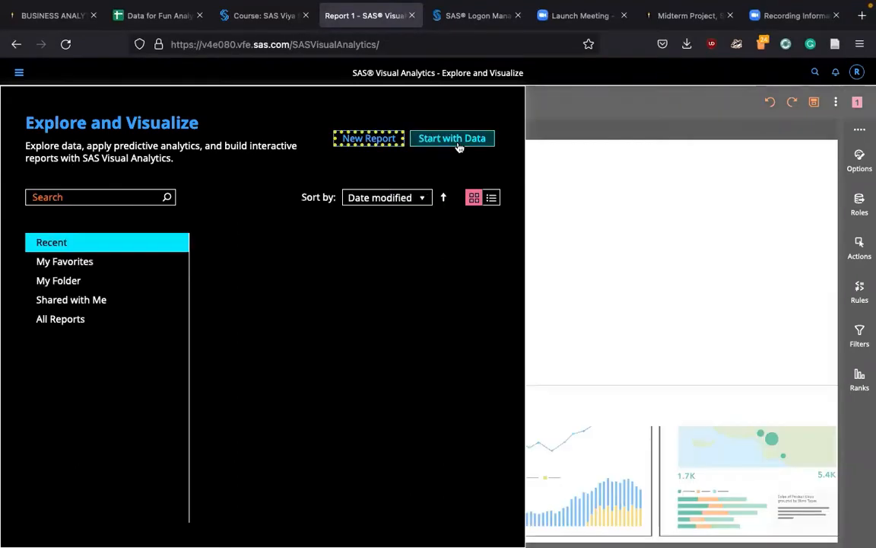
Start a report with data, filter for 'vs', and preview the first VS_BANK table
{"action": "left_click", "coordinate": [452, 139]}
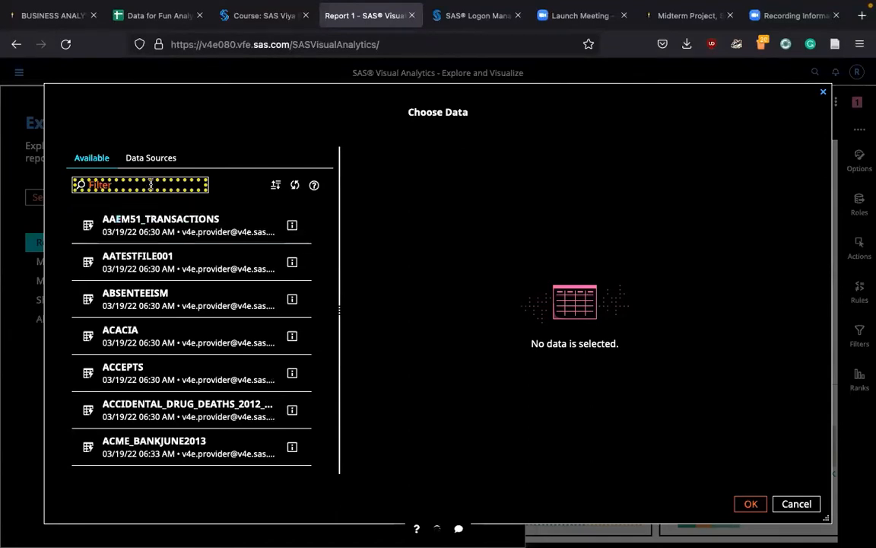
{"action": "type", "text": "vs"}
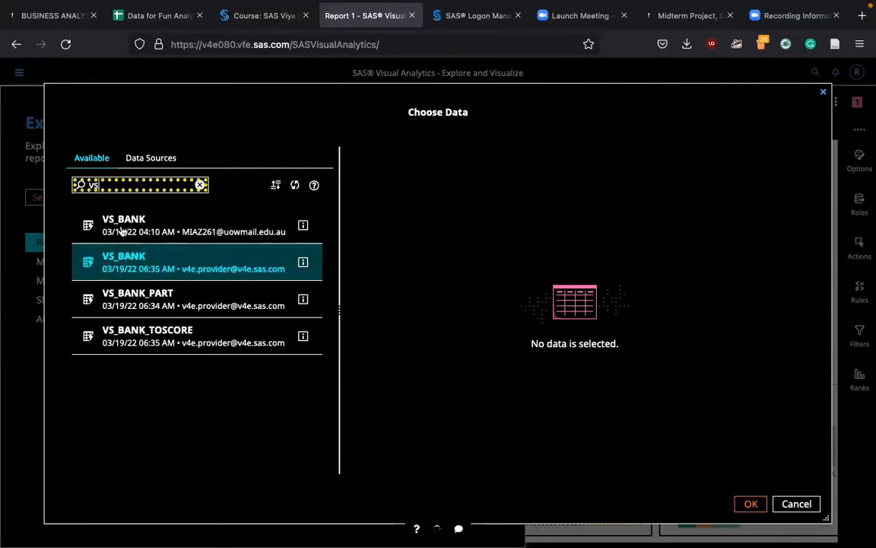
{"action": "mouse_move", "coordinate": [140, 239]}
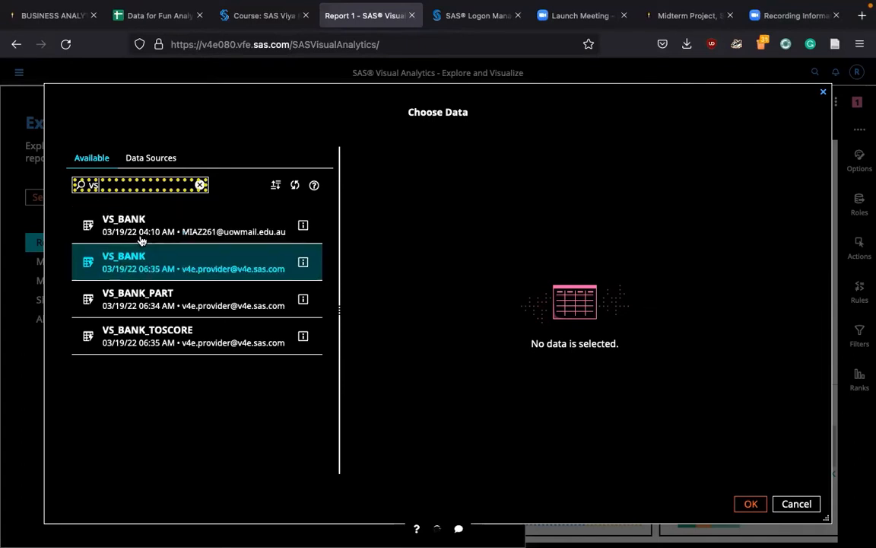
{"action": "left_click", "coordinate": [141, 225]}
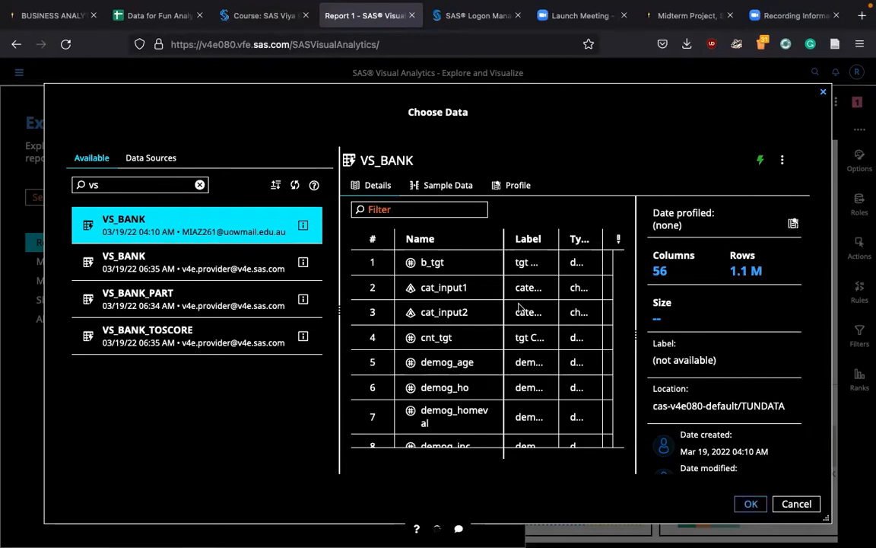
{"action": "scroll", "scroll_direction": "down", "scroll_amount": 3}
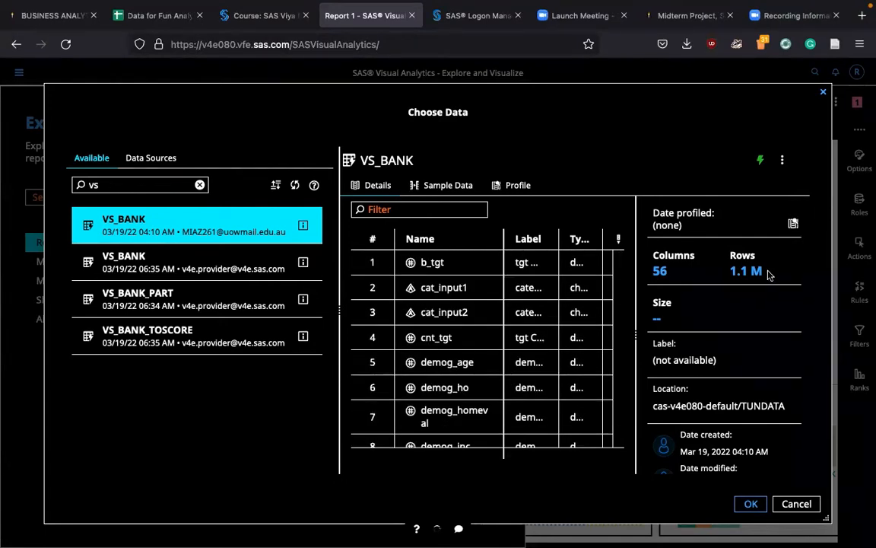
{"action": "mouse_move", "coordinate": [750, 504]}
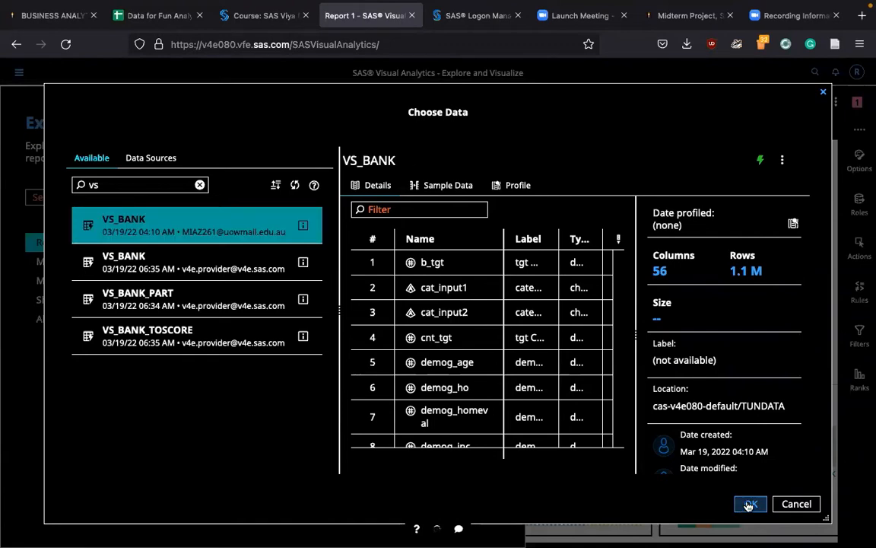
Confirm VS_BANK as the data source to open an empty Report 1
{"action": "left_click", "coordinate": [750, 504]}
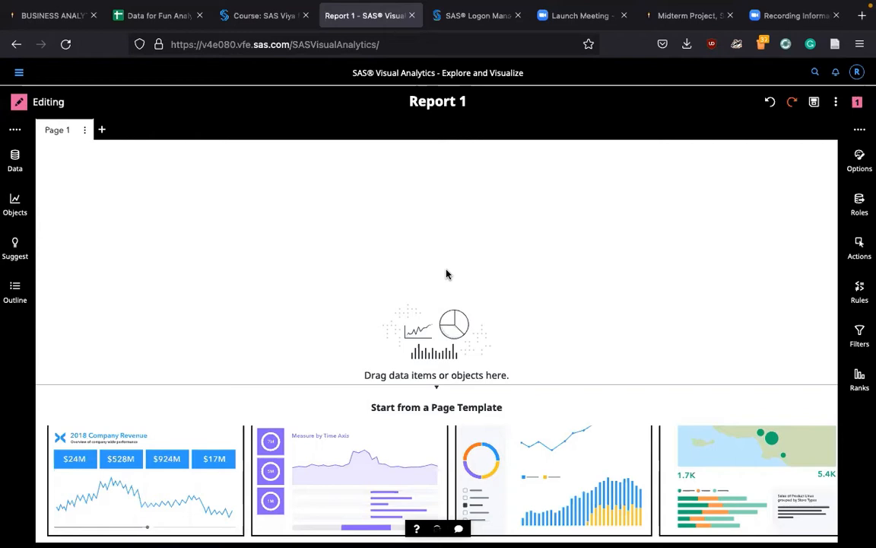
{"action": "mouse_move", "coordinate": [437, 277]}
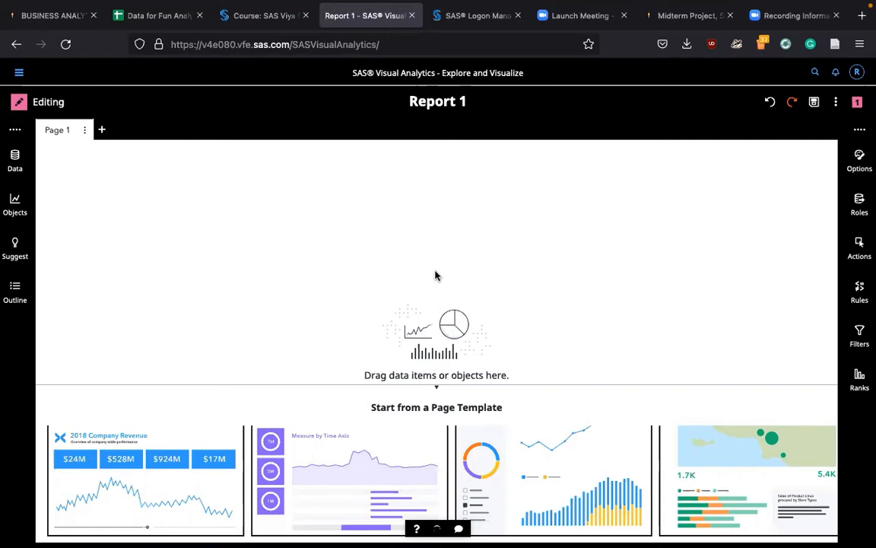
{"action": "mouse_move", "coordinate": [20, 201]}
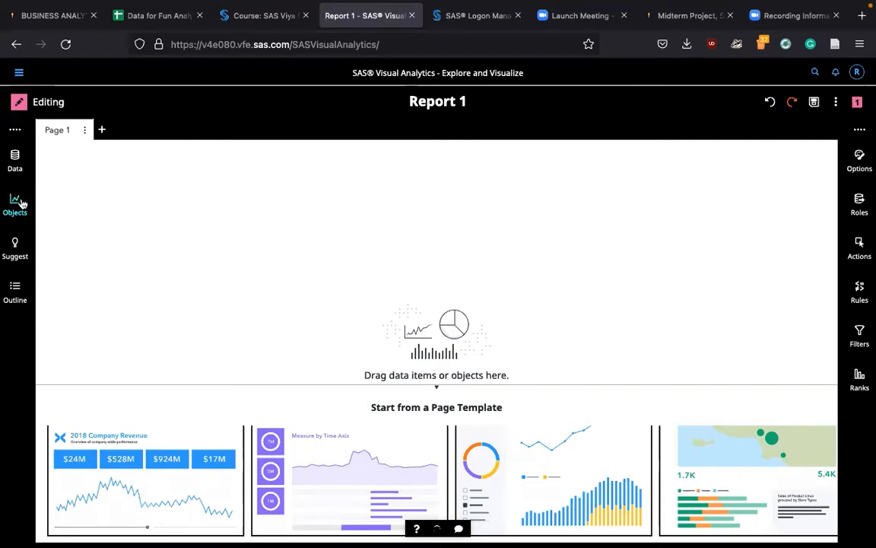
Browse the Objects pane down to the SAS Visual Statistics models
{"action": "left_click", "coordinate": [15, 200]}
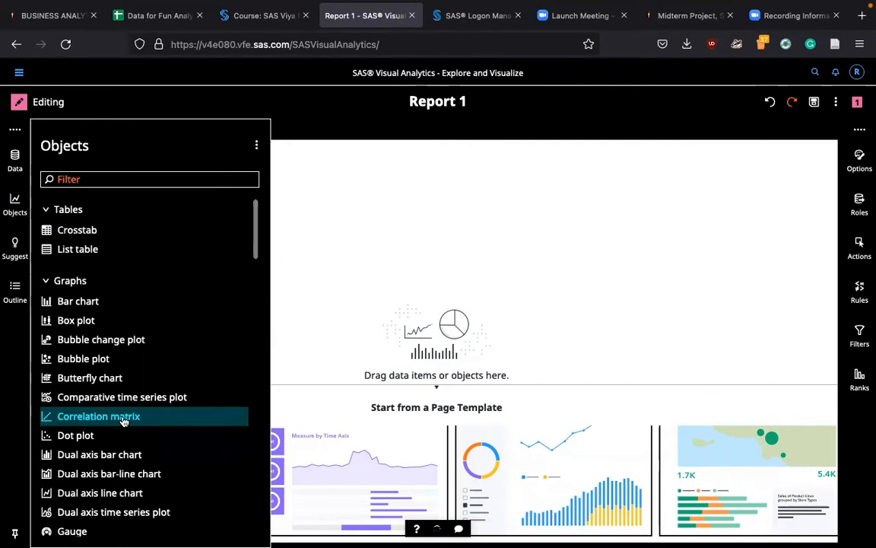
{"action": "mouse_move", "coordinate": [127, 162]}
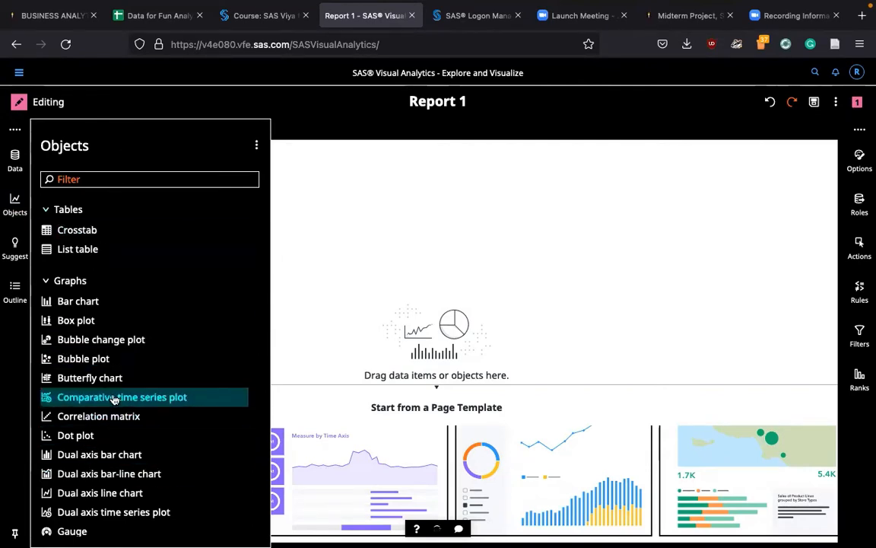
{"action": "scroll", "scroll_direction": "down", "scroll_amount": 3}
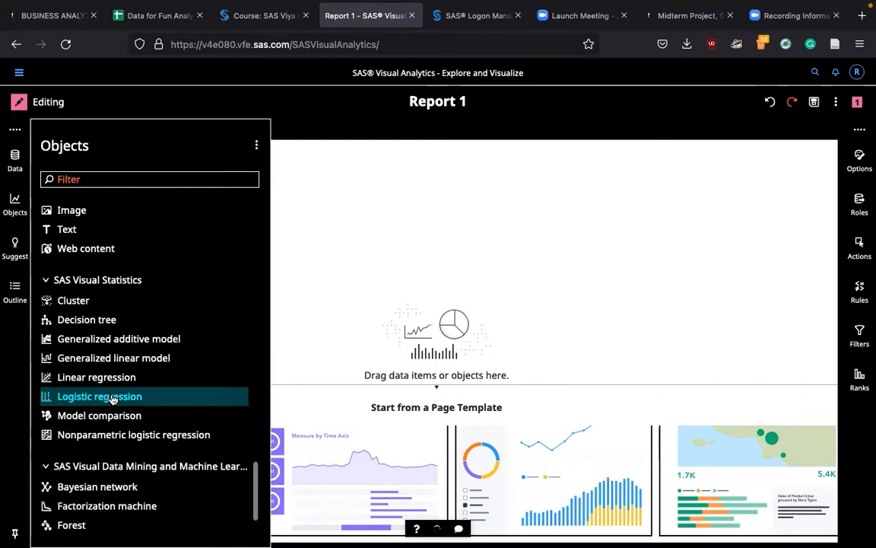
{"action": "mouse_move", "coordinate": [96, 377]}
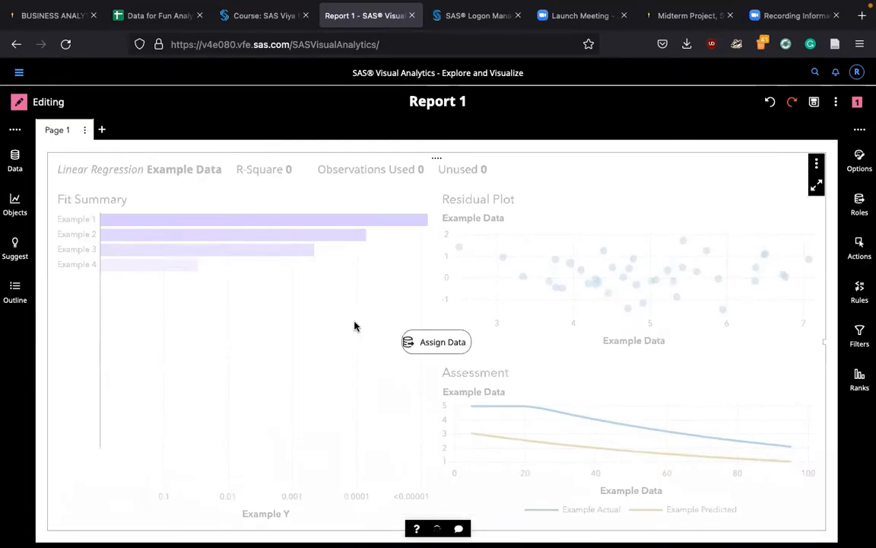
{"action": "mouse_move", "coordinate": [359, 324]}
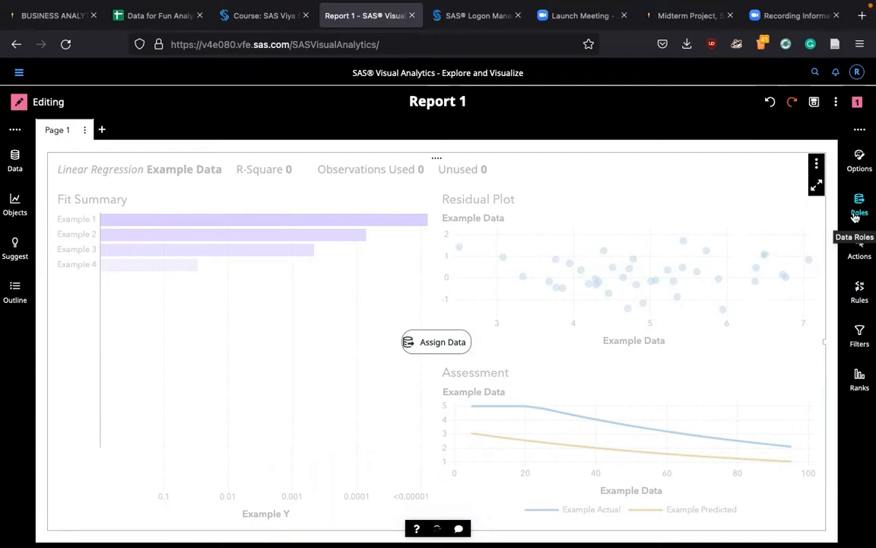
Assign tgt Interval New Sales as the regression's response via a 'tgt' filter
{"action": "left_click", "coordinate": [859, 200]}
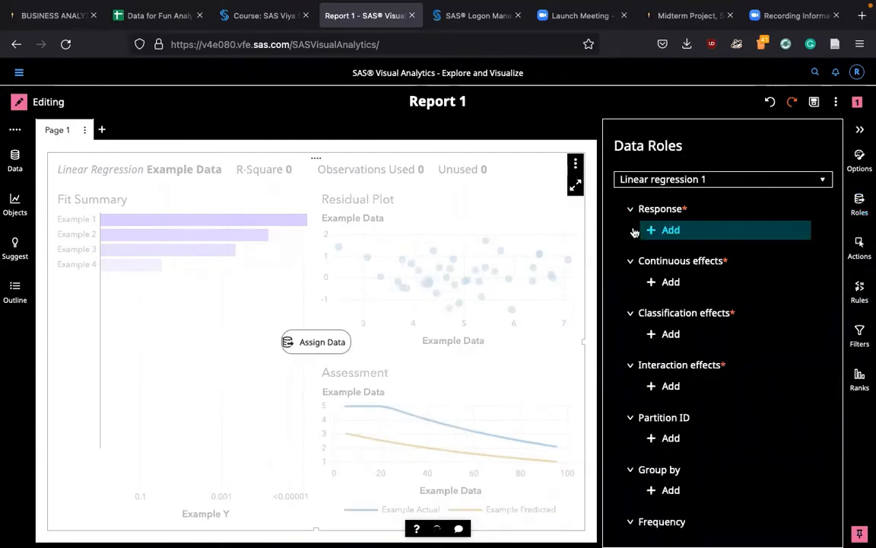
{"action": "left_click", "coordinate": [670, 230]}
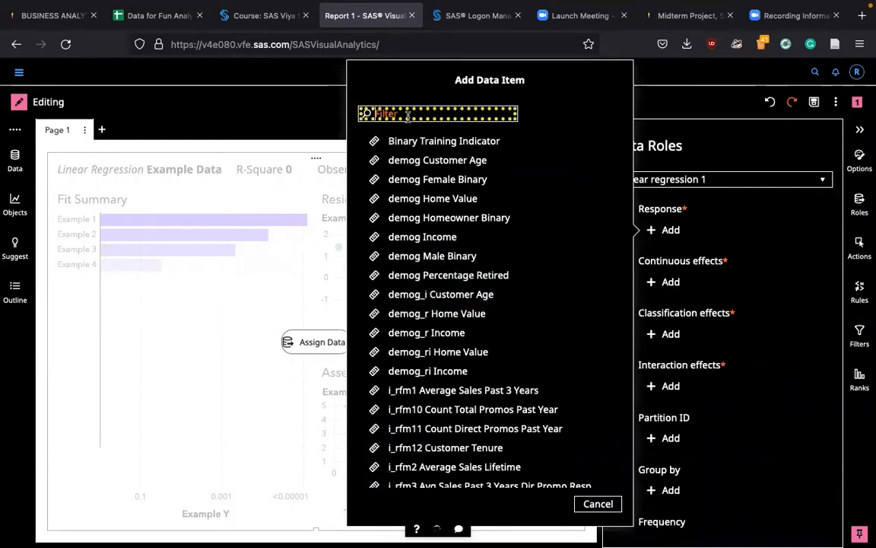
{"action": "type", "text": "tgt"}
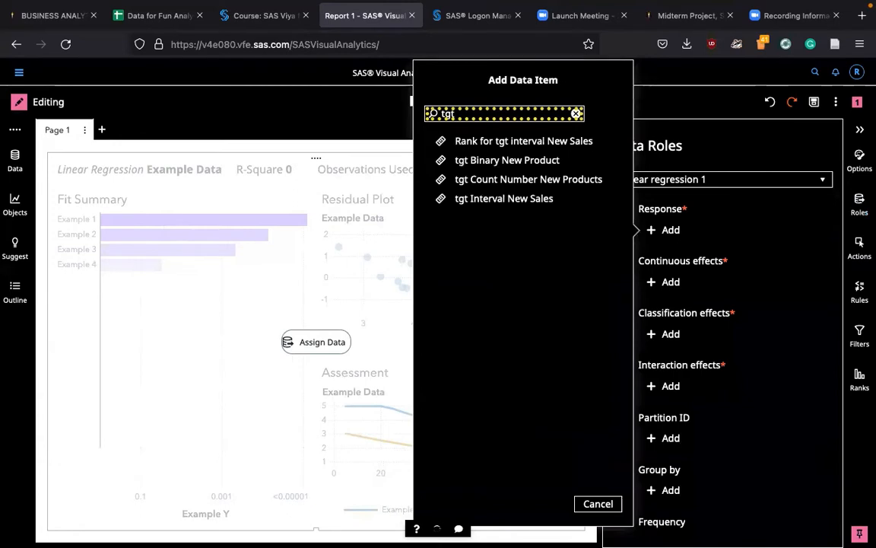
{"action": "mouse_move", "coordinate": [531, 141]}
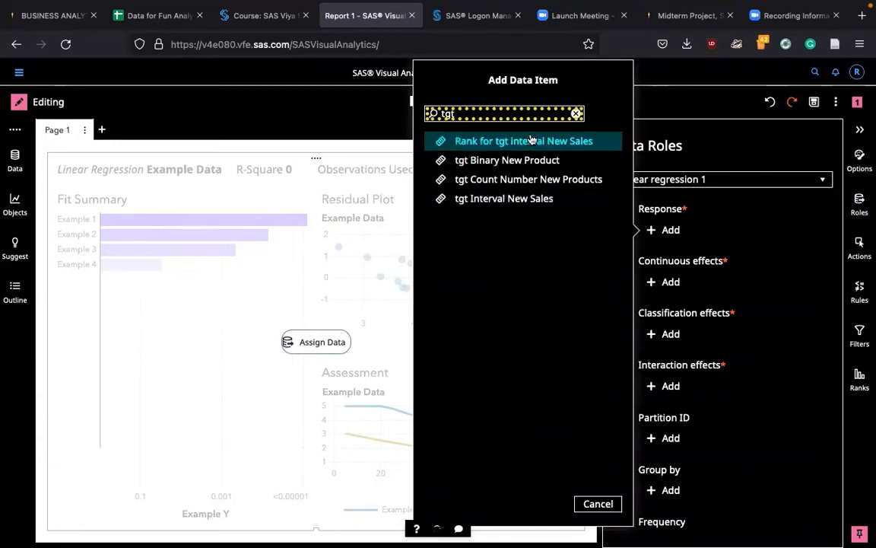
{"action": "mouse_move", "coordinate": [564, 160]}
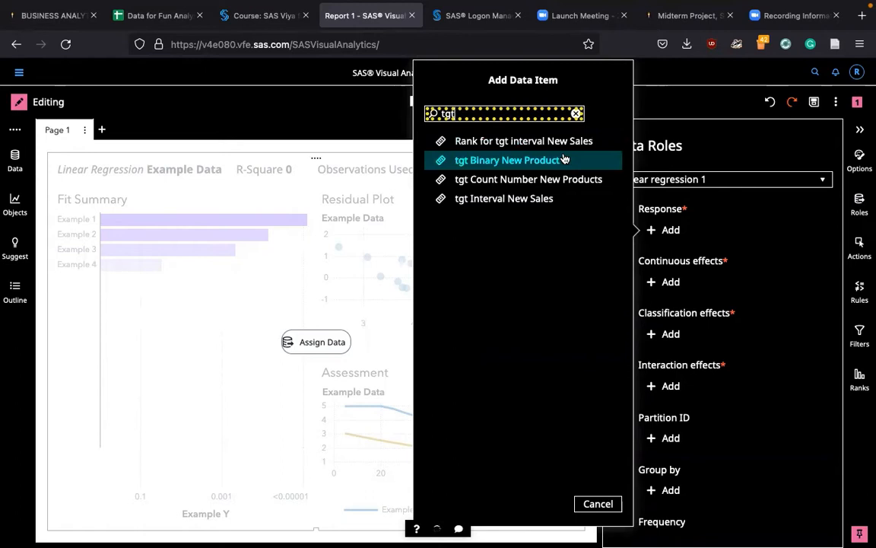
{"action": "mouse_move", "coordinate": [559, 198]}
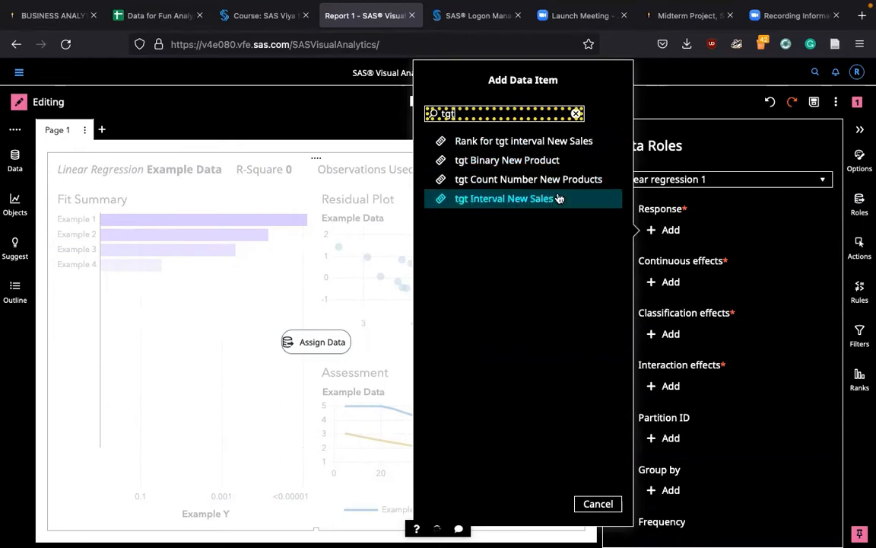
{"action": "mouse_move", "coordinate": [558, 198]}
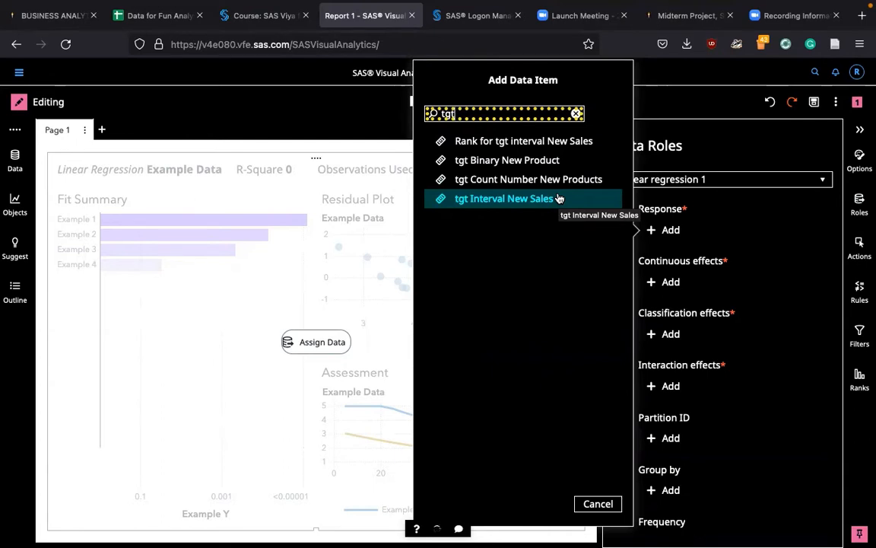
{"action": "left_click", "coordinate": [507, 199]}
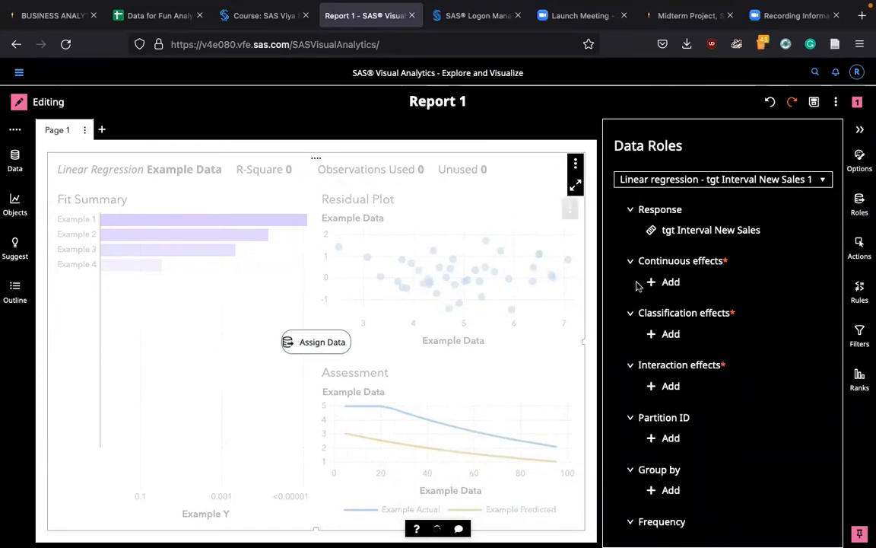
{"action": "mouse_move", "coordinate": [742, 260]}
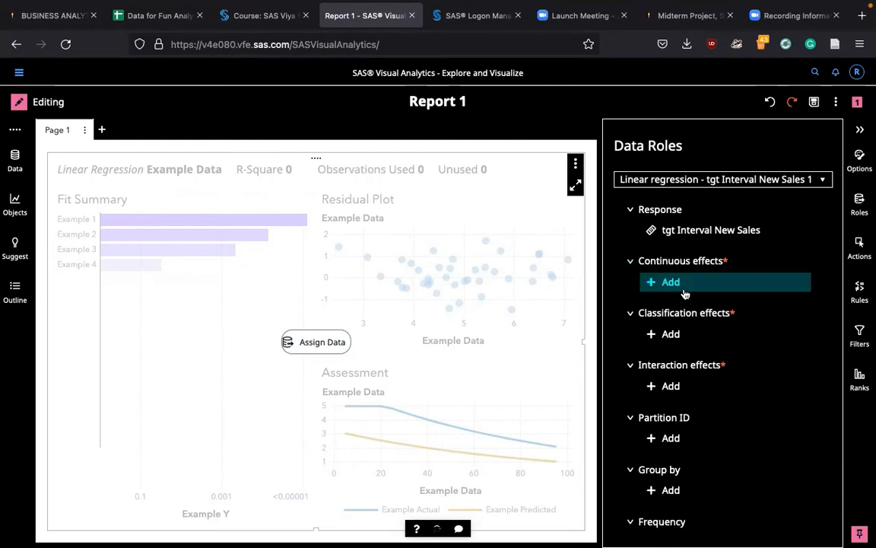
Filter for 'log' and add all twelve logi_rfm variables as continuous effects
{"action": "left_click", "coordinate": [670, 281]}
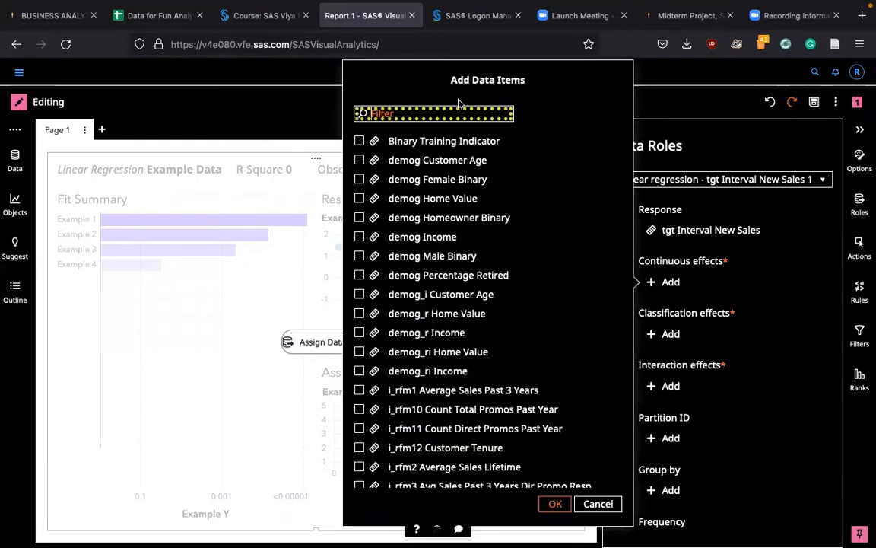
{"action": "type", "text": "log"}
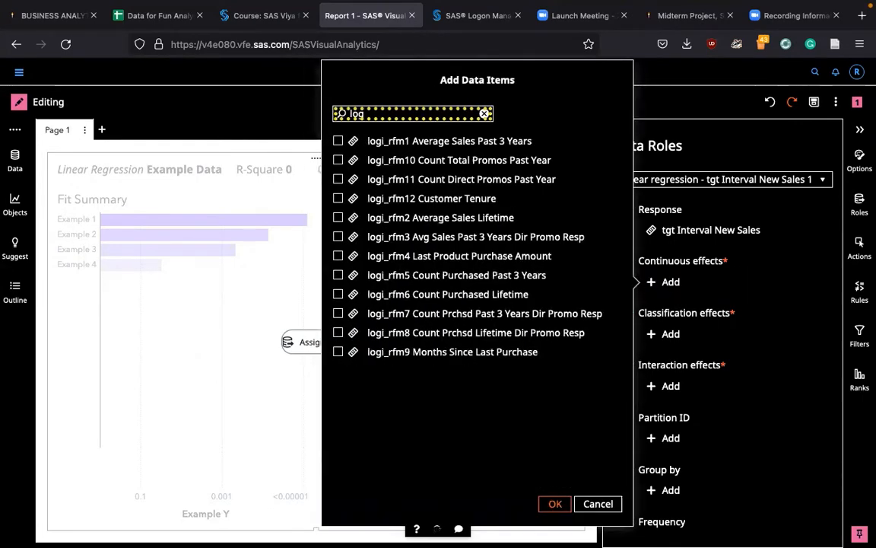
{"action": "mouse_move", "coordinate": [398, 219]}
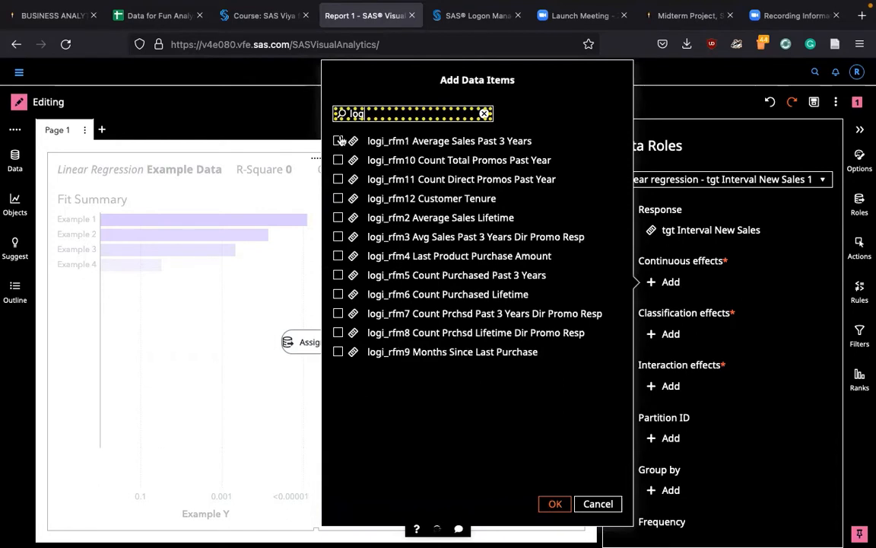
{"action": "left_click", "coordinate": [338, 140]}
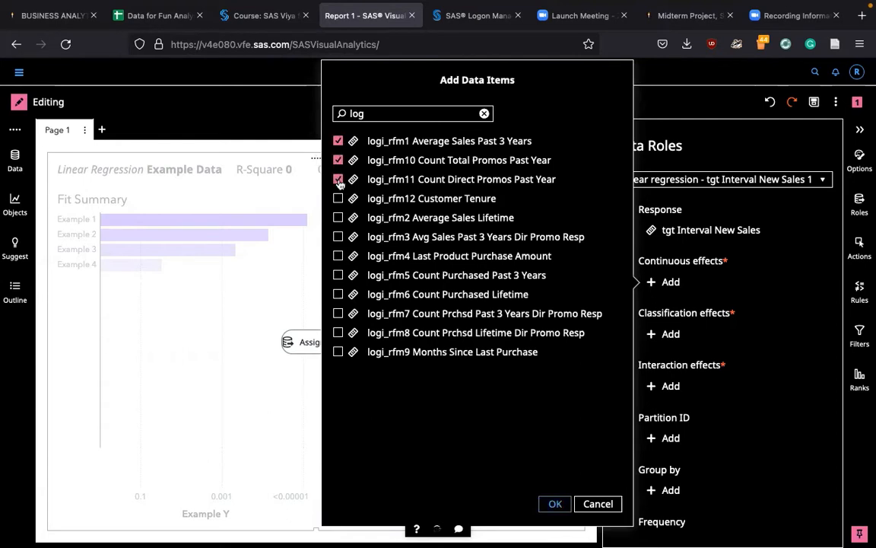
{"action": "left_click", "coordinate": [338, 198]}
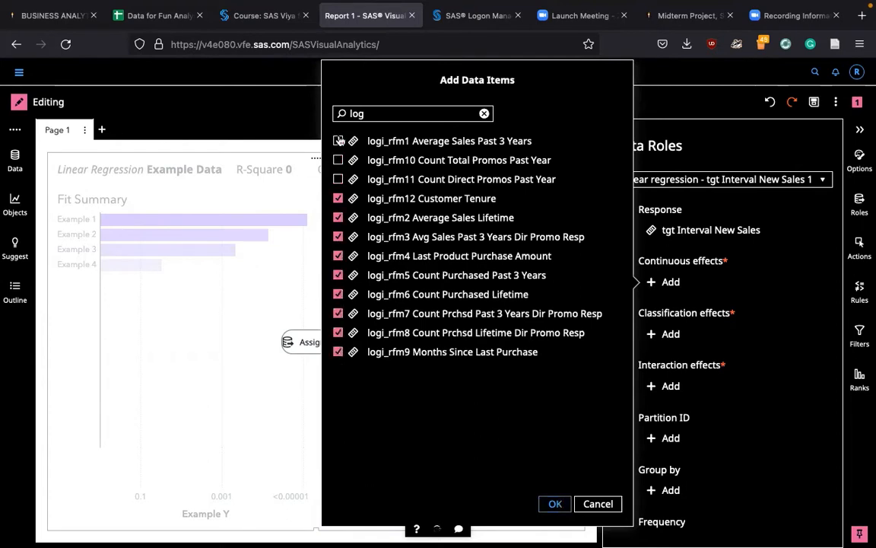
{"action": "left_click", "coordinate": [338, 141]}
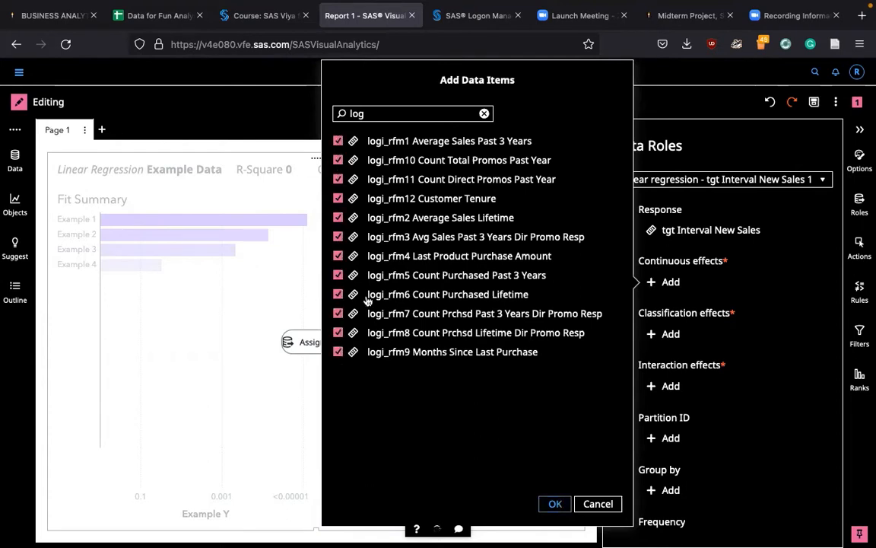
{"action": "mouse_move", "coordinate": [455, 424]}
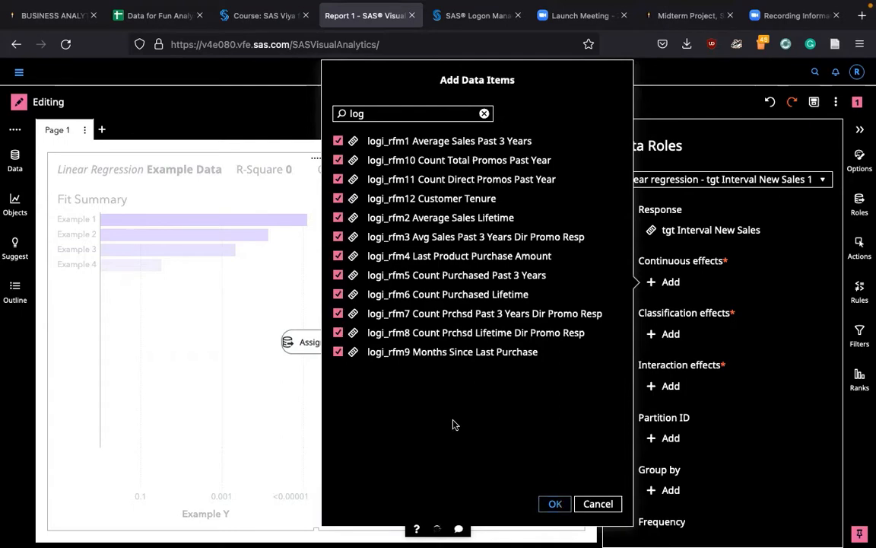
{"action": "left_click", "coordinate": [554, 504]}
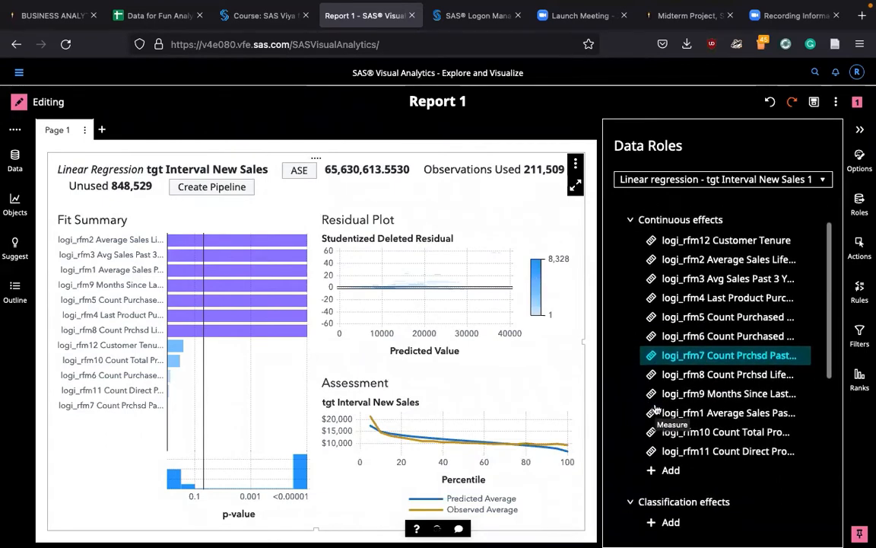
{"action": "scroll", "scroll_direction": "down", "scroll_amount": 3}
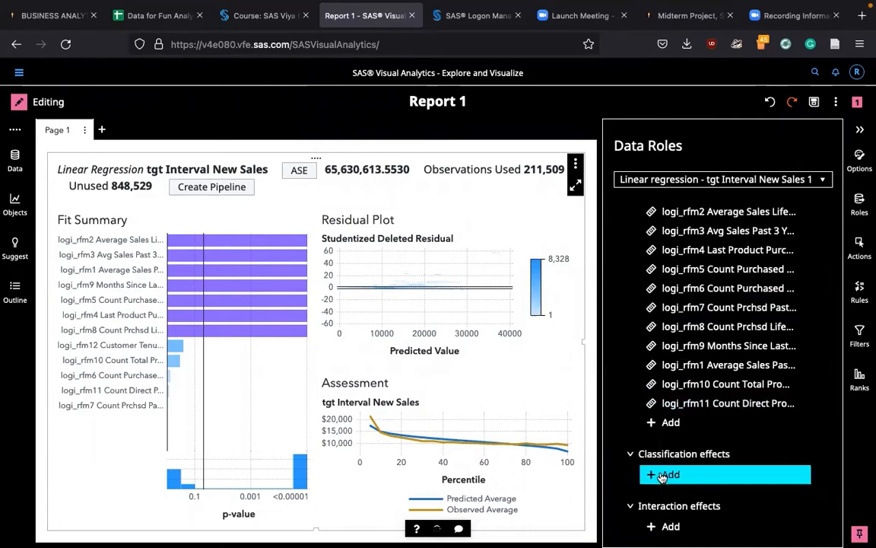
Add Account Activity Level and Customer Value Level as classification effects
{"action": "left_click", "coordinate": [663, 474]}
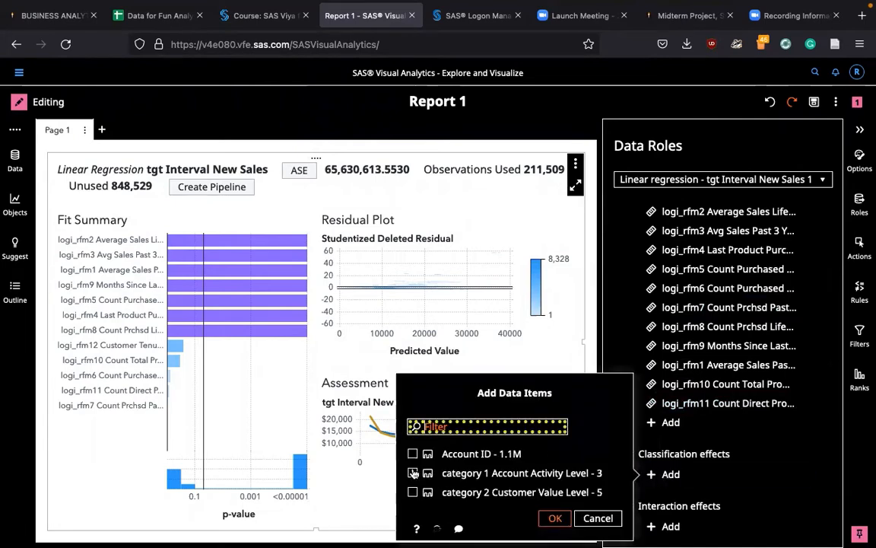
{"action": "left_click", "coordinate": [413, 473]}
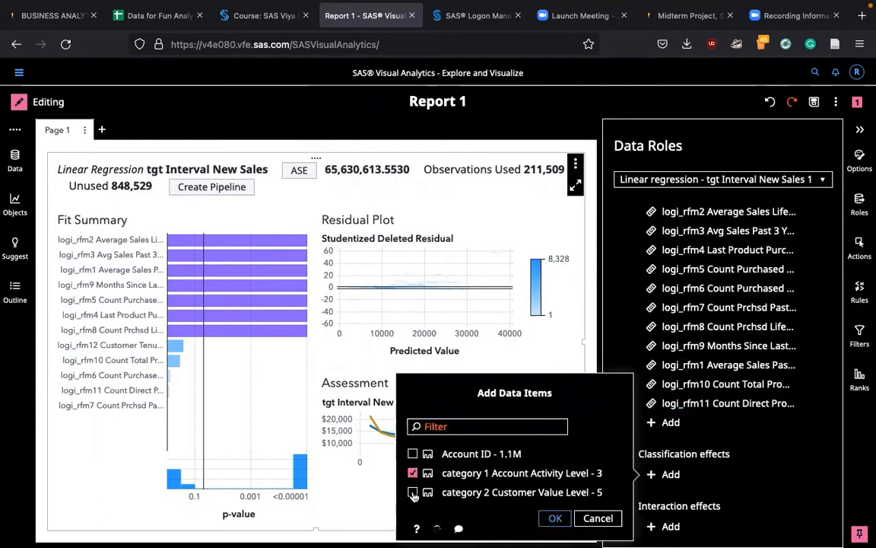
{"action": "left_click", "coordinate": [413, 492]}
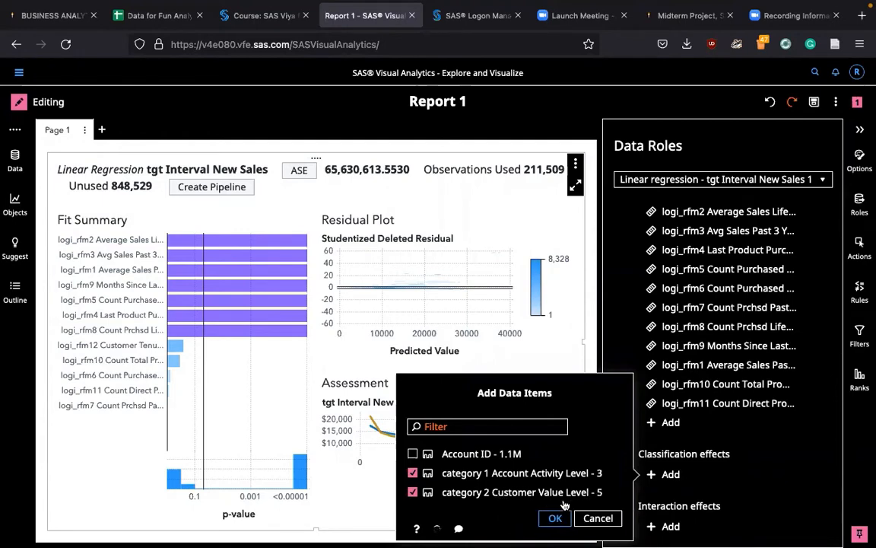
{"action": "mouse_move", "coordinate": [563, 502]}
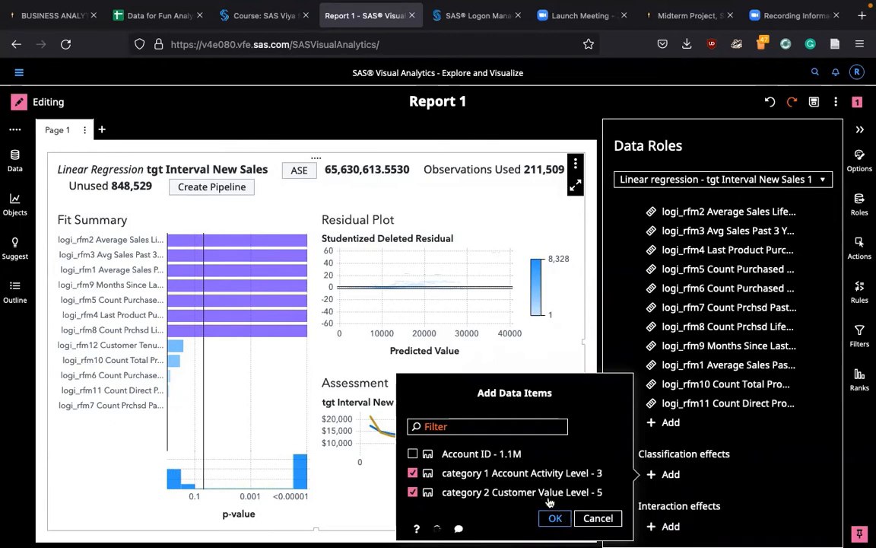
{"action": "mouse_move", "coordinate": [487, 507]}
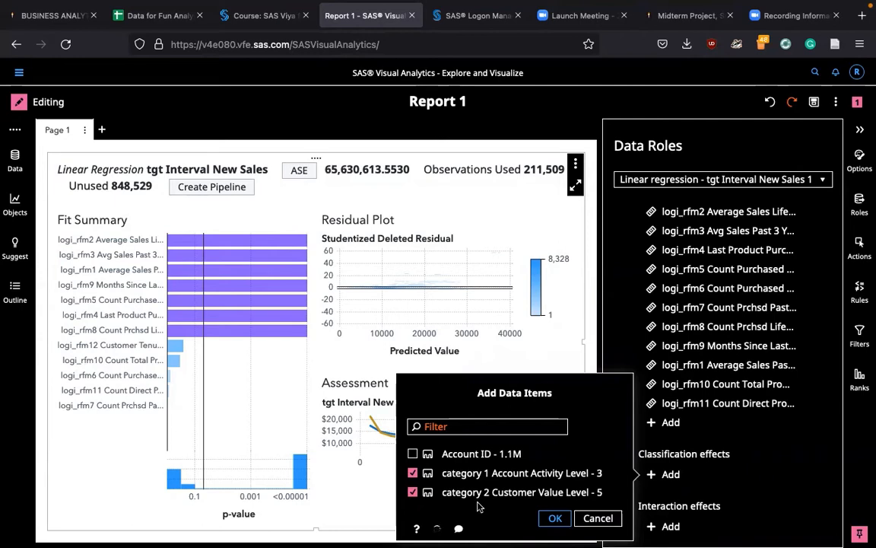
{"action": "mouse_move", "coordinate": [540, 509]}
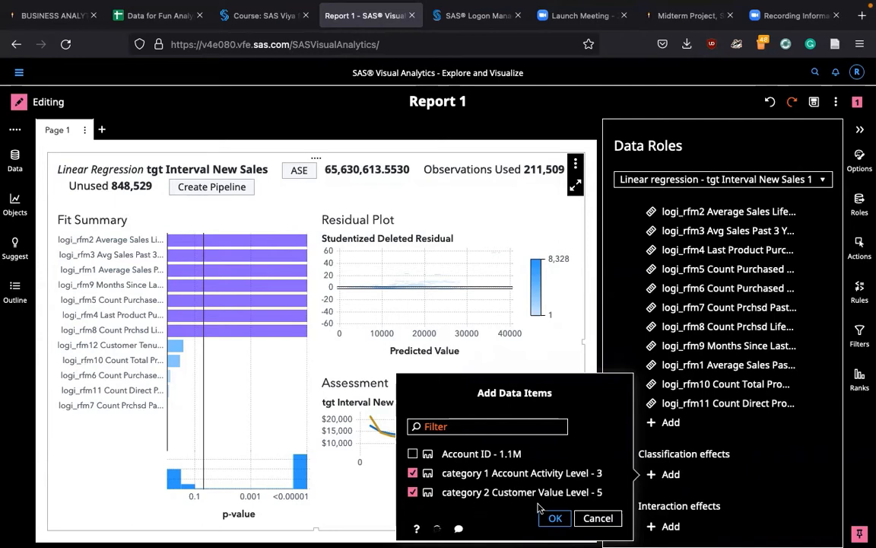
{"action": "left_click", "coordinate": [555, 518]}
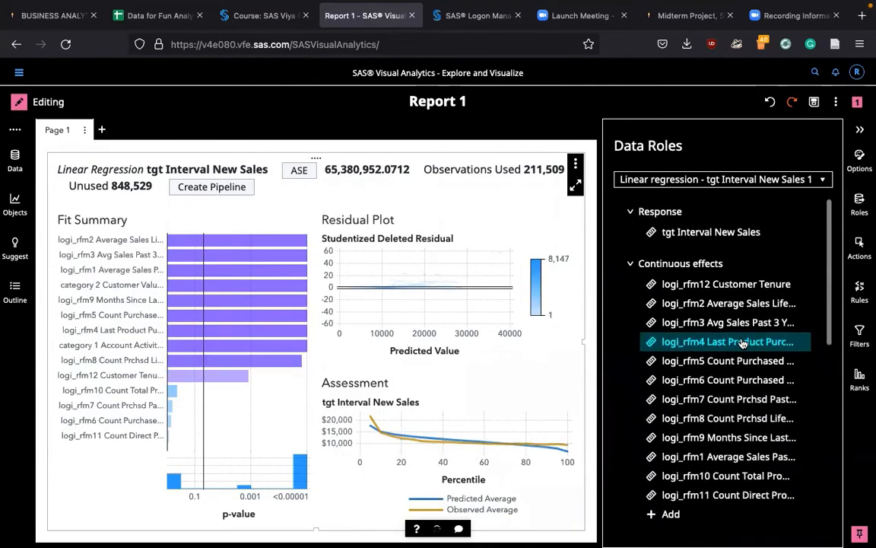
Scroll the Data Roles pane
{"action": "scroll", "scroll_direction": "down", "scroll_amount": 3}
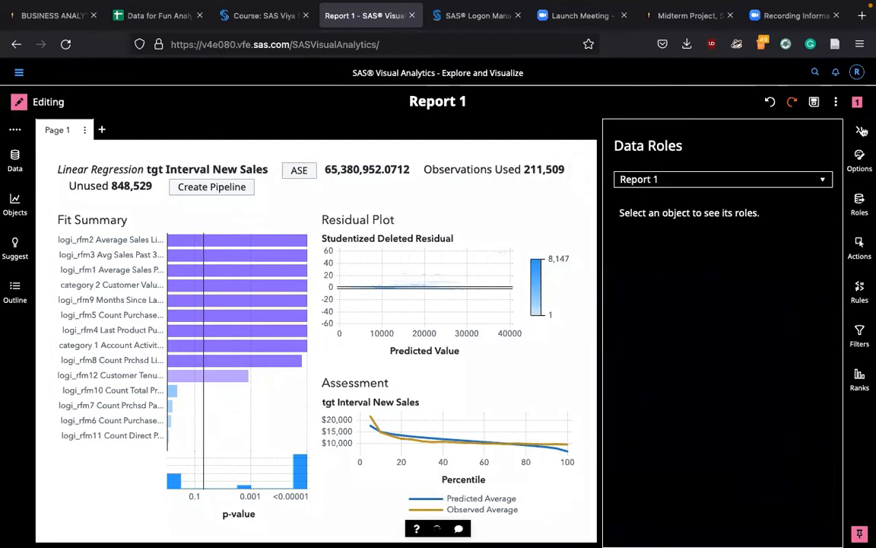
{"action": "left_click", "coordinate": [860, 132]}
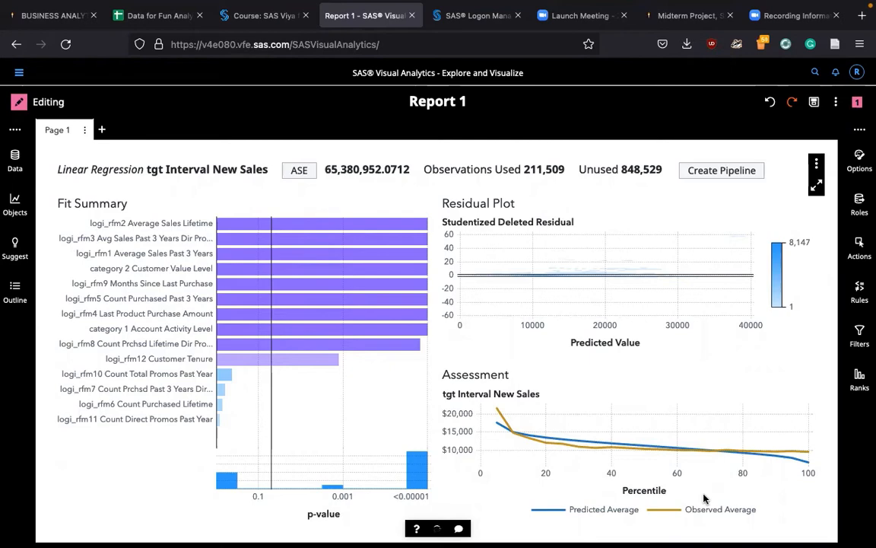
{"action": "mouse_move", "coordinate": [328, 364]}
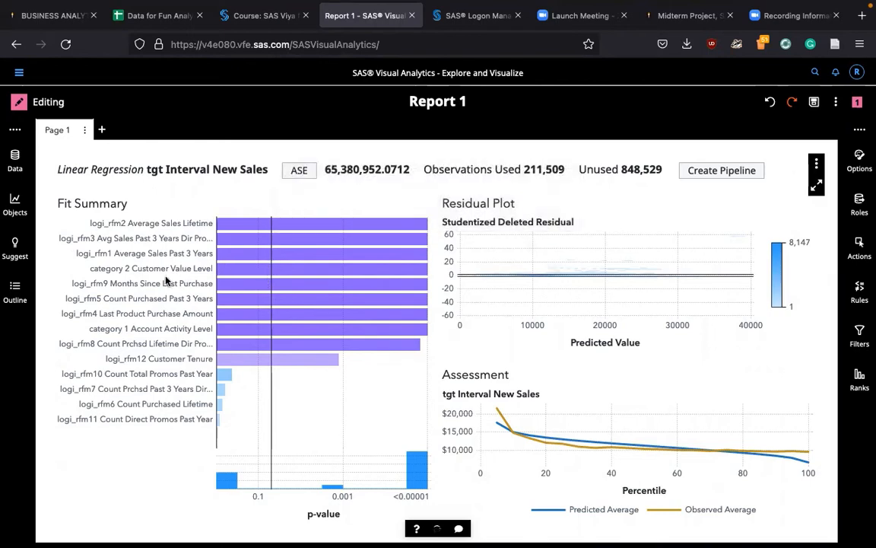
{"action": "mouse_move", "coordinate": [100, 293]}
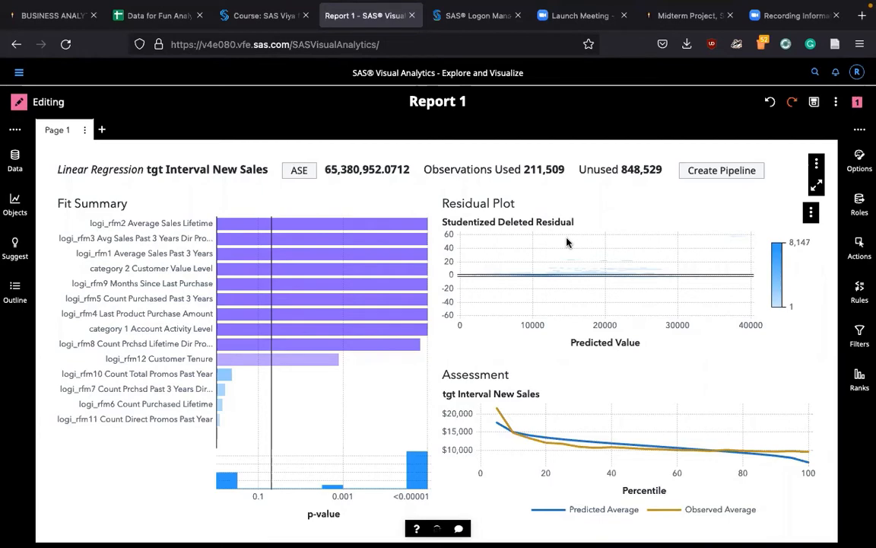
{"action": "mouse_move", "coordinate": [709, 482]}
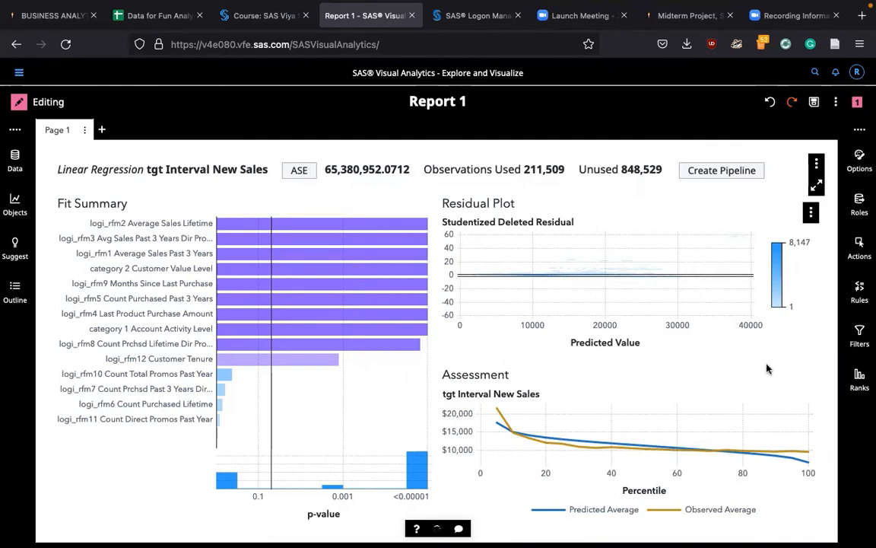
{"action": "mouse_move", "coordinate": [608, 395]}
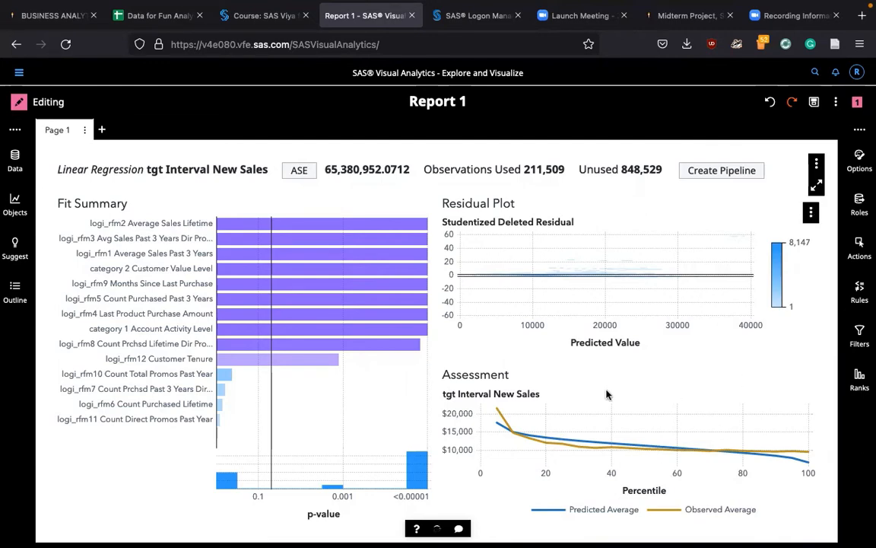
{"action": "mouse_move", "coordinate": [547, 439]}
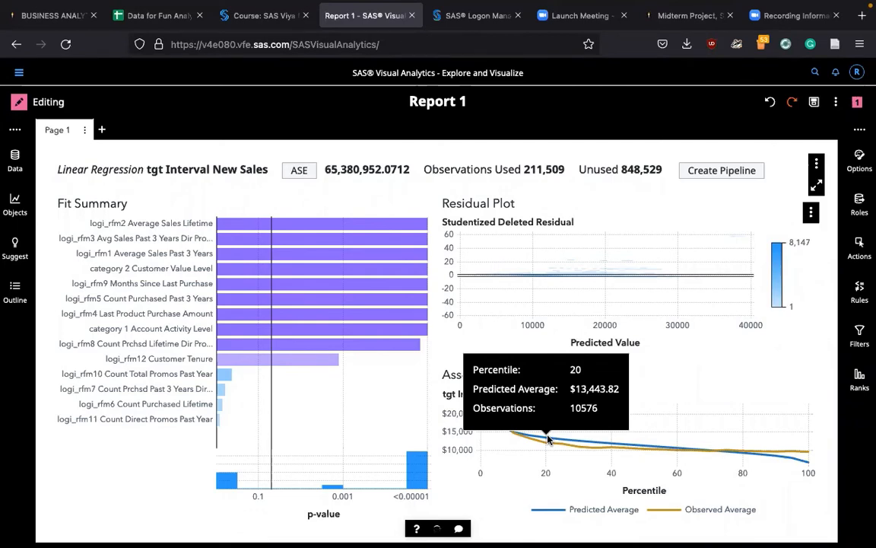
{"action": "mouse_move", "coordinate": [495, 414]}
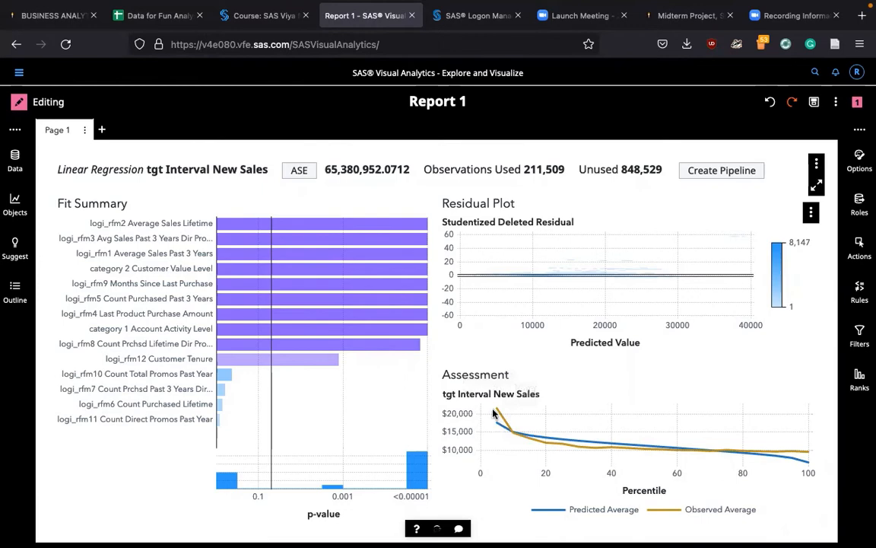
{"action": "mouse_move", "coordinate": [504, 409]}
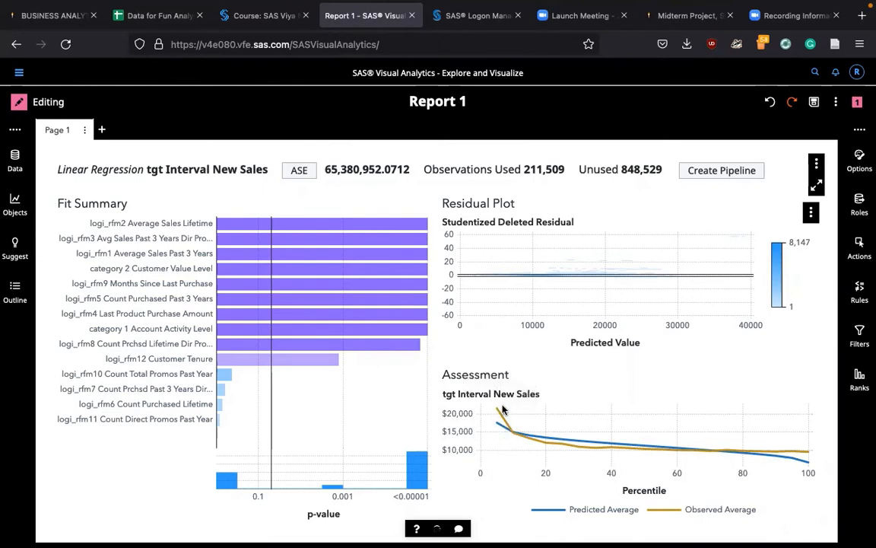
{"action": "mouse_move", "coordinate": [500, 412]}
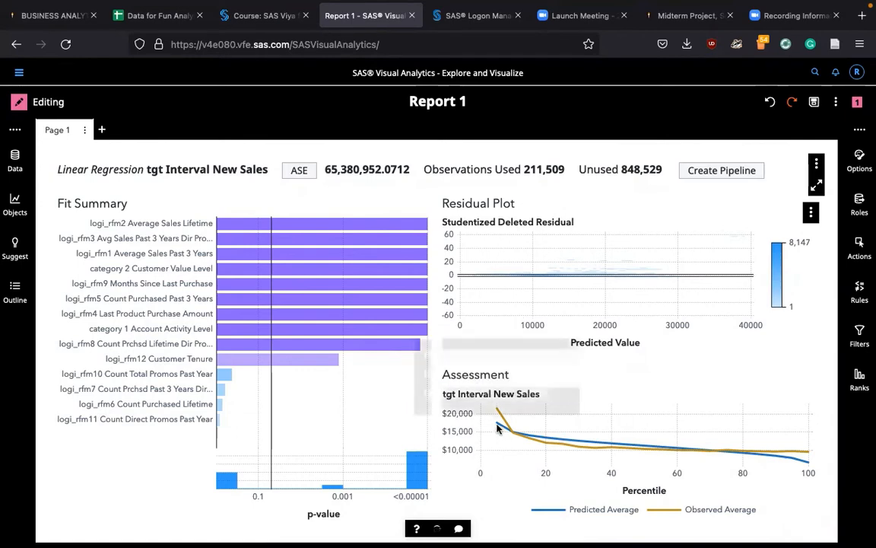
{"action": "mouse_move", "coordinate": [807, 456]}
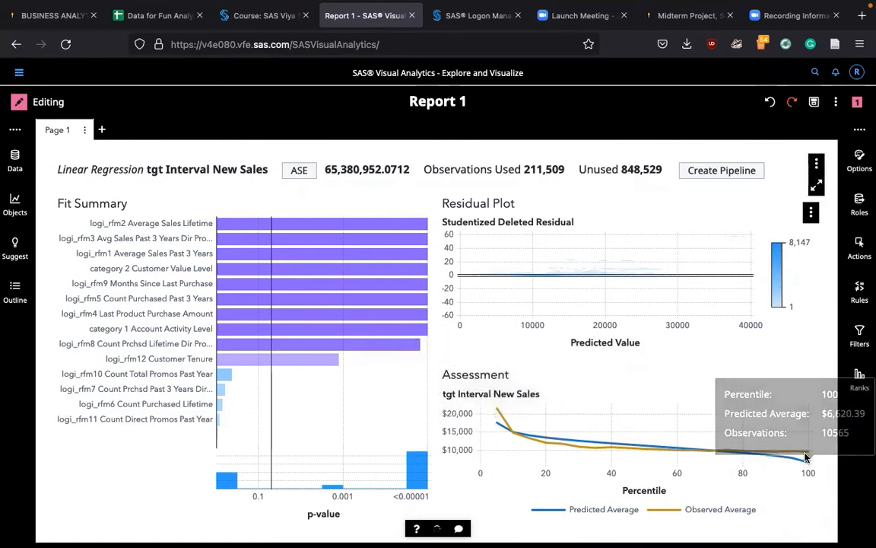
{"action": "mouse_move", "coordinate": [832, 472]}
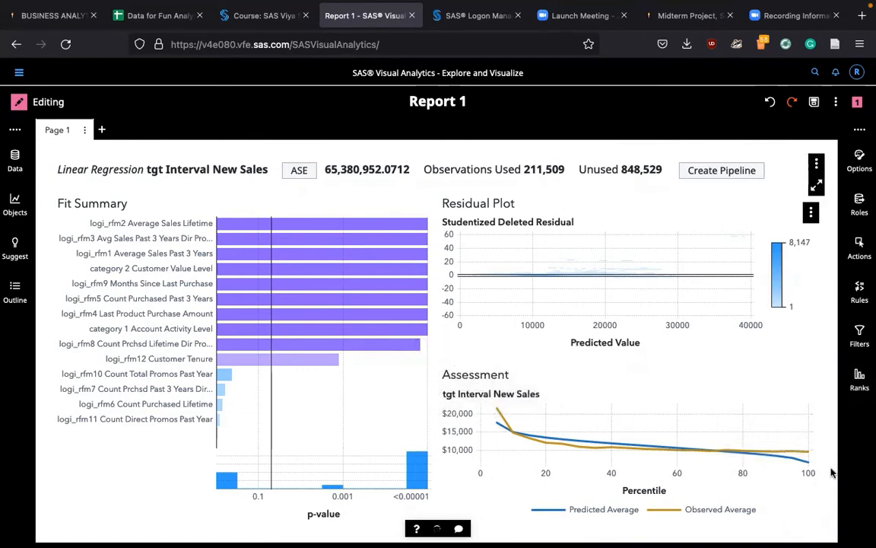
{"action": "mouse_move", "coordinate": [494, 431]}
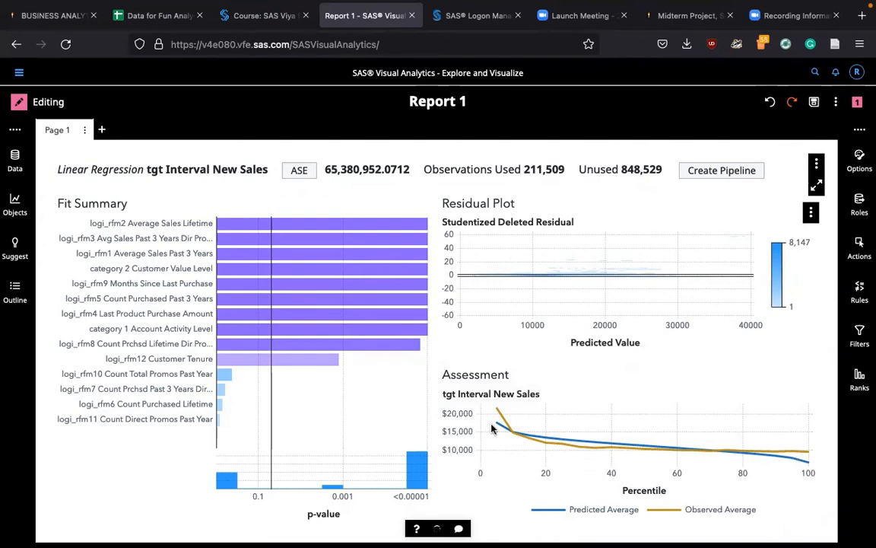
{"action": "mouse_move", "coordinate": [488, 394]}
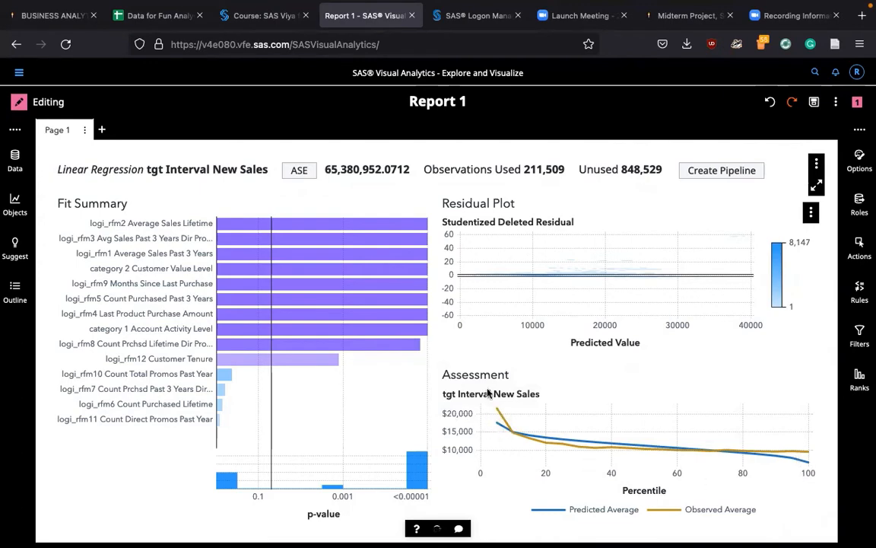
{"action": "mouse_move", "coordinate": [496, 423]}
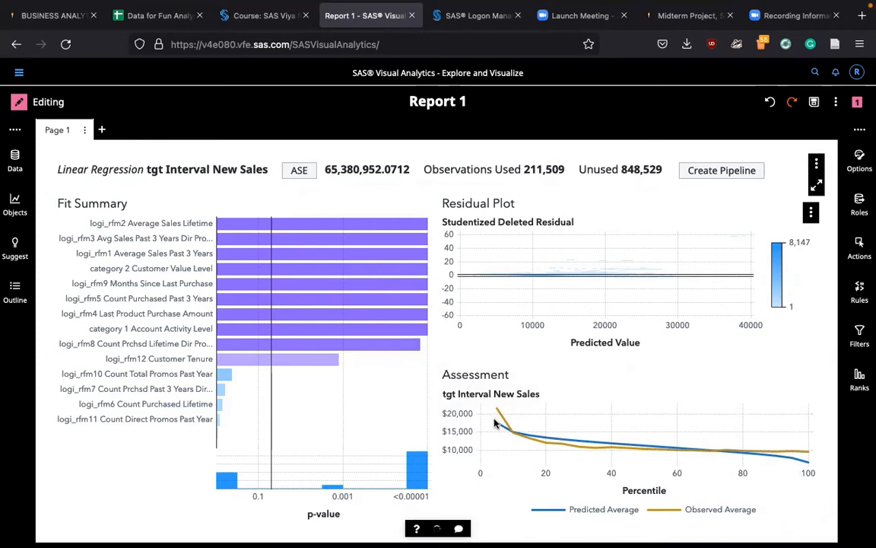
{"action": "mouse_move", "coordinate": [807, 456]}
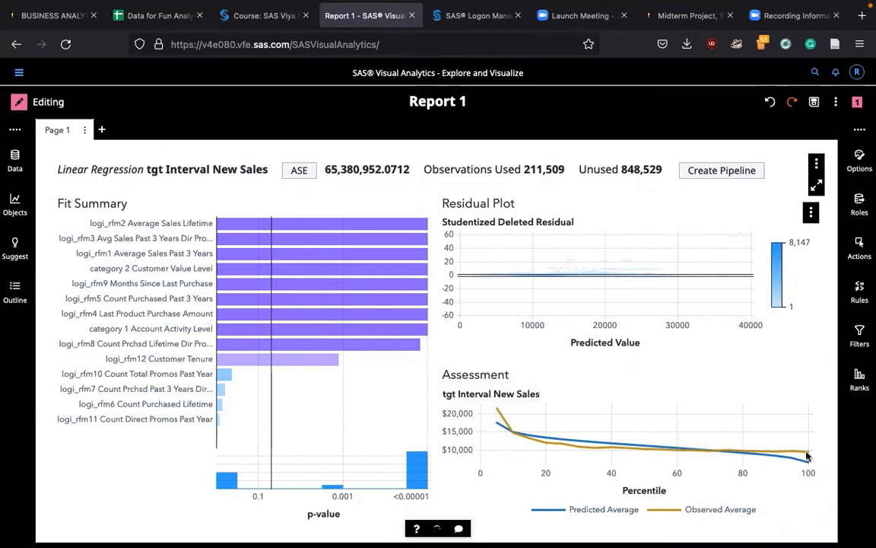
{"action": "mouse_move", "coordinate": [792, 495]}
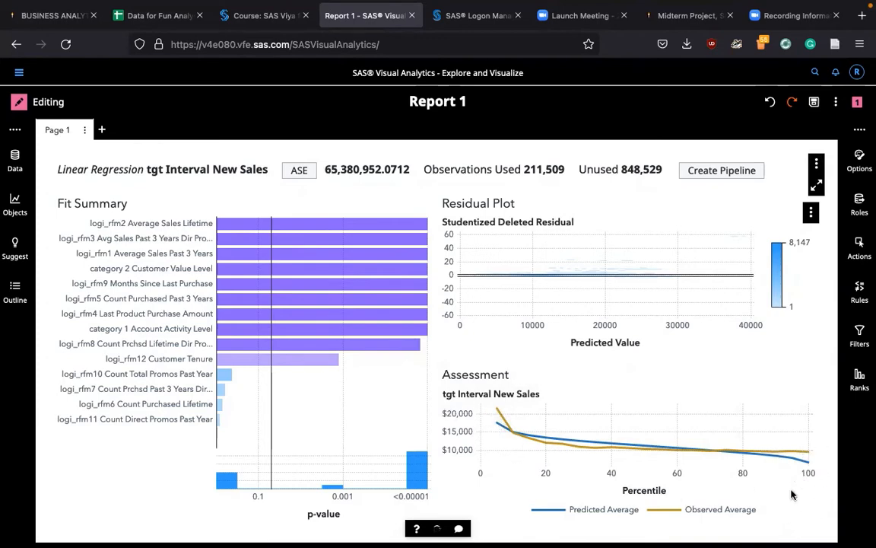
{"action": "mouse_move", "coordinate": [652, 444]}
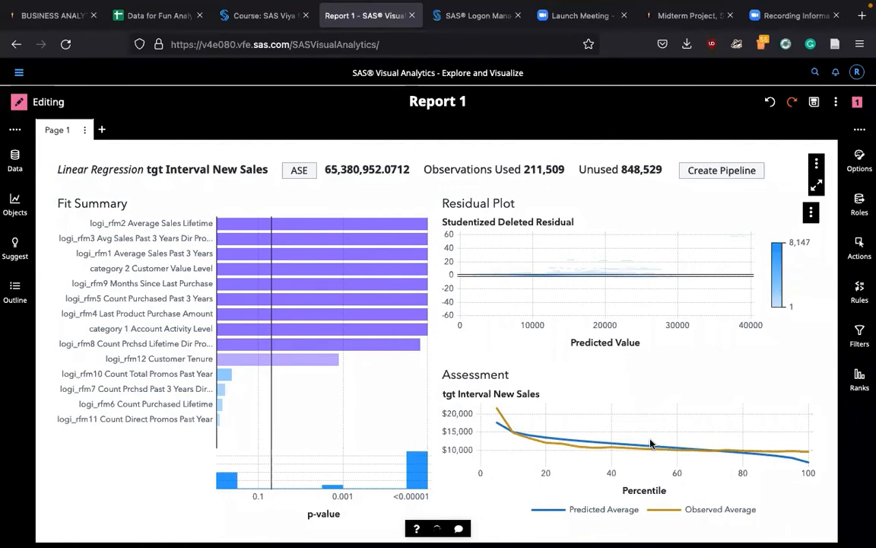
{"action": "mouse_move", "coordinate": [512, 436]}
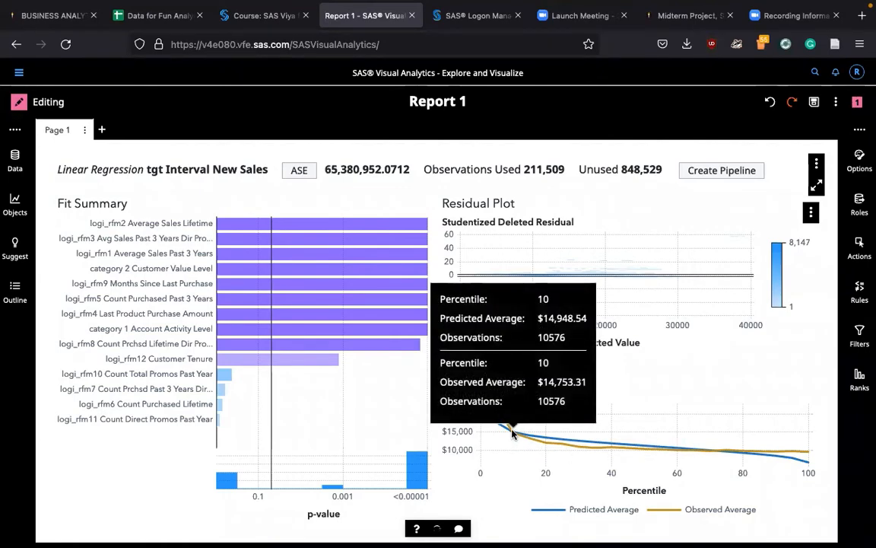
{"action": "mouse_move", "coordinate": [722, 454]}
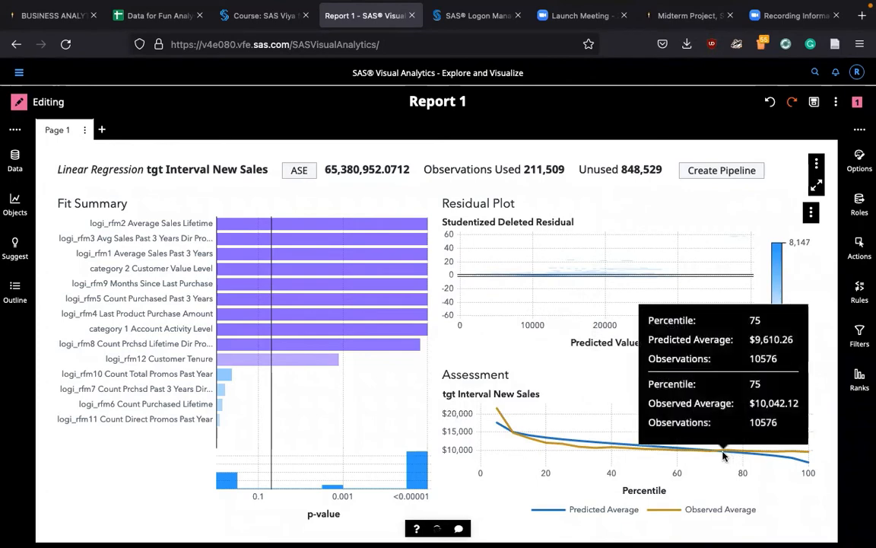
{"action": "mouse_move", "coordinate": [711, 467]}
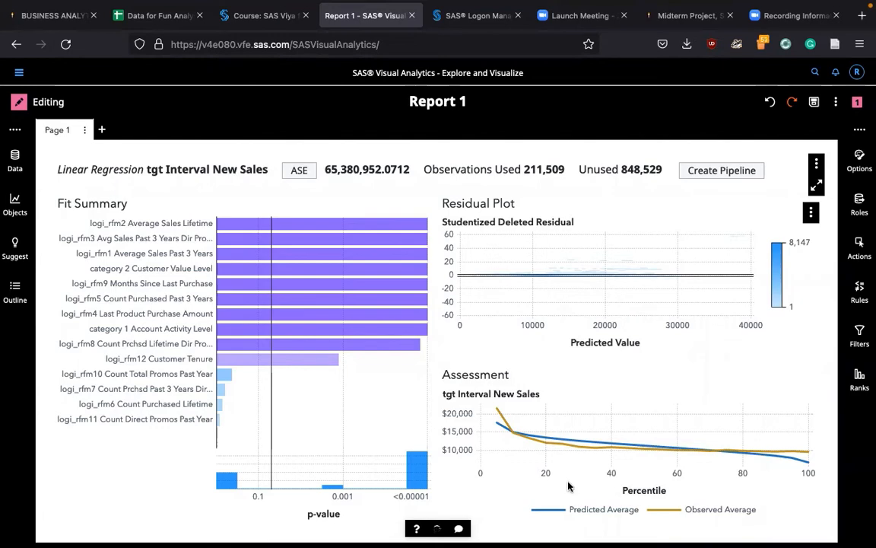
{"action": "mouse_move", "coordinate": [447, 467]}
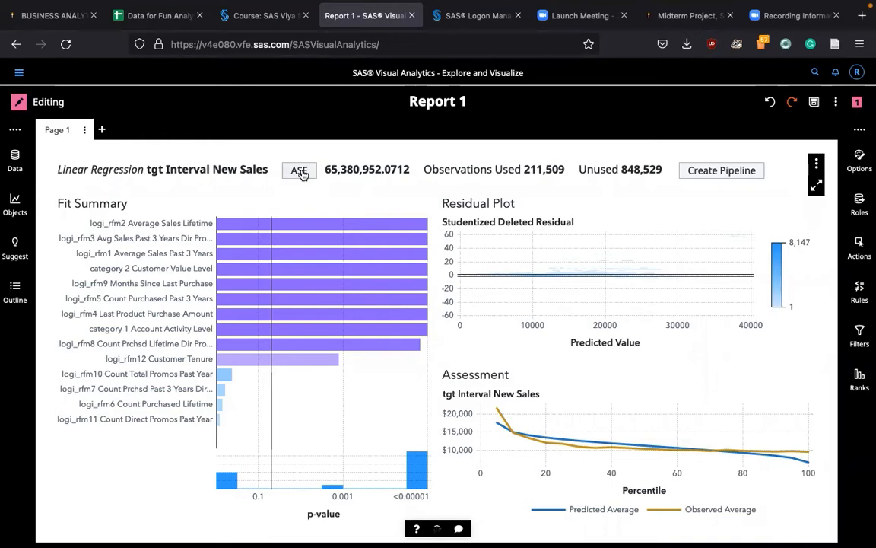
Switch the headline fit statistic from ASE to R-Square, then to Root MSE
{"action": "left_click", "coordinate": [299, 170]}
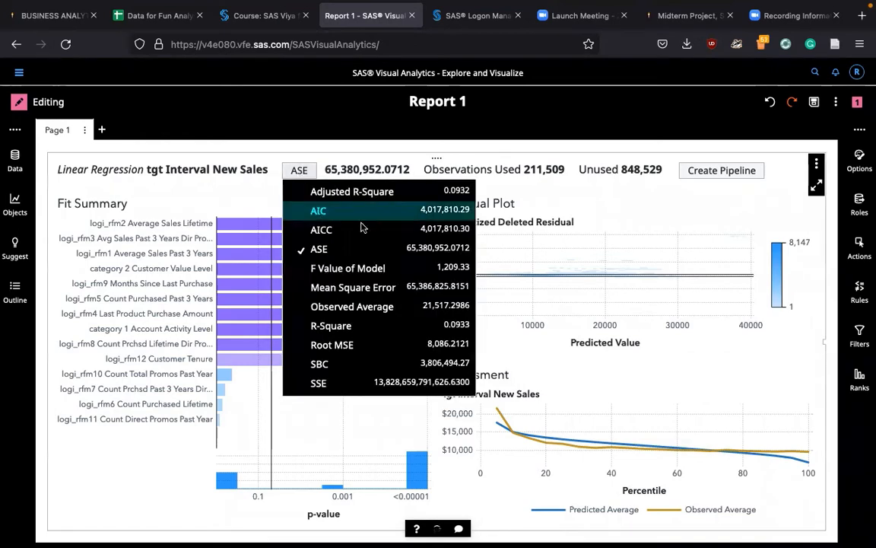
{"action": "mouse_move", "coordinate": [331, 326]}
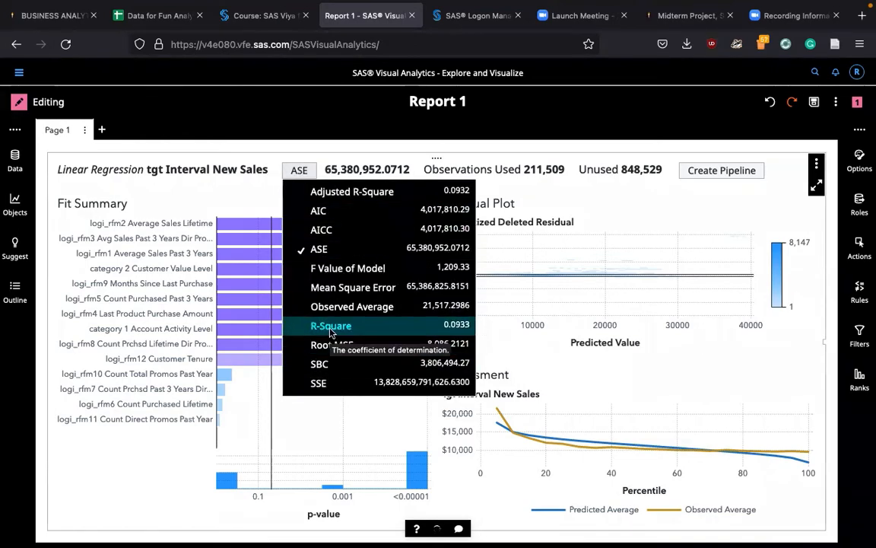
{"action": "left_click", "coordinate": [330, 326]}
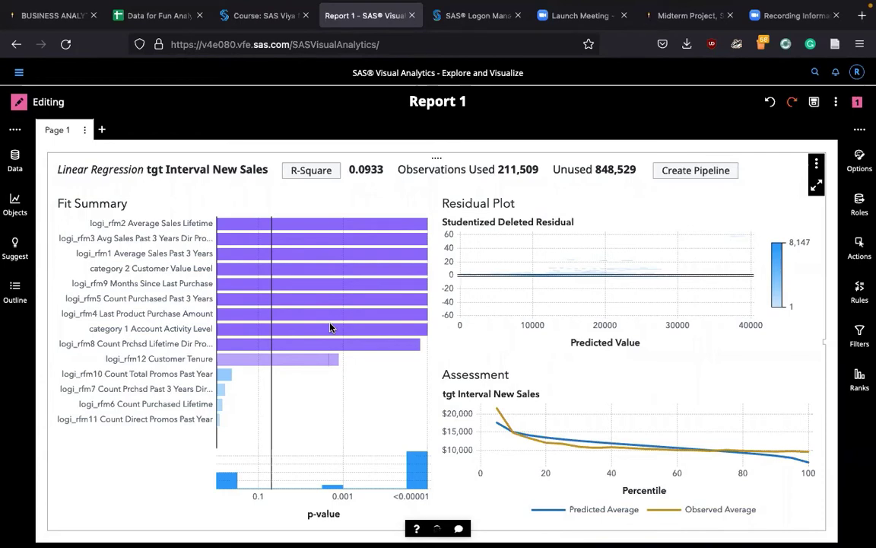
{"action": "left_click", "coordinate": [310, 170]}
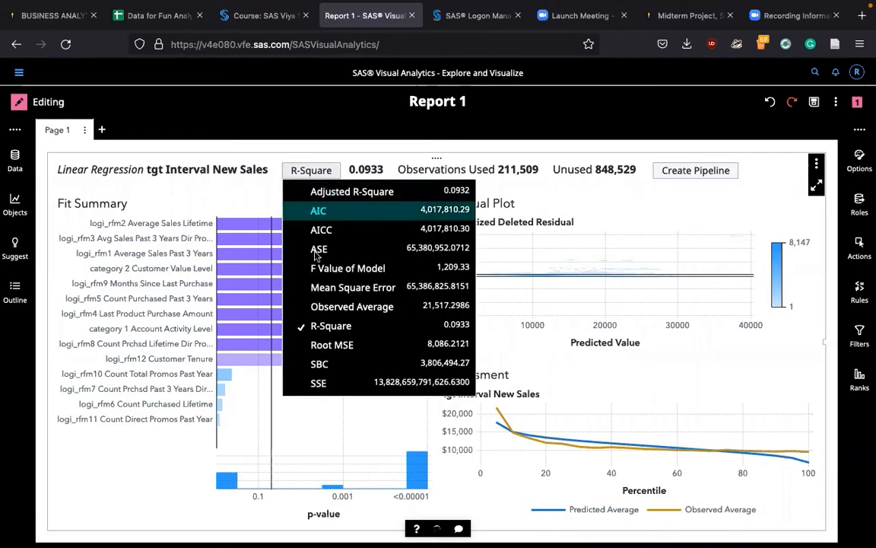
{"action": "mouse_move", "coordinate": [332, 344]}
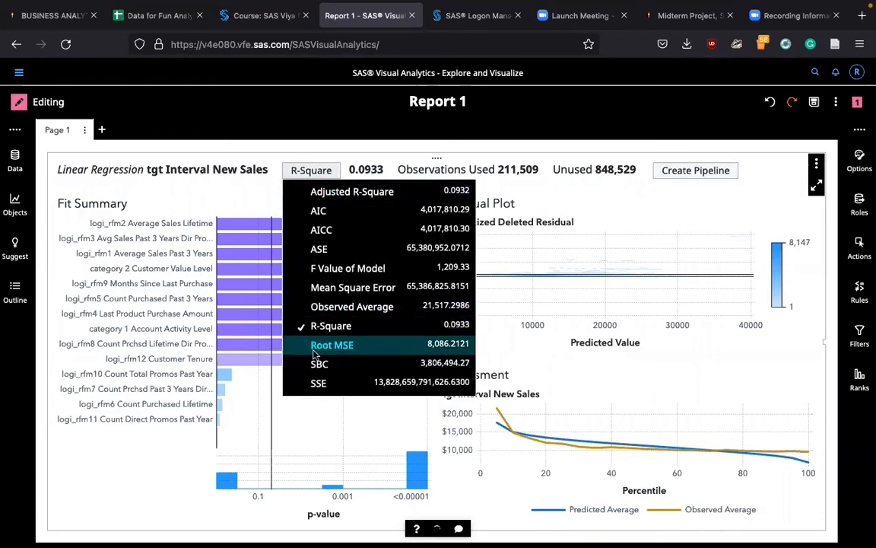
{"action": "mouse_move", "coordinate": [321, 354]}
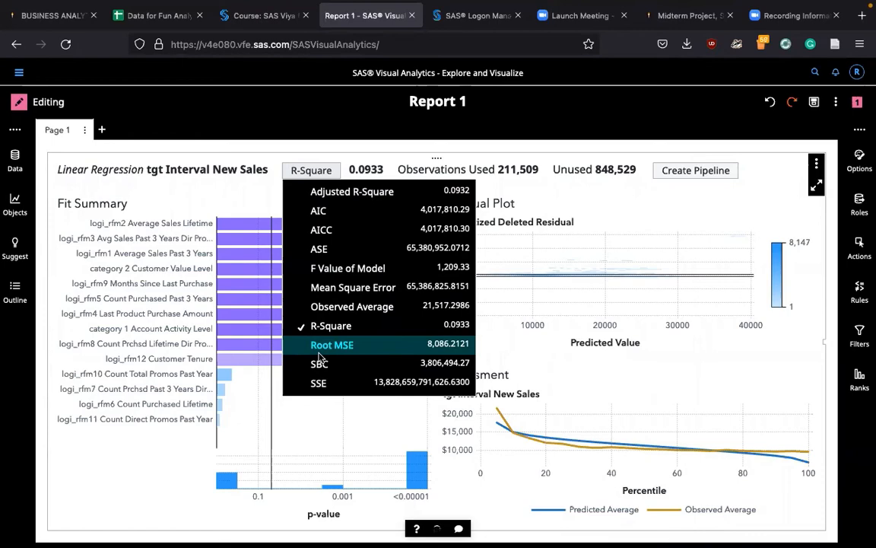
{"action": "left_click", "coordinate": [331, 344]}
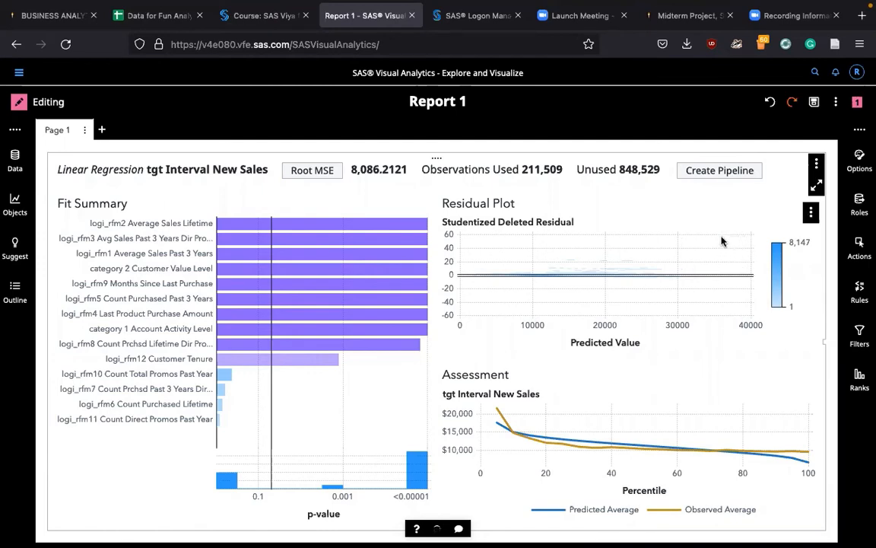
{"action": "mouse_move", "coordinate": [593, 266]}
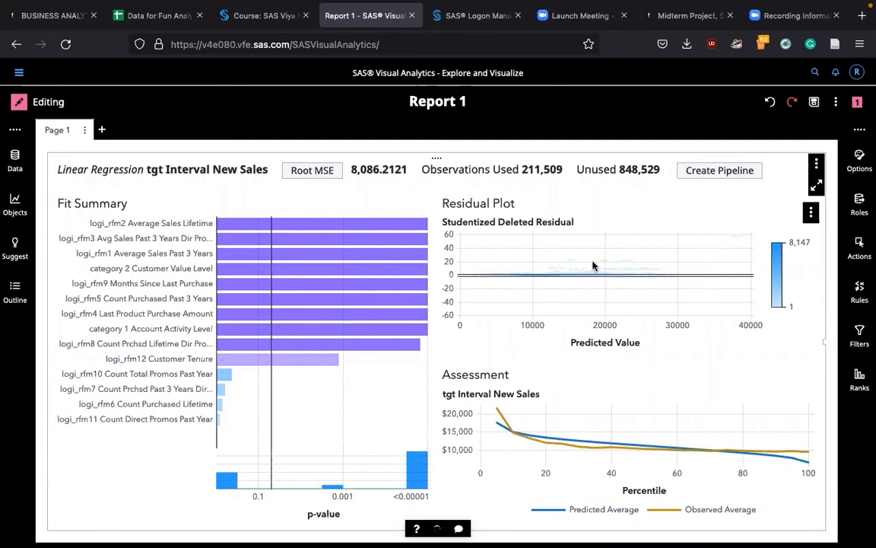
{"action": "mouse_move", "coordinate": [524, 282]}
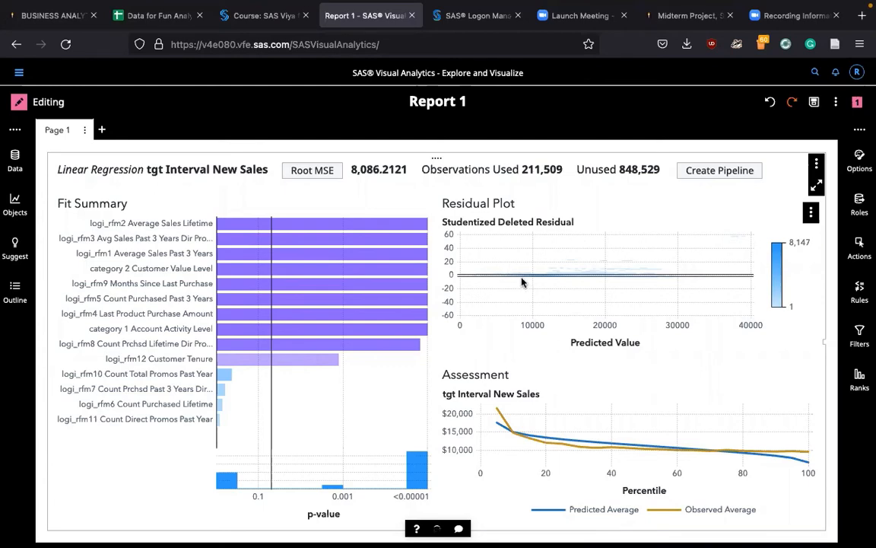
{"action": "mouse_move", "coordinate": [470, 261]}
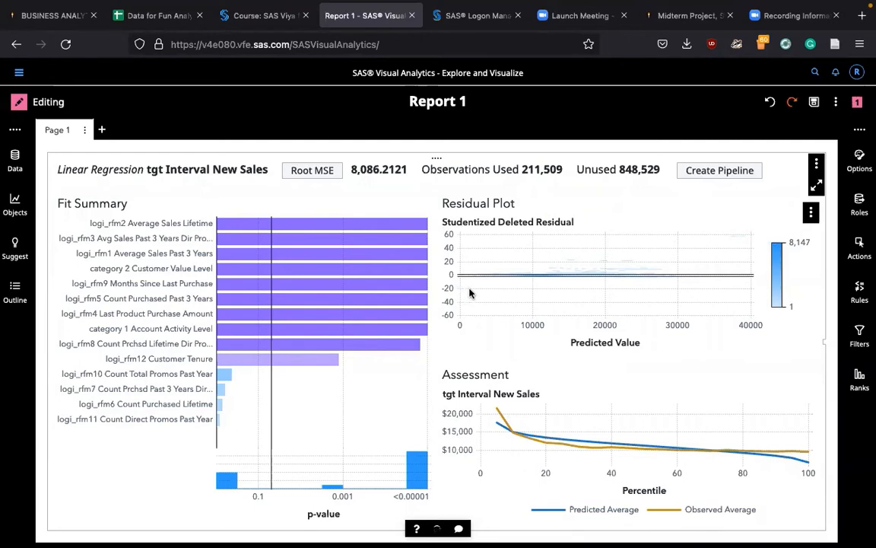
{"action": "mouse_move", "coordinate": [554, 296]}
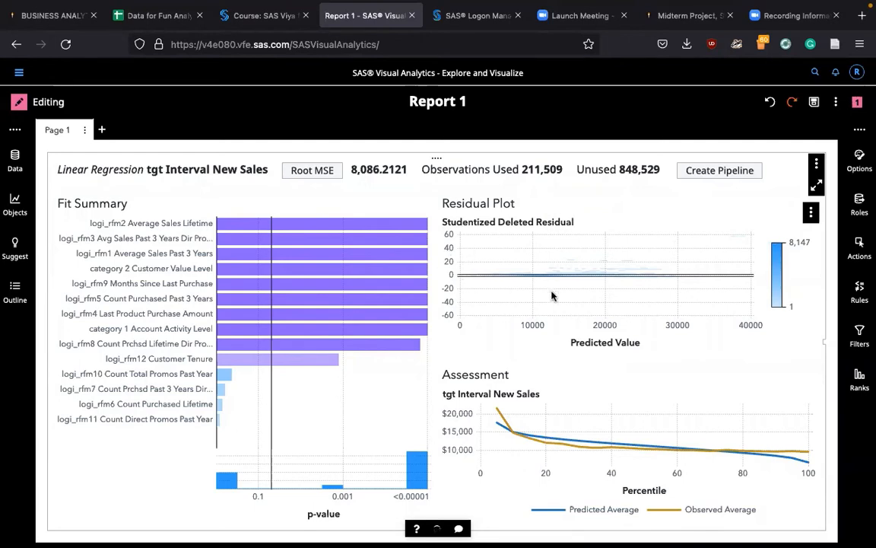
{"action": "mouse_move", "coordinate": [447, 272]}
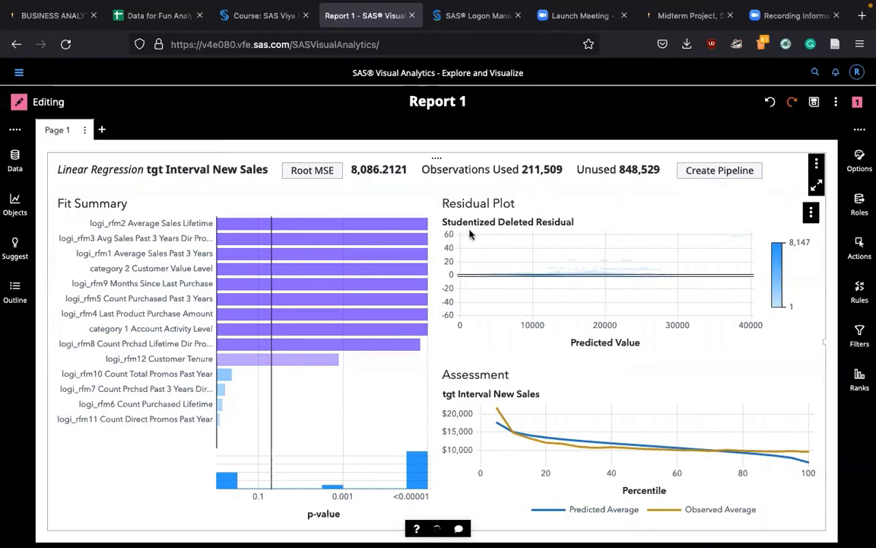
{"action": "mouse_move", "coordinate": [741, 241]}
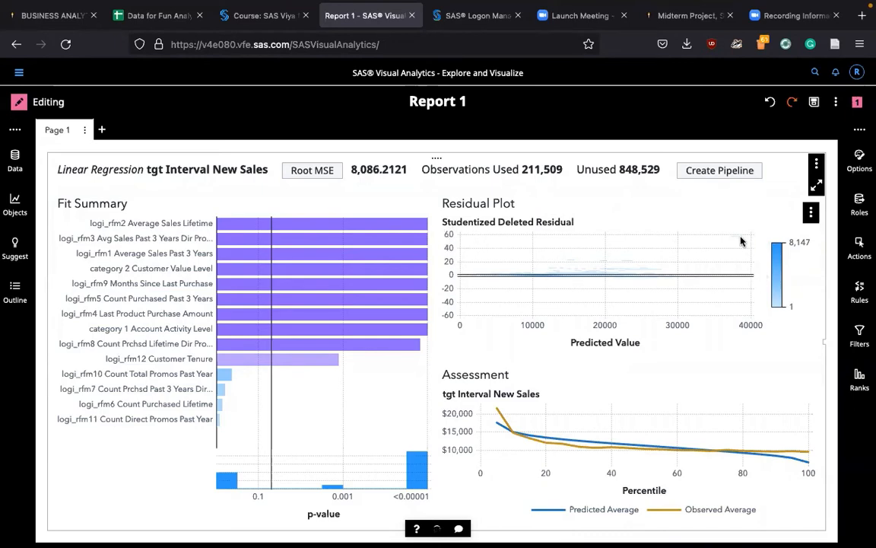
{"action": "mouse_move", "coordinate": [738, 238]}
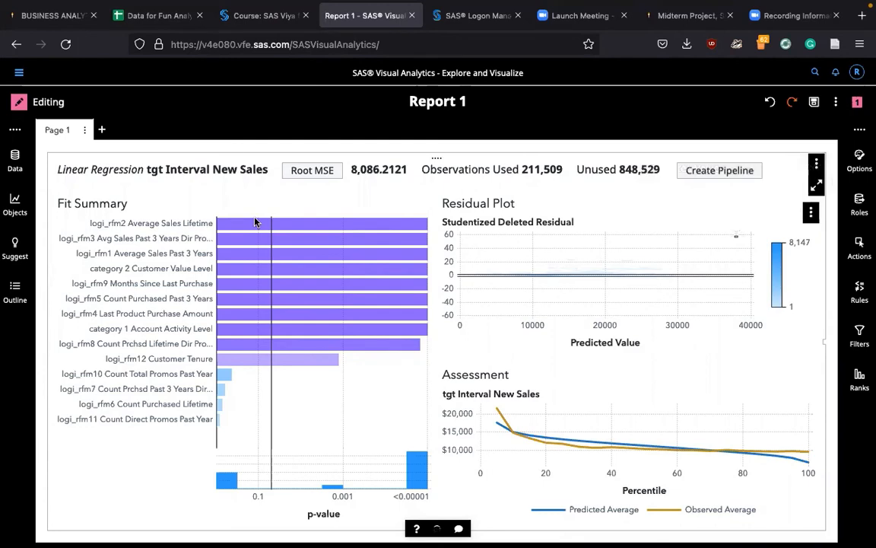
{"action": "mouse_move", "coordinate": [818, 184]}
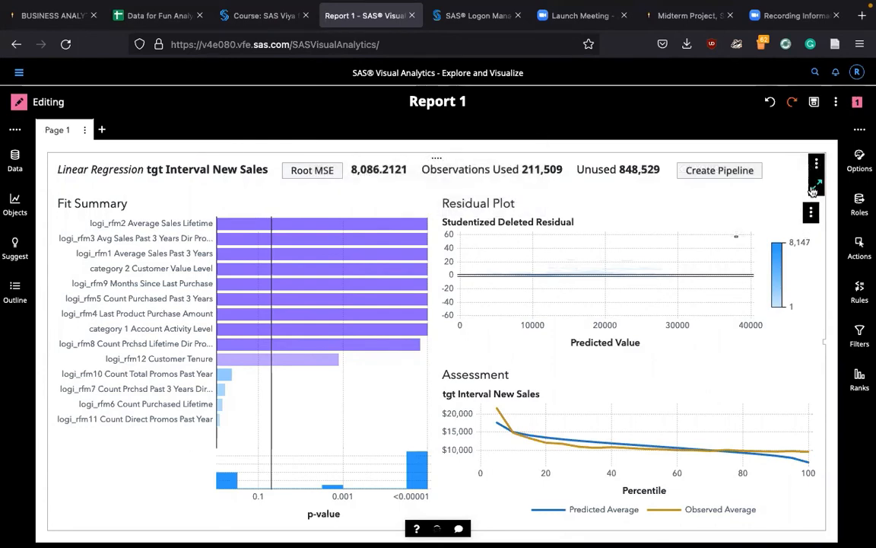
{"action": "mouse_move", "coordinate": [811, 187]}
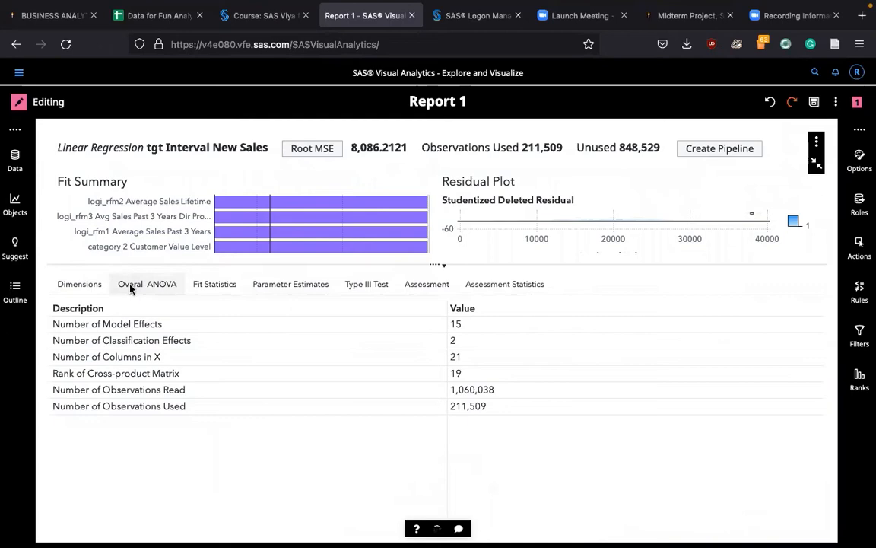
{"action": "left_click", "coordinate": [214, 284]}
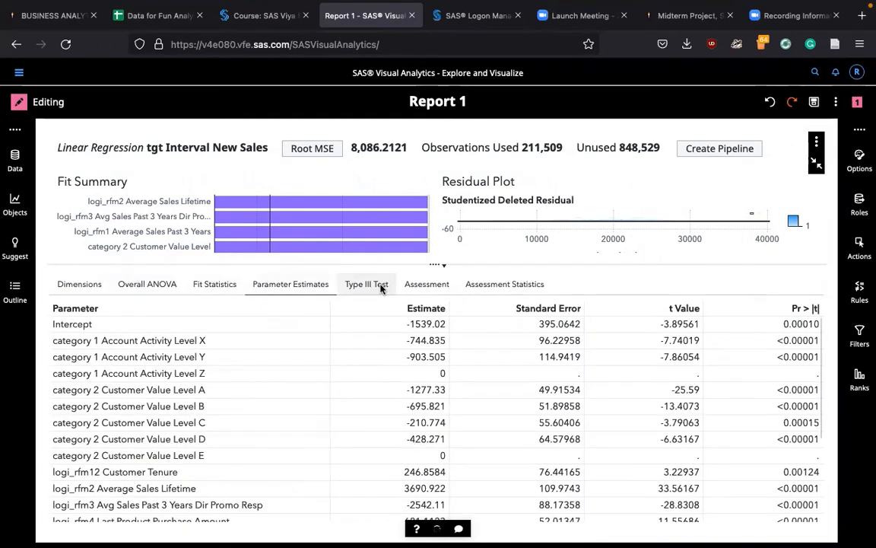
{"action": "left_click", "coordinate": [505, 284]}
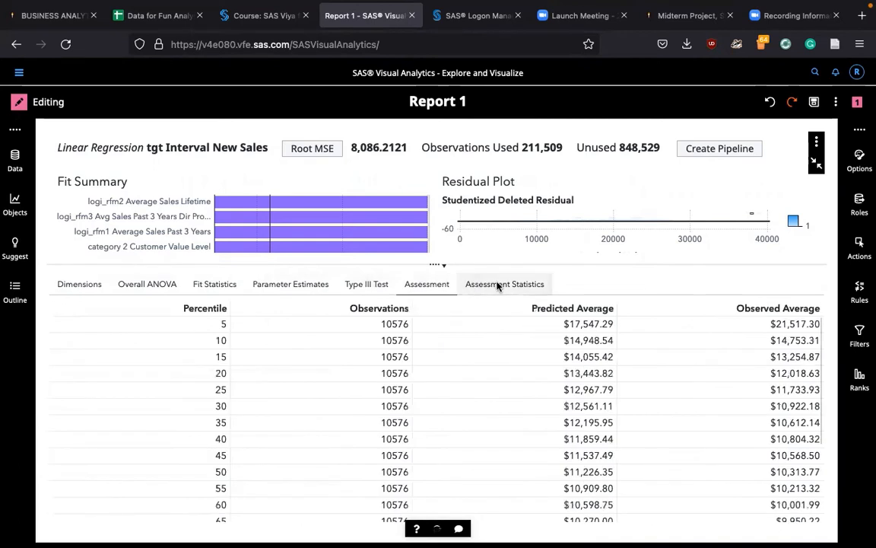
{"action": "left_click", "coordinate": [79, 284]}
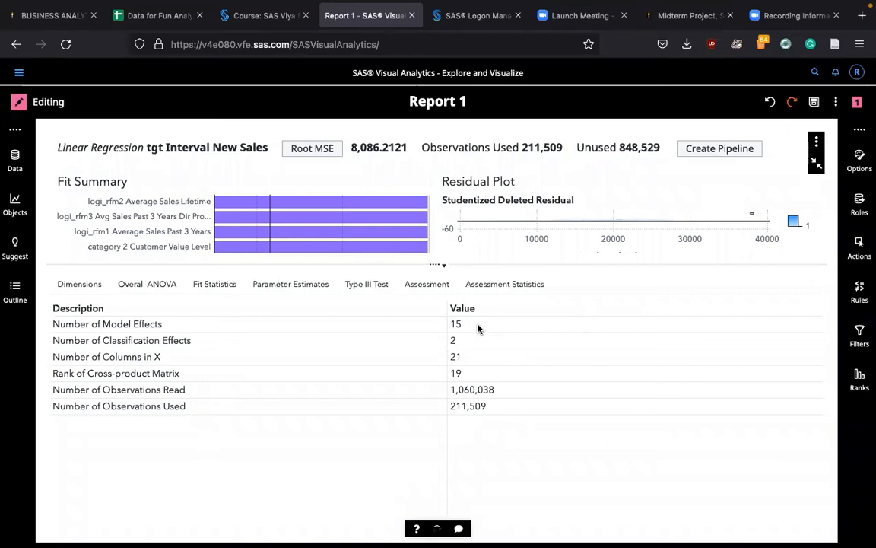
{"action": "mouse_move", "coordinate": [114, 354]}
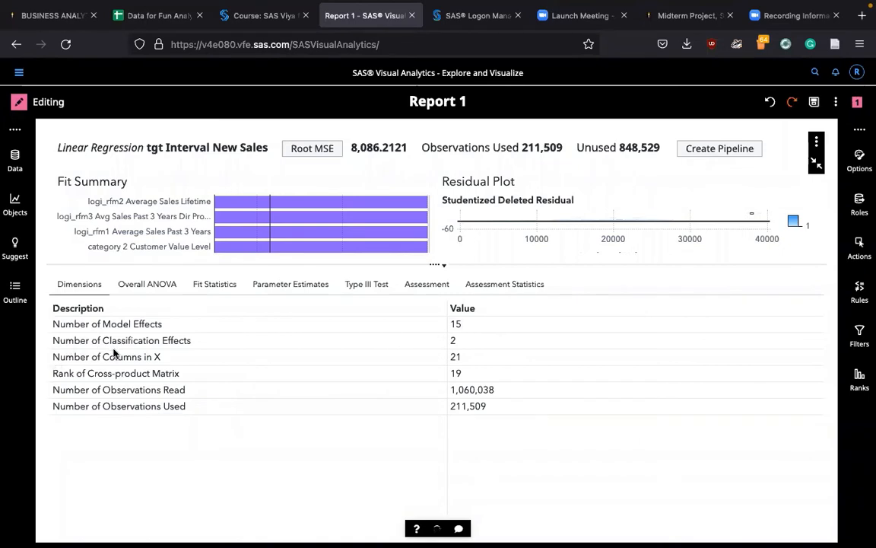
{"action": "mouse_move", "coordinate": [461, 350]}
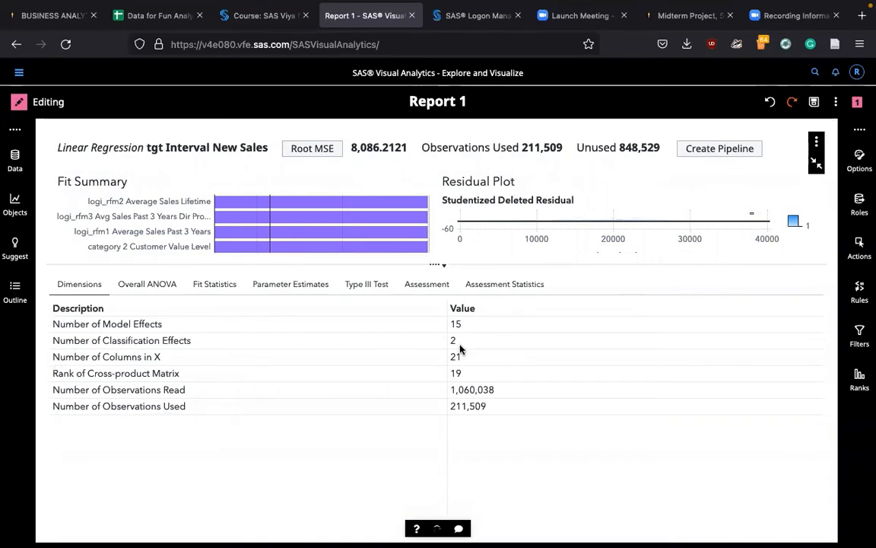
{"action": "mouse_move", "coordinate": [142, 439]}
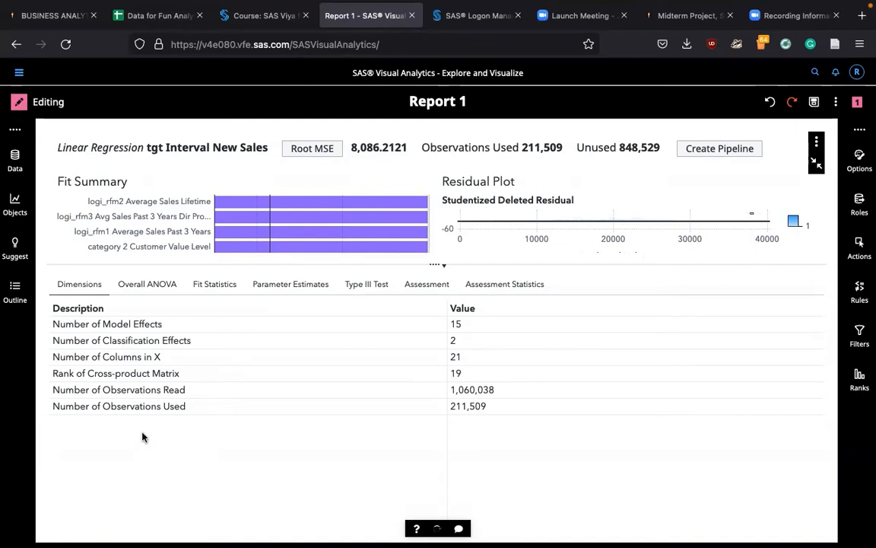
{"action": "mouse_move", "coordinate": [298, 381]}
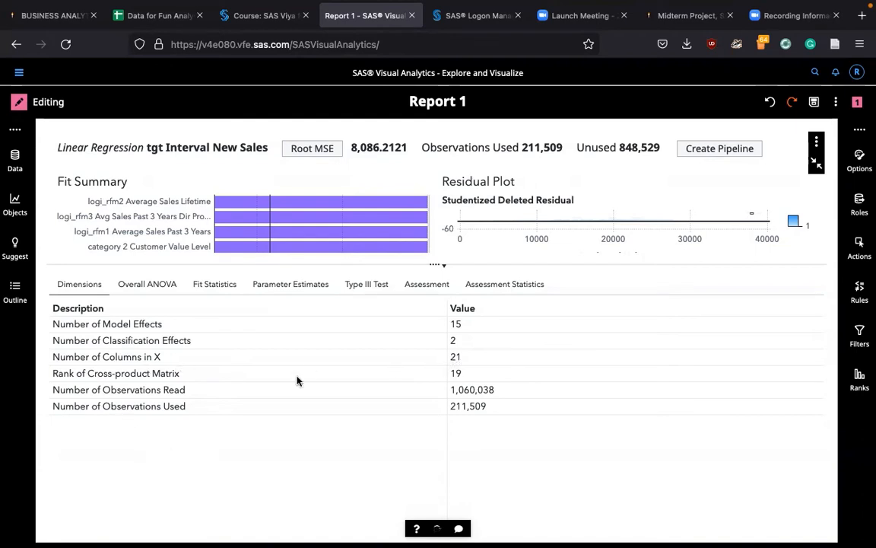
{"action": "mouse_move", "coordinate": [541, 385]}
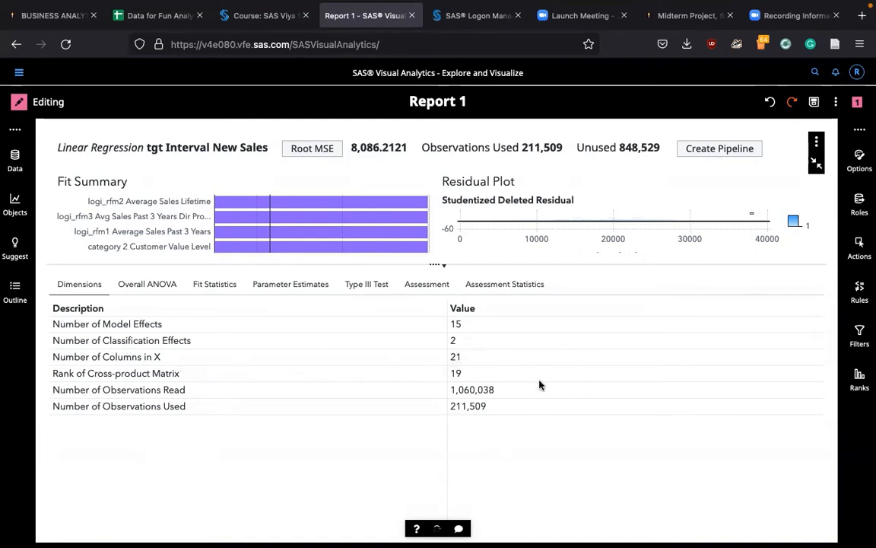
{"action": "mouse_move", "coordinate": [467, 404]}
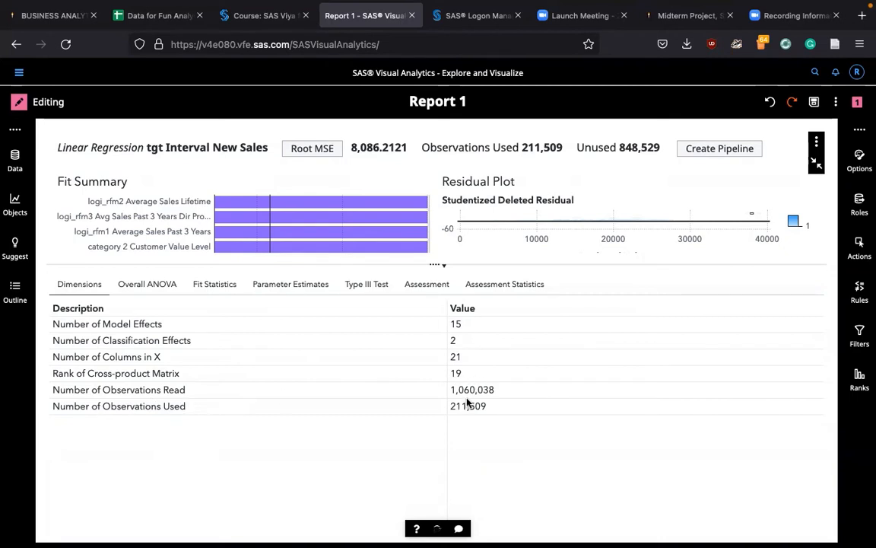
{"action": "mouse_move", "coordinate": [419, 425]}
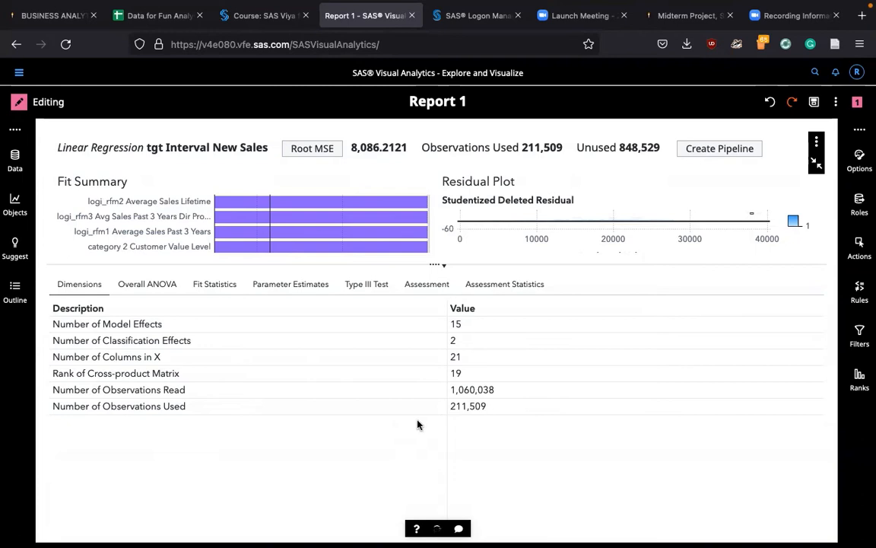
{"action": "mouse_move", "coordinate": [473, 524]}
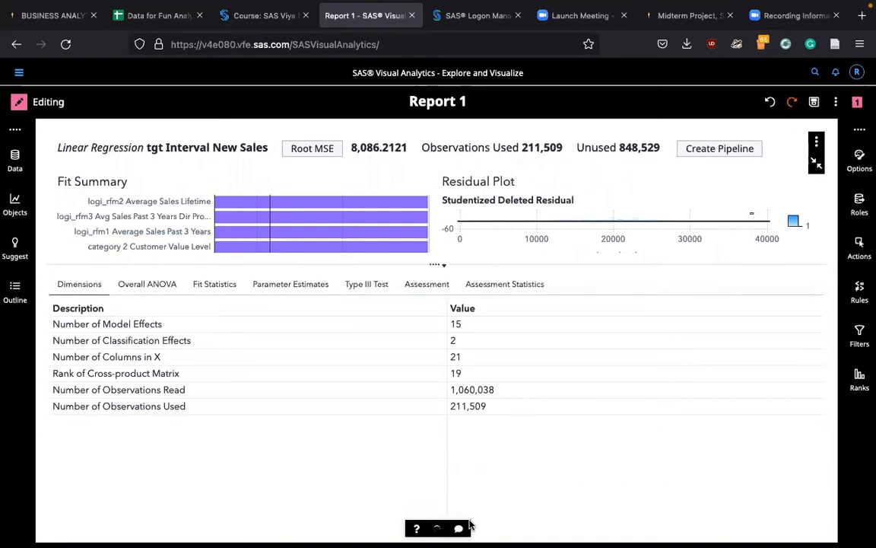
{"action": "mouse_move", "coordinate": [546, 382]}
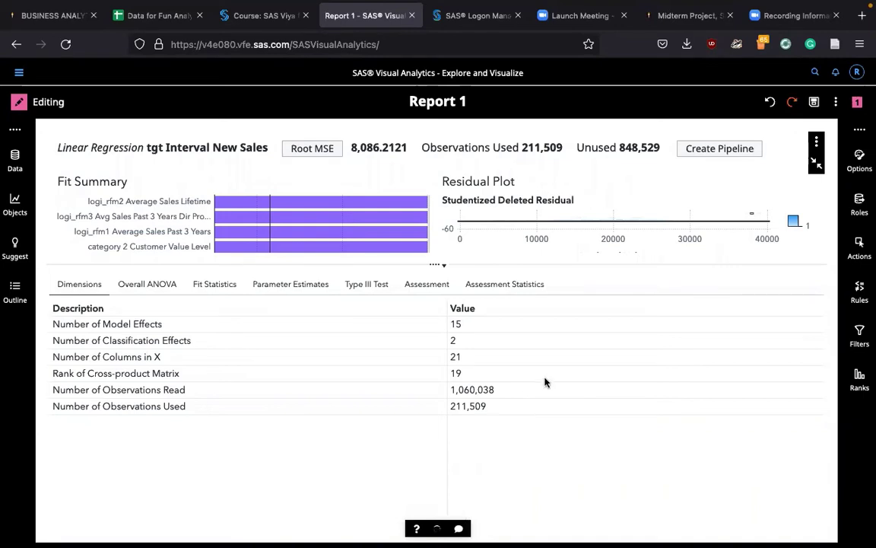
{"action": "mouse_move", "coordinate": [64, 375]}
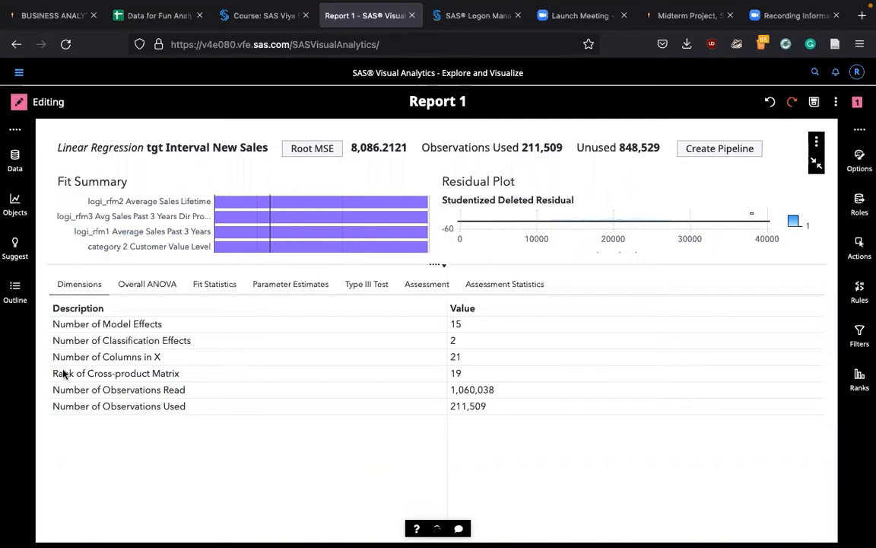
Show the regression's overall ANOVA table, with F 1209.329 and R-Square 0.0933
{"action": "left_click", "coordinate": [147, 284]}
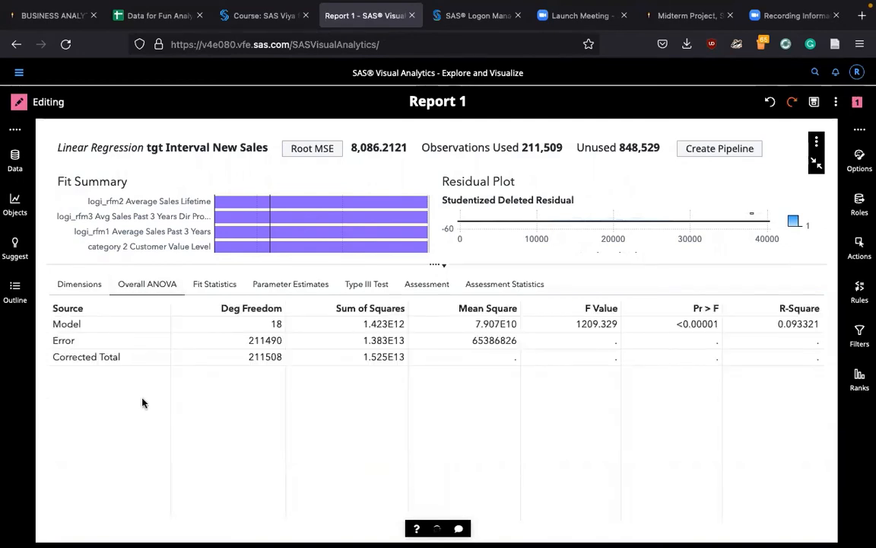
{"action": "mouse_move", "coordinate": [772, 326]}
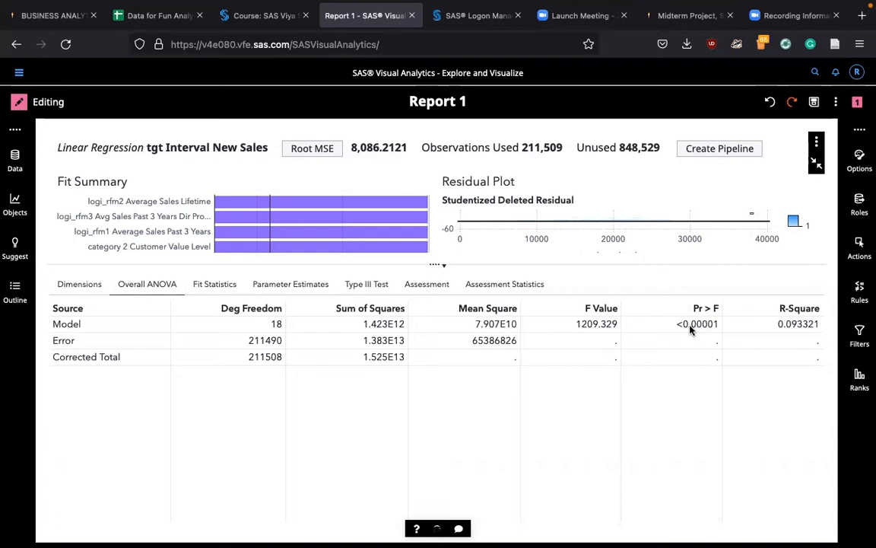
{"action": "mouse_move", "coordinate": [703, 365]}
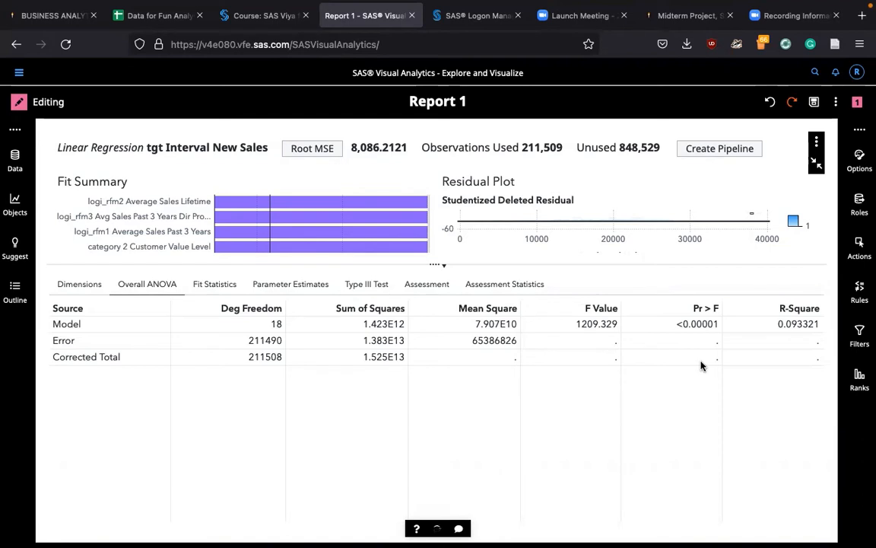
{"action": "mouse_move", "coordinate": [803, 335]}
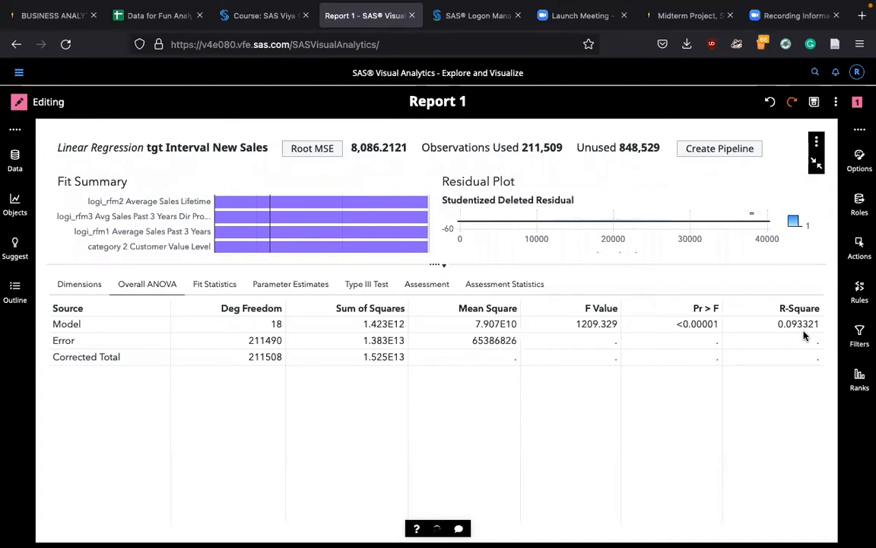
{"action": "left_click", "coordinate": [215, 284]}
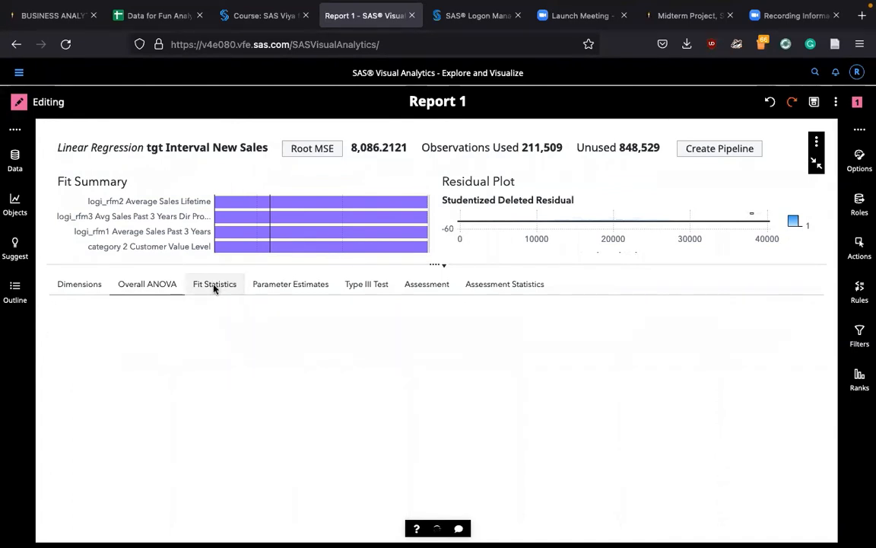
Display the fit statistics: Adjusted R-square 0.093244, AIC 4017810, SBC 3806494
{"action": "left_click", "coordinate": [215, 284]}
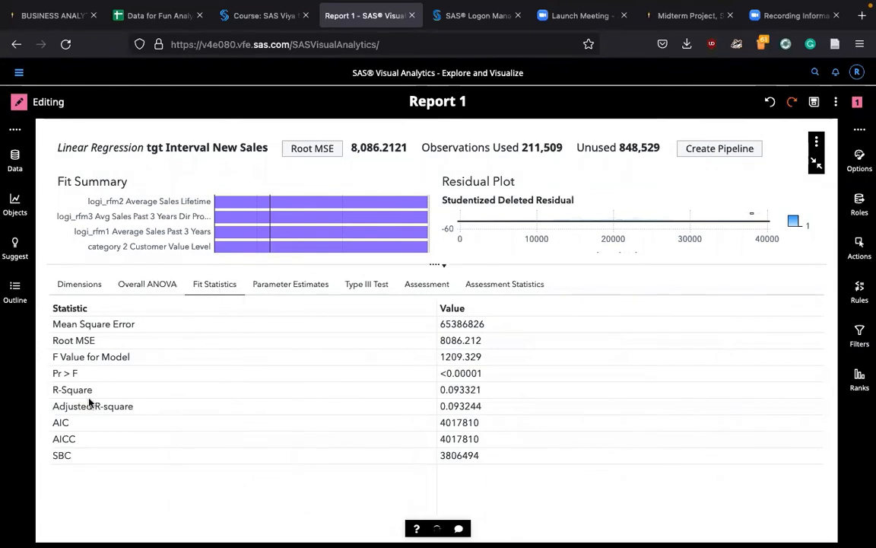
{"action": "mouse_move", "coordinate": [472, 390]}
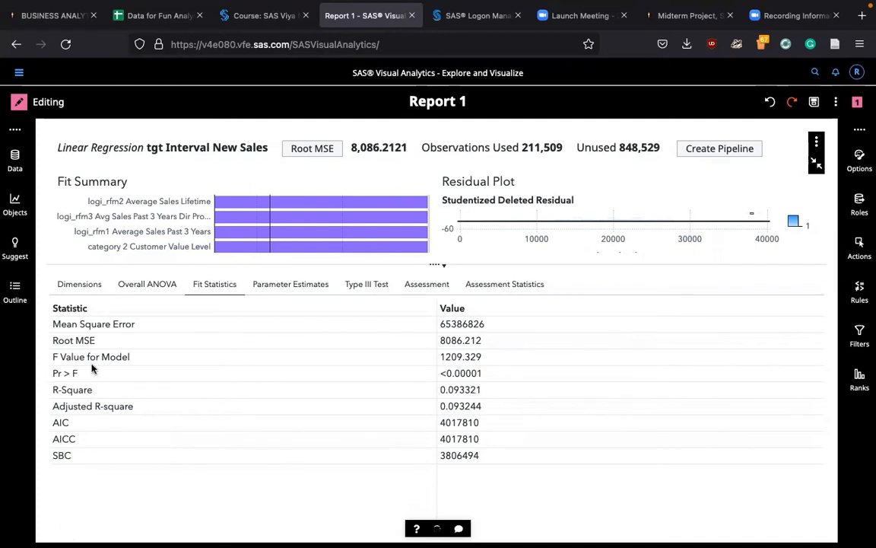
{"action": "mouse_move", "coordinate": [447, 345]}
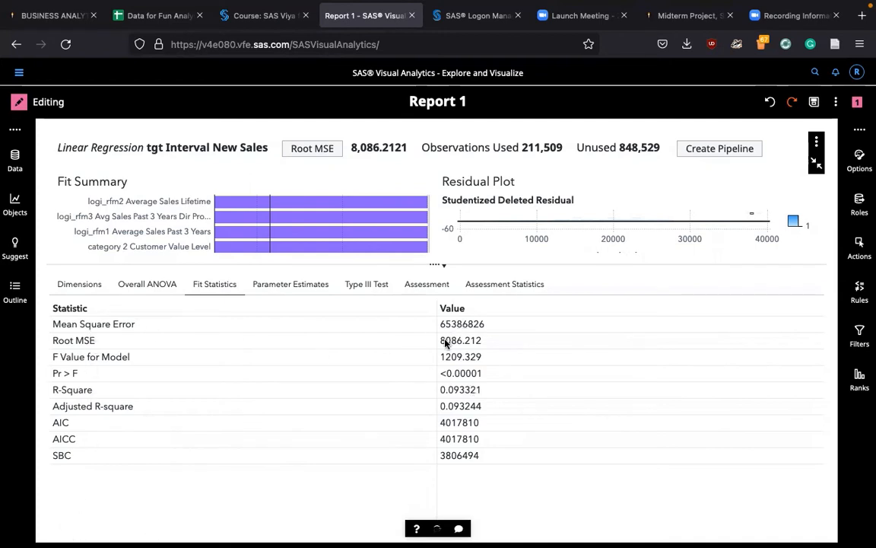
{"action": "mouse_move", "coordinate": [201, 345]}
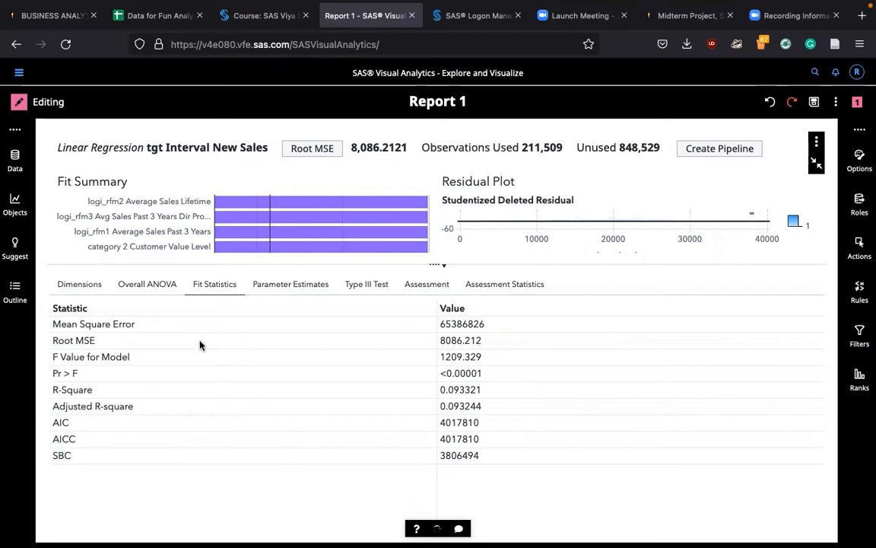
{"action": "mouse_move", "coordinate": [452, 345]}
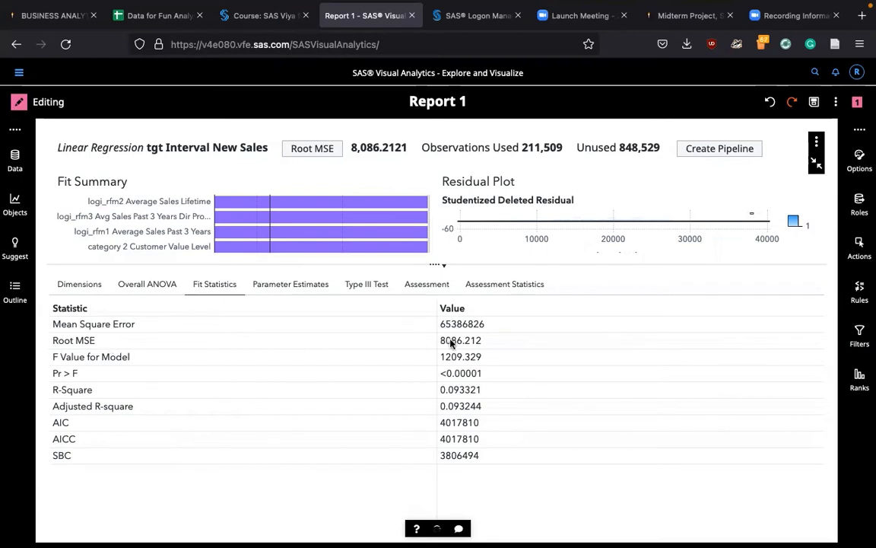
{"action": "mouse_move", "coordinate": [491, 330]}
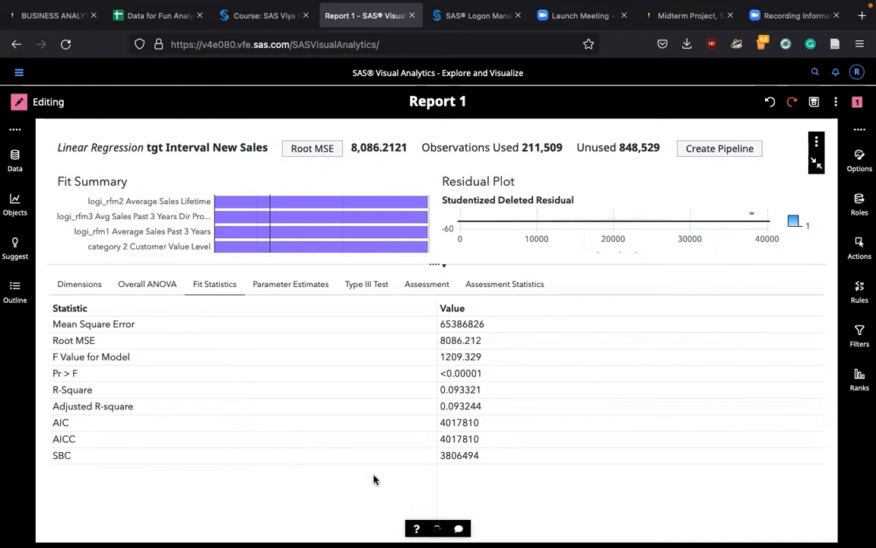
{"action": "mouse_move", "coordinate": [42, 439]}
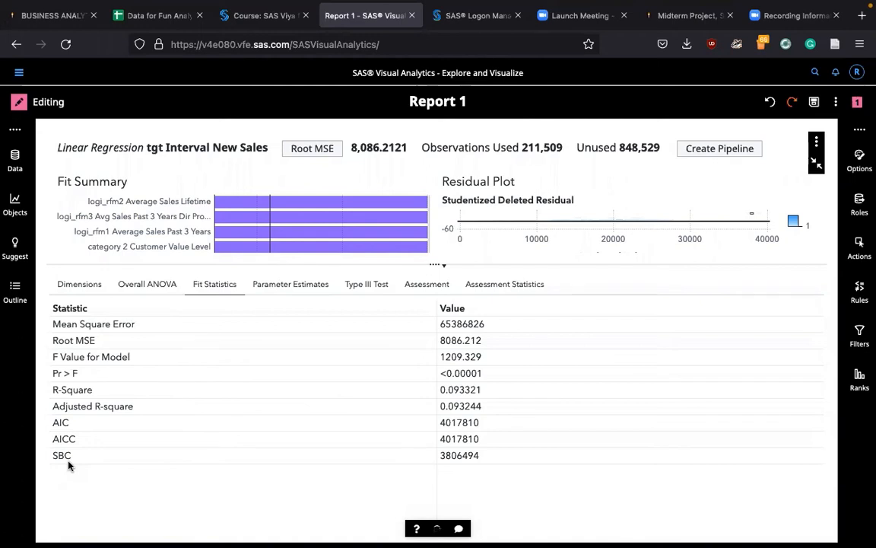
{"action": "mouse_move", "coordinate": [560, 439]}
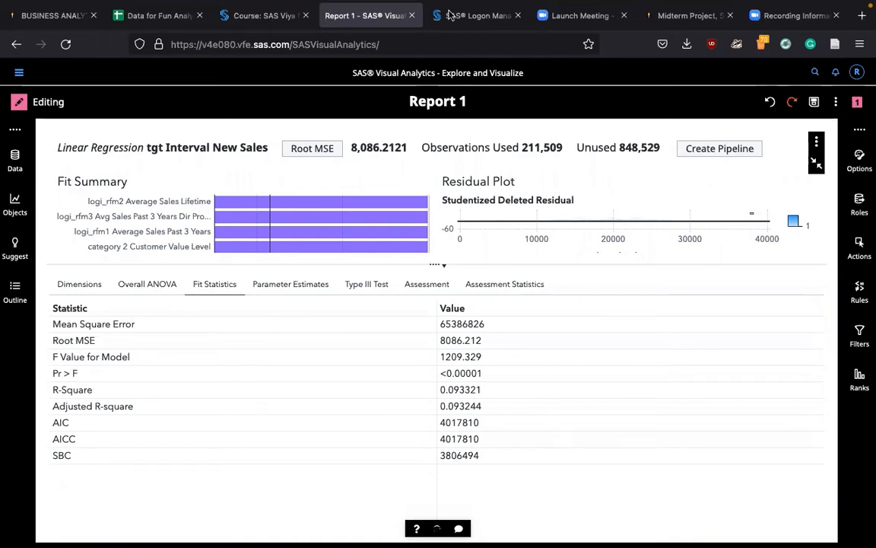
{"action": "mouse_move", "coordinate": [625, 15]}
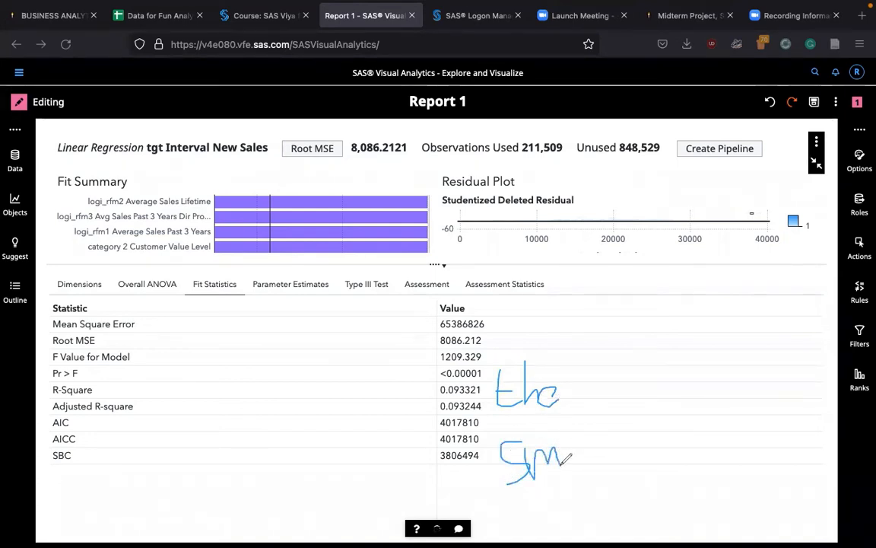
{"action": "left_click_drag", "start_coordinate": [563, 457], "coordinate": [639, 403]}
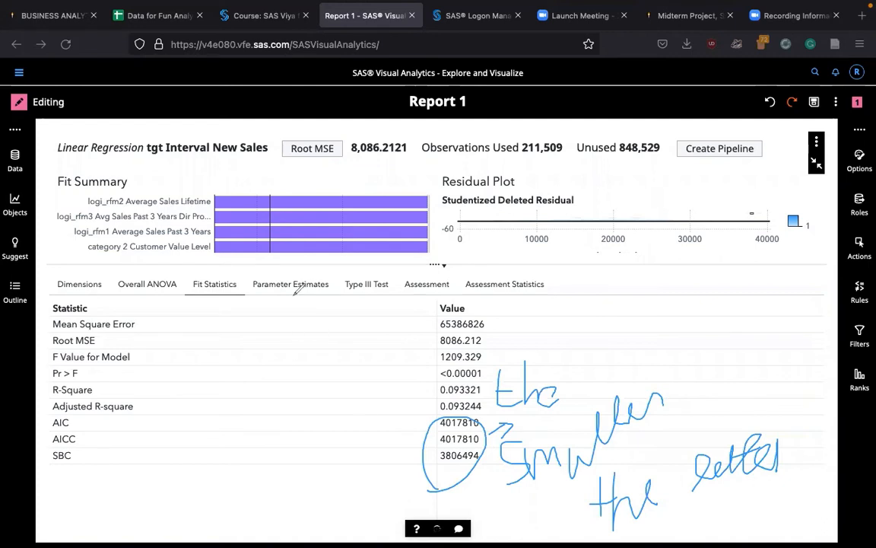
{"action": "mouse_move", "coordinate": [489, 181]}
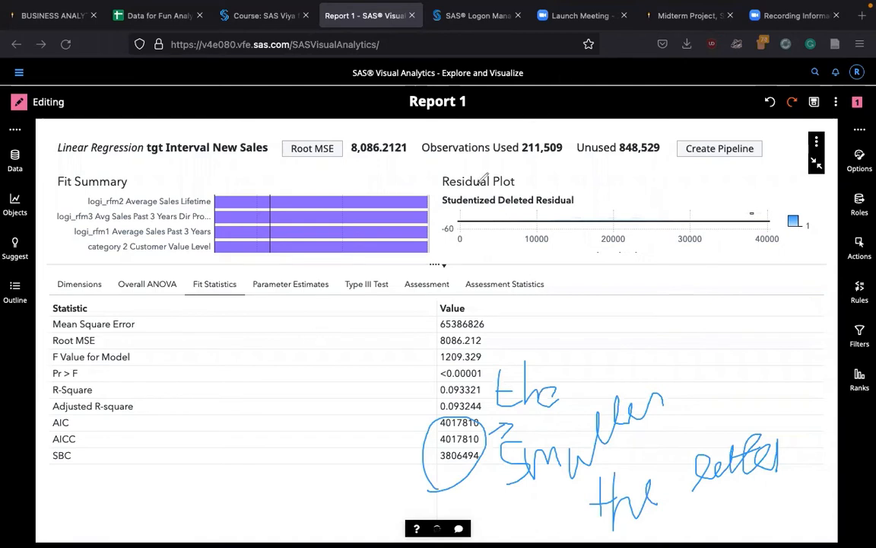
{"action": "mouse_move", "coordinate": [542, 91]}
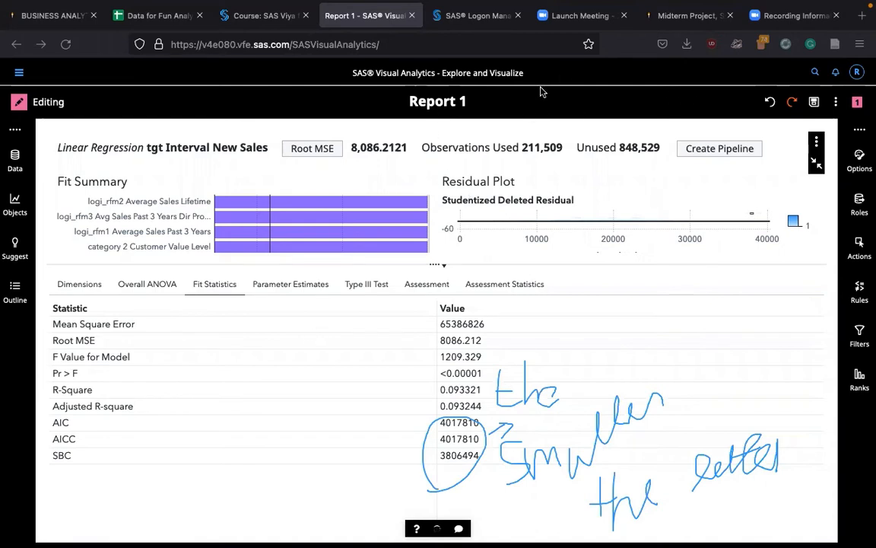
{"action": "mouse_move", "coordinate": [273, 289]}
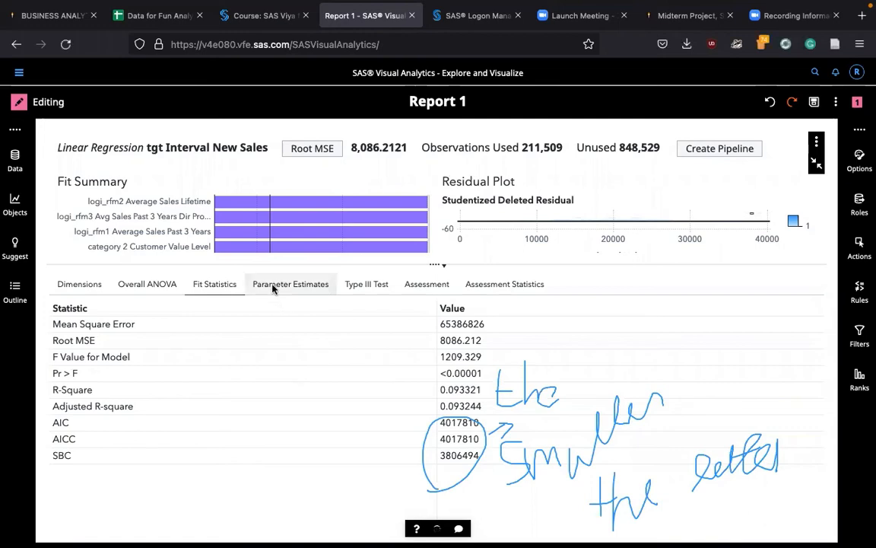
View the parameter estimates table with estimates, standard errors, t values and p-values
{"action": "left_click", "coordinate": [291, 284]}
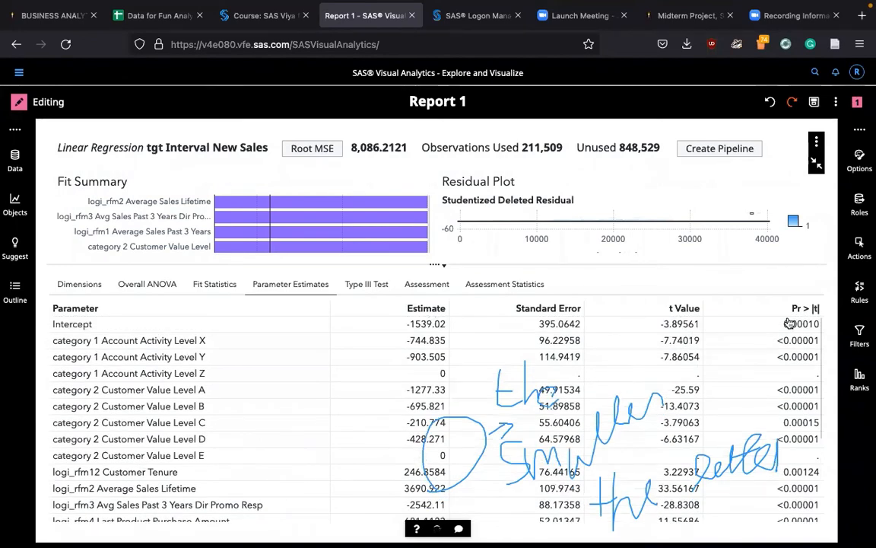
{"action": "scroll", "scroll_direction": "down", "scroll_amount": 3}
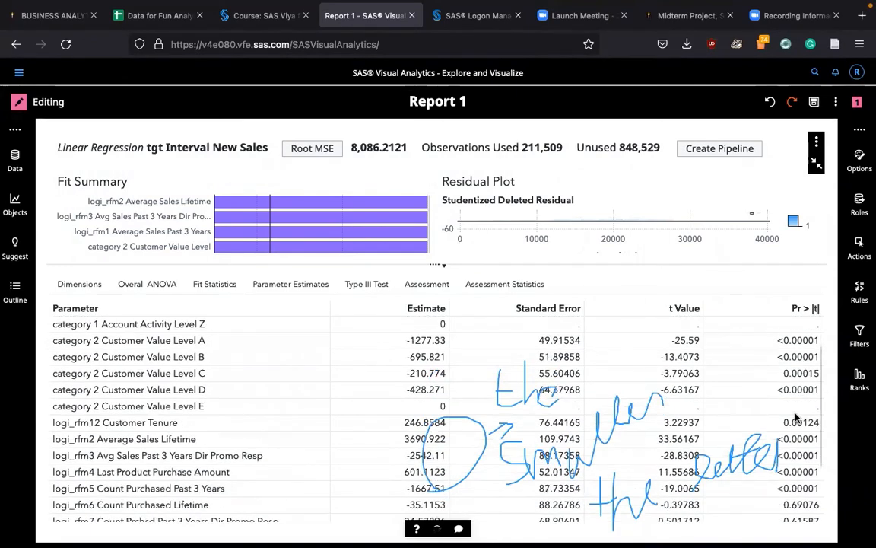
{"action": "scroll", "scroll_direction": "down", "scroll_amount": 3}
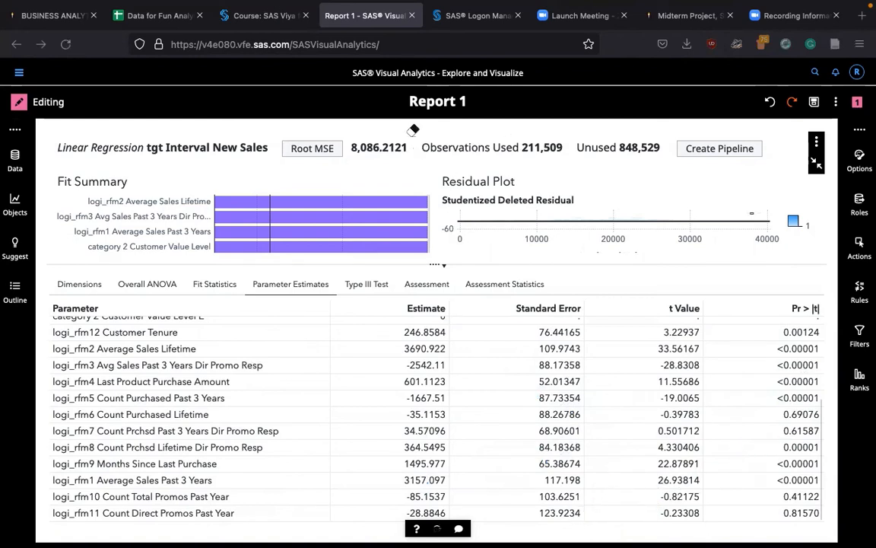
{"action": "mouse_move", "coordinate": [462, 96]}
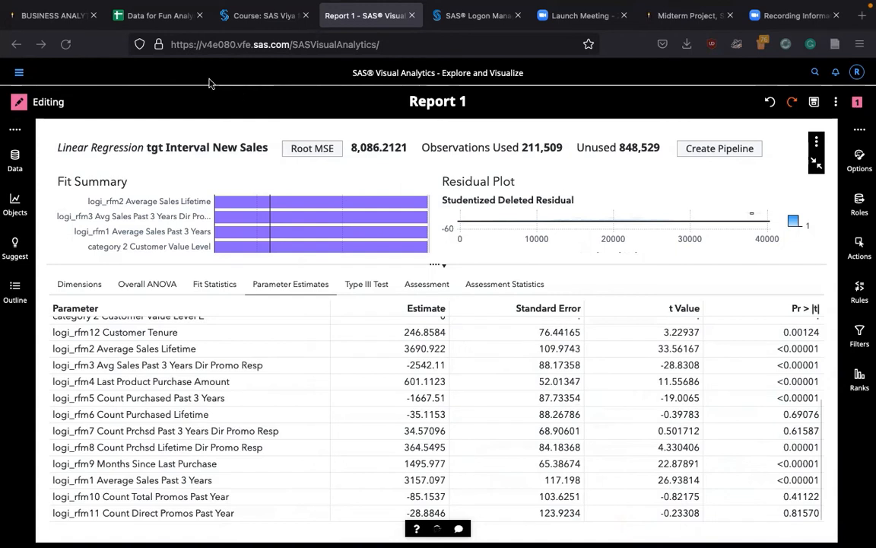
{"action": "mouse_move", "coordinate": [654, 98]}
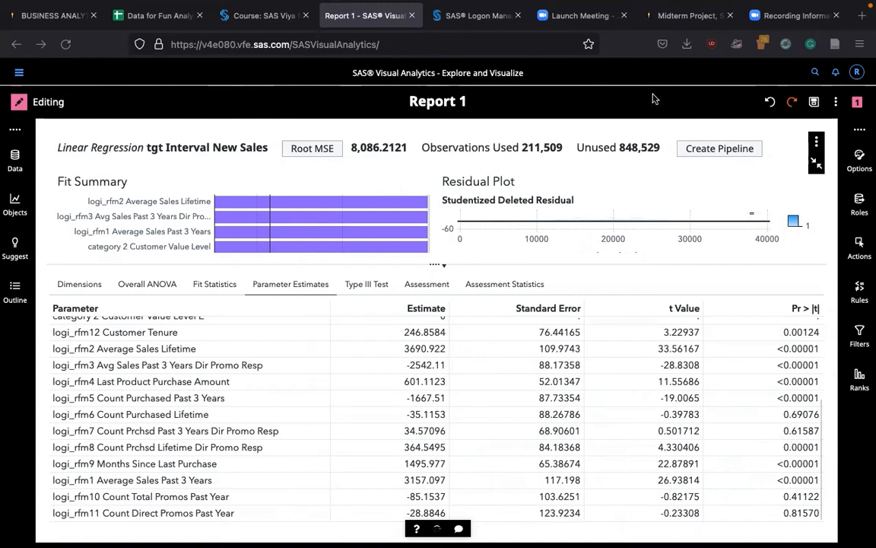
{"action": "mouse_move", "coordinate": [514, 81]}
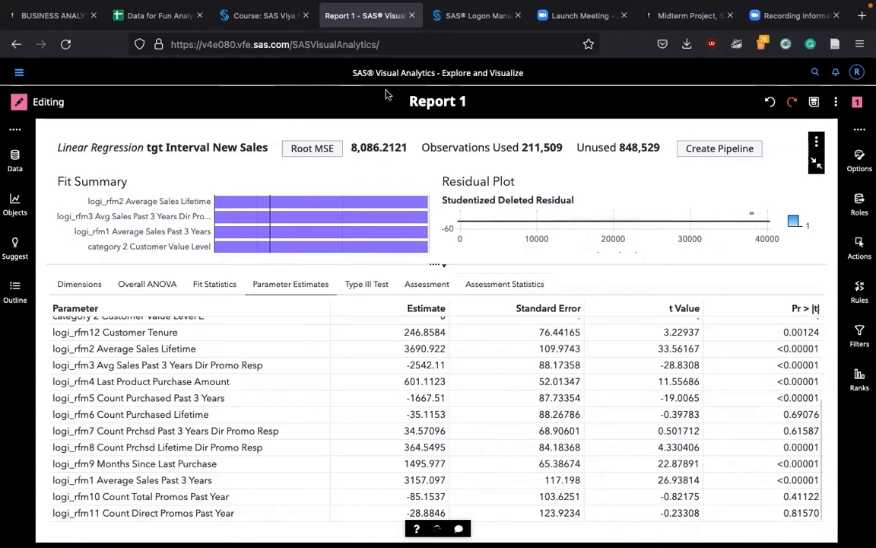
{"action": "mouse_move", "coordinate": [417, 75]}
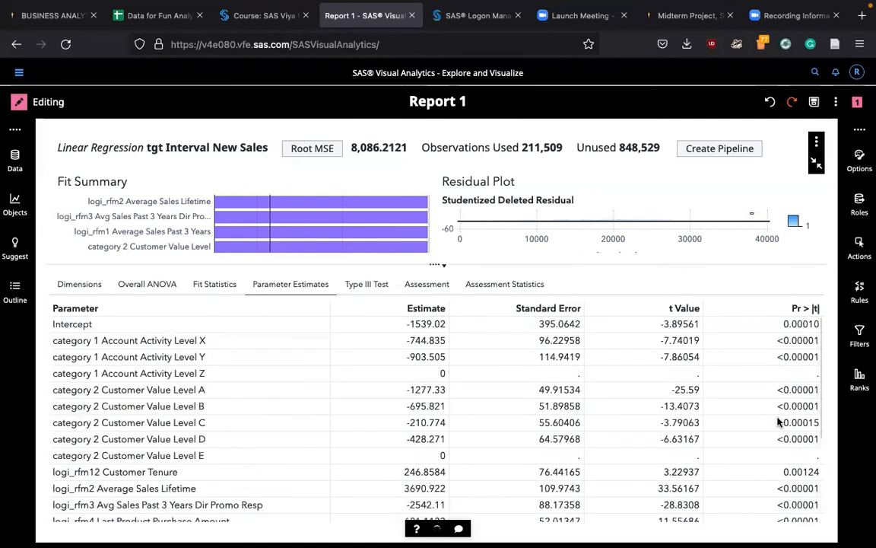
Scroll the estimates to the logi_rfm effects, where rfm6, rfm7, rfm10 and rfm11 exceed p 0.4
{"action": "scroll", "scroll_direction": "down", "scroll_amount": 3}
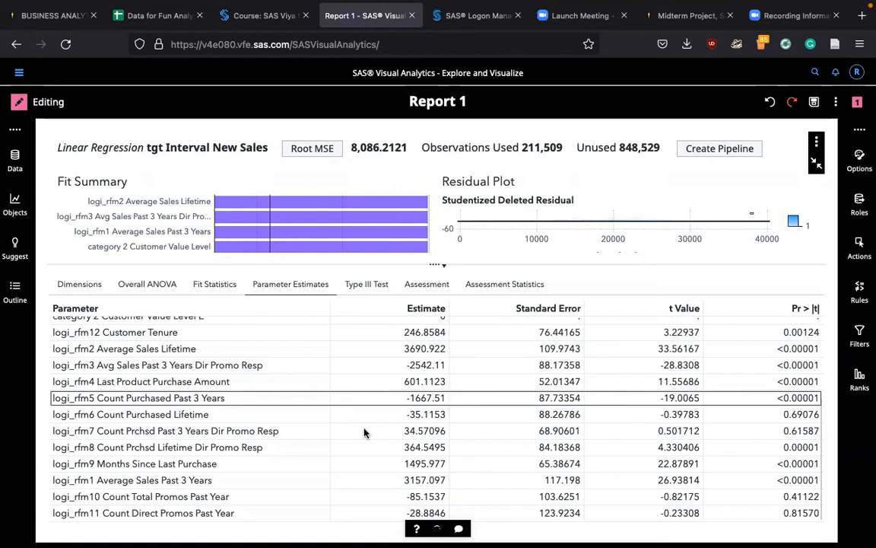
Select the Count Purchased Lifetime and Past 3 Years rows, then show the Type III tests
{"action": "left_click", "coordinate": [409, 414]}
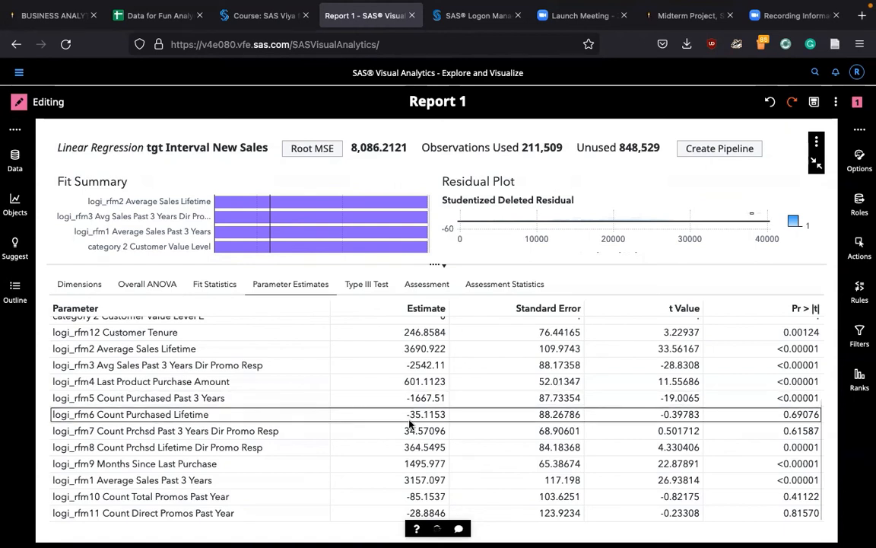
{"action": "mouse_move", "coordinate": [505, 456]}
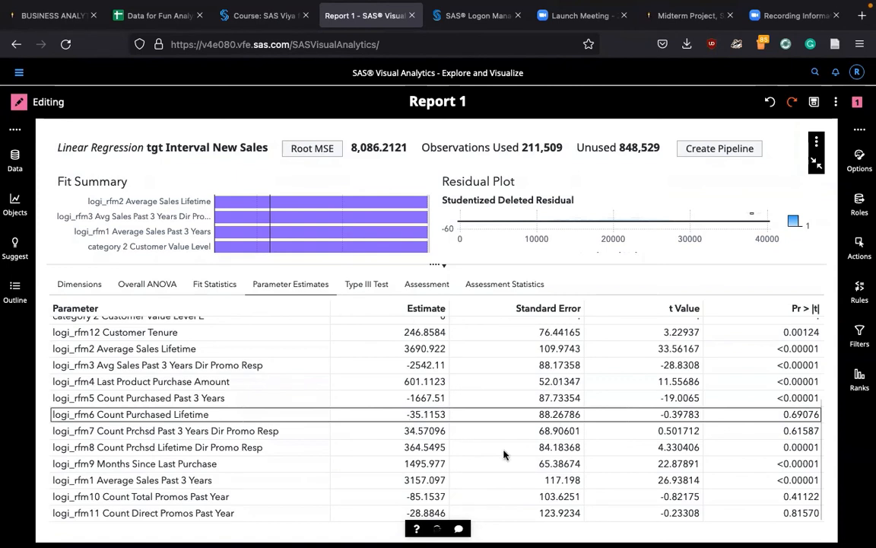
{"action": "mouse_move", "coordinate": [745, 460]}
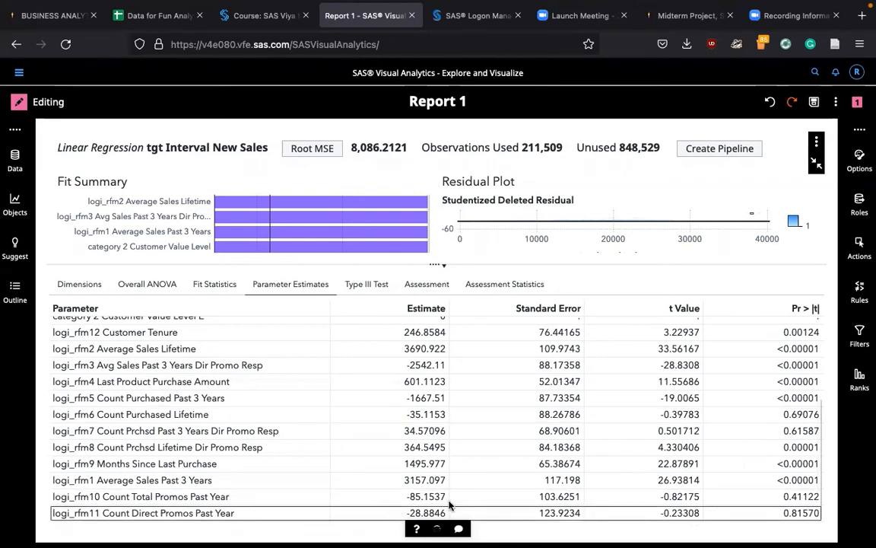
{"action": "mouse_move", "coordinate": [472, 411]}
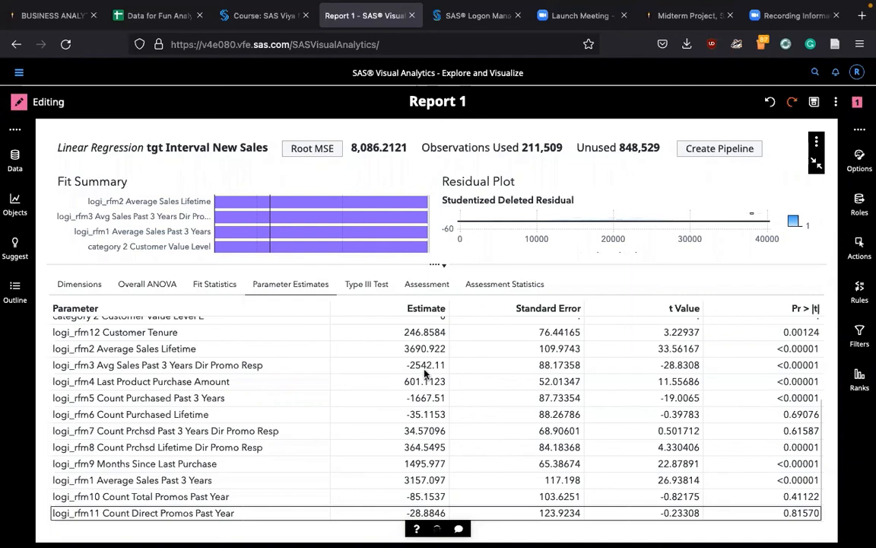
{"action": "mouse_move", "coordinate": [759, 373]}
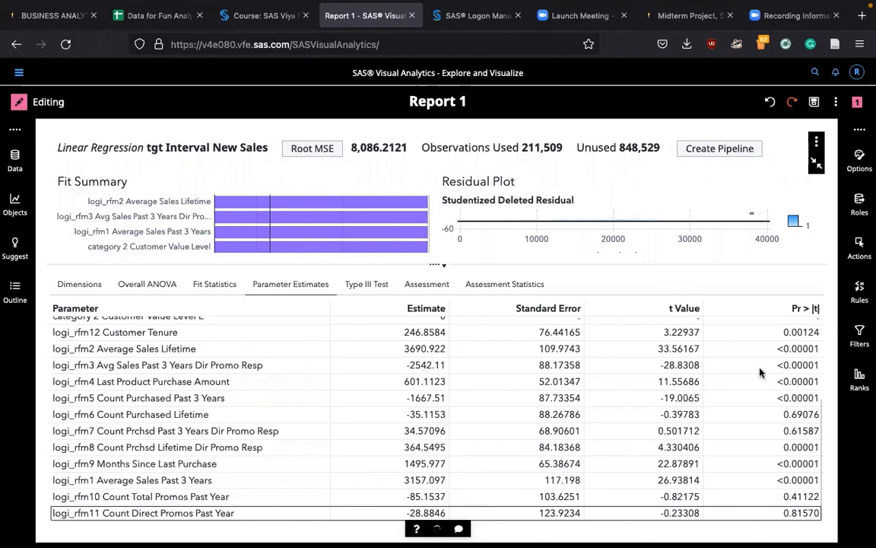
{"action": "left_click", "coordinate": [182, 366]}
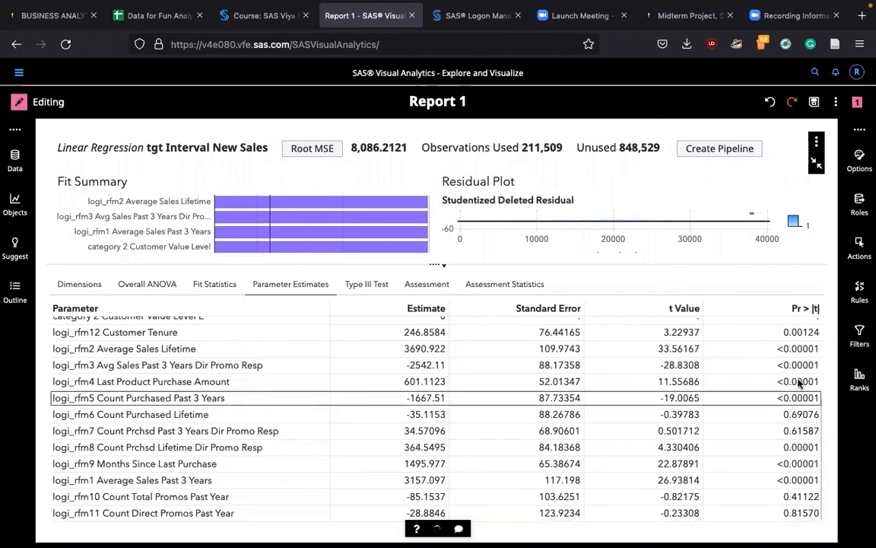
{"action": "mouse_move", "coordinate": [414, 423]}
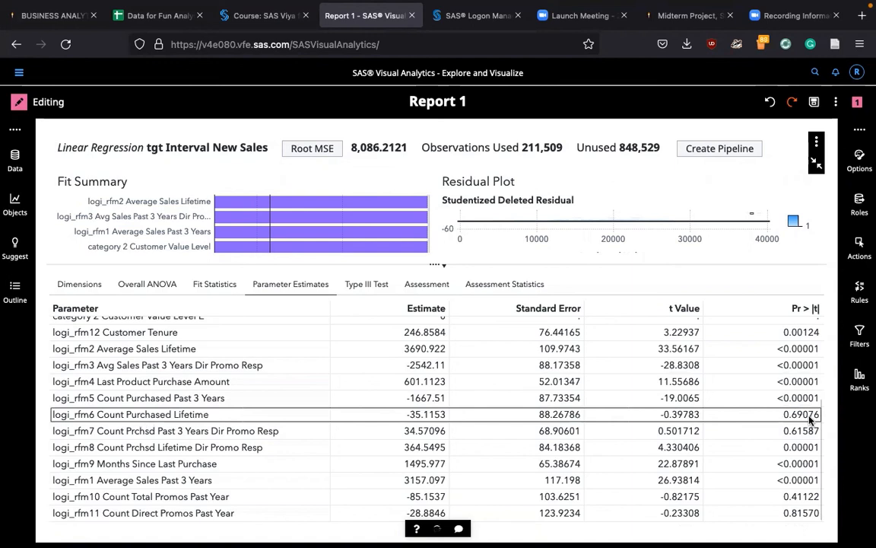
{"action": "mouse_move", "coordinate": [598, 462]}
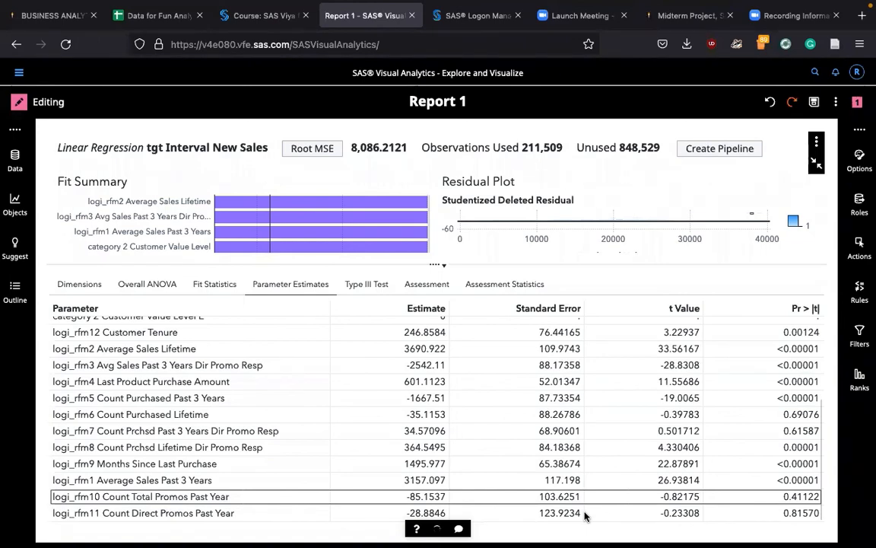
{"action": "mouse_move", "coordinate": [592, 430]}
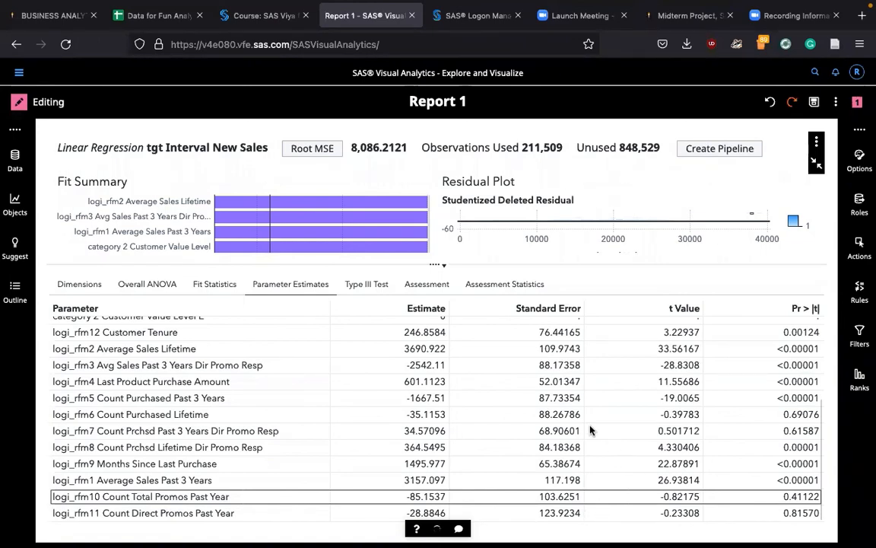
{"action": "left_click", "coordinate": [366, 284]}
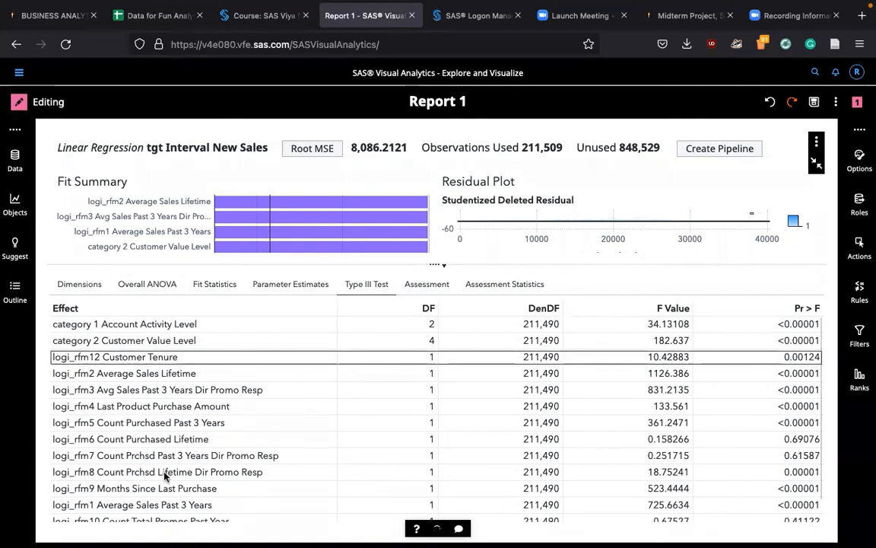
Scroll the Type III tests and show predicted versus observed averages by percentile
{"action": "scroll", "scroll_direction": "down", "scroll_amount": 3}
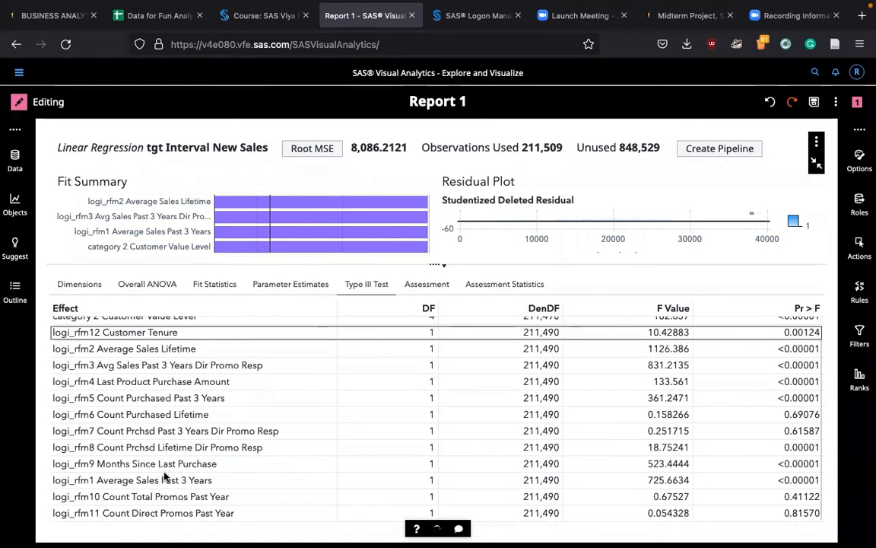
{"action": "mouse_move", "coordinate": [129, 398]}
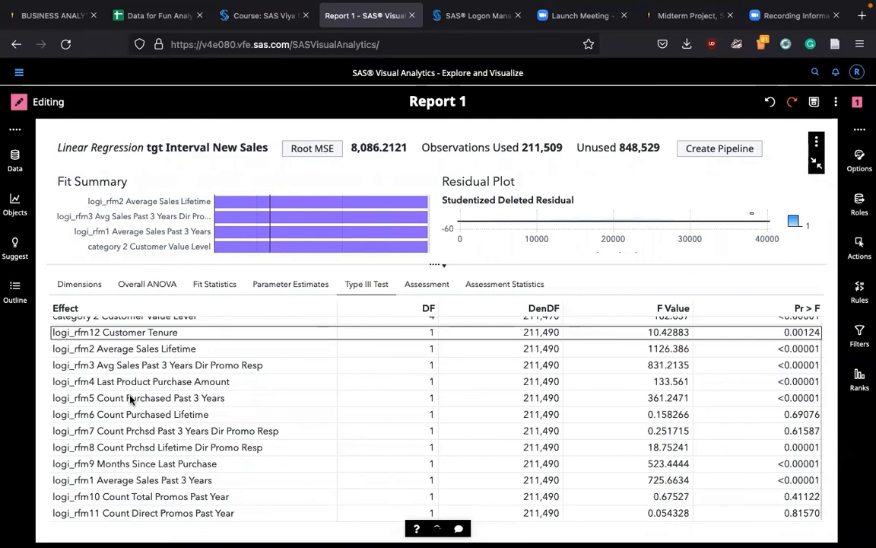
{"action": "mouse_move", "coordinate": [235, 447]}
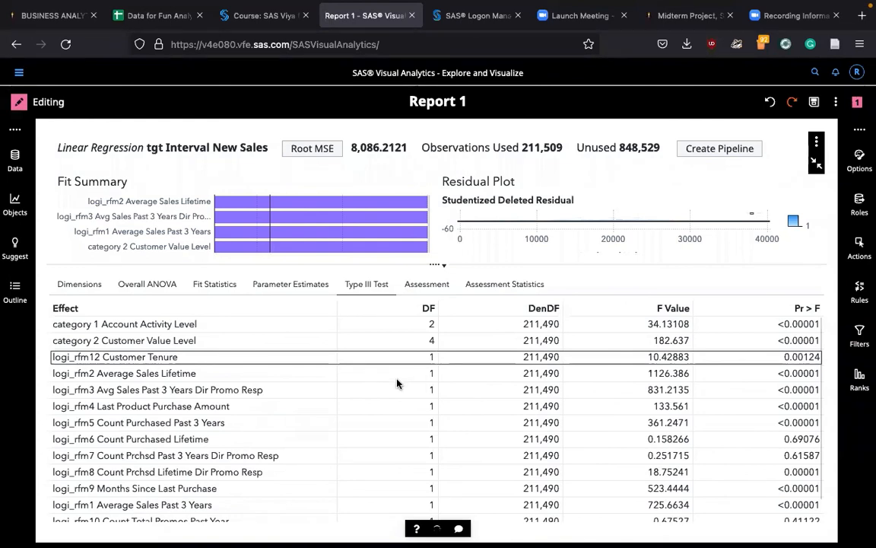
{"action": "mouse_move", "coordinate": [381, 294]}
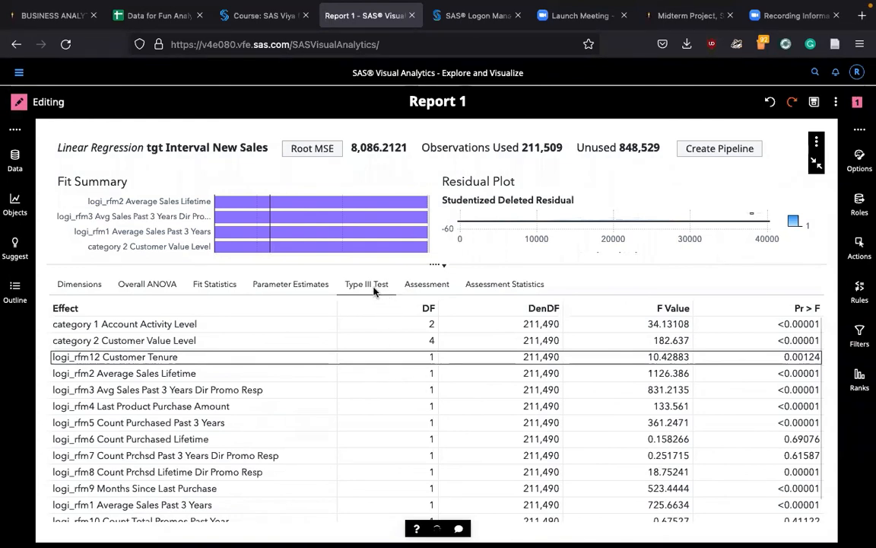
{"action": "scroll", "scroll_direction": "down", "scroll_amount": 3}
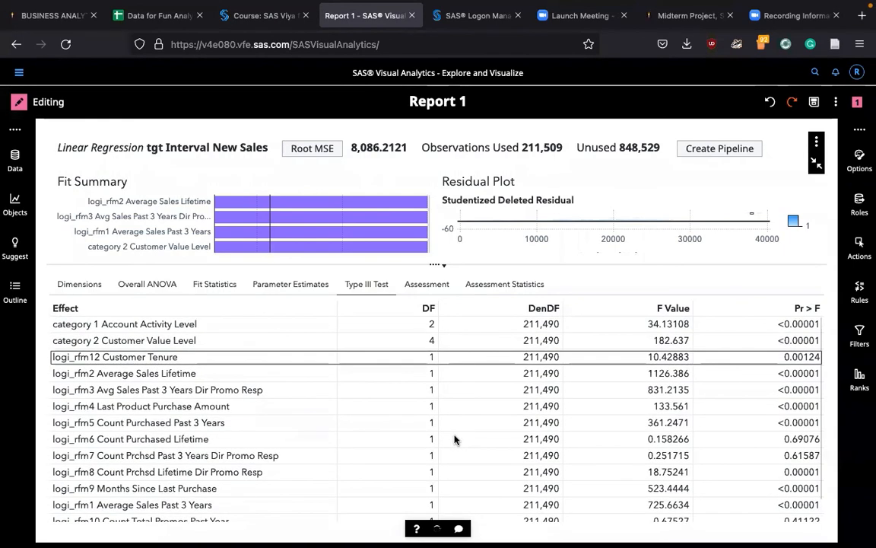
{"action": "mouse_move", "coordinate": [372, 387]}
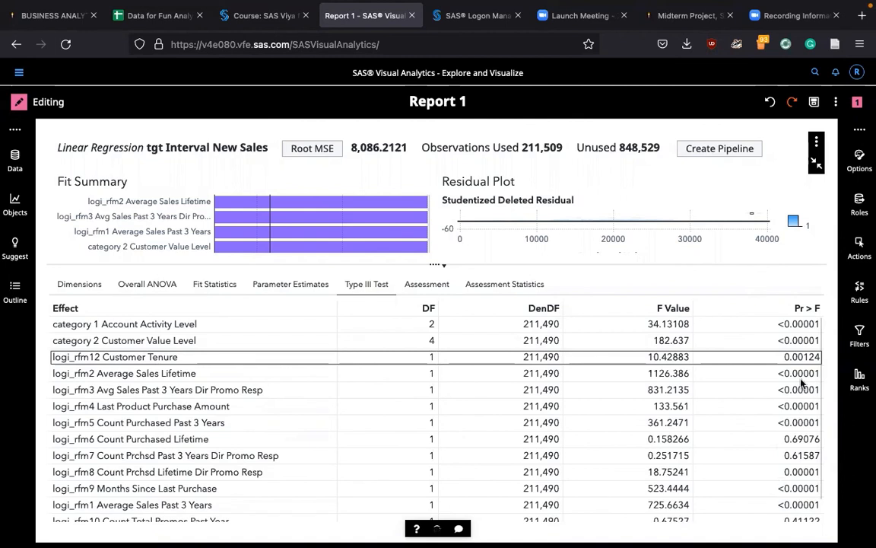
{"action": "mouse_move", "coordinate": [373, 302]}
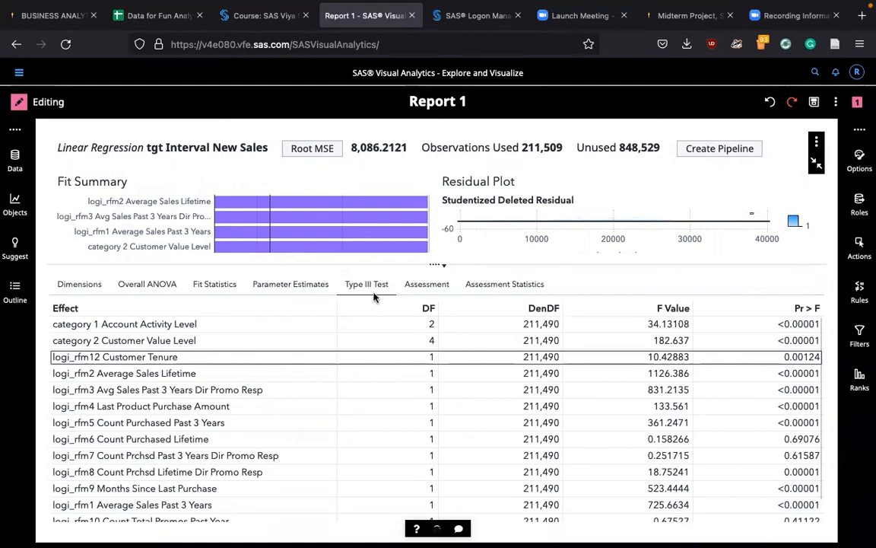
{"action": "mouse_move", "coordinate": [377, 305]}
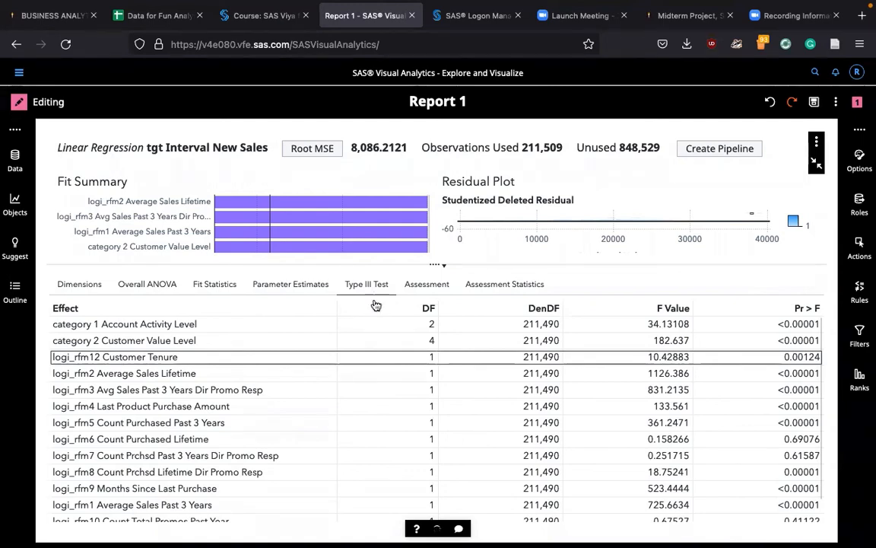
{"action": "left_click", "coordinate": [426, 284]}
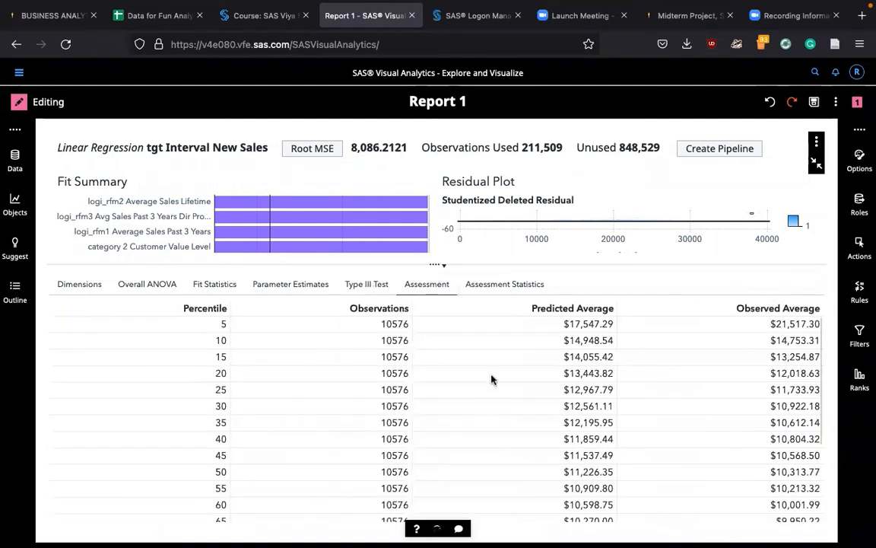
Show assessment statistics: ASE 65,380,952.0712, SSE about 13.83 trillion, observed average 21,517.2986
{"action": "left_click", "coordinate": [505, 284]}
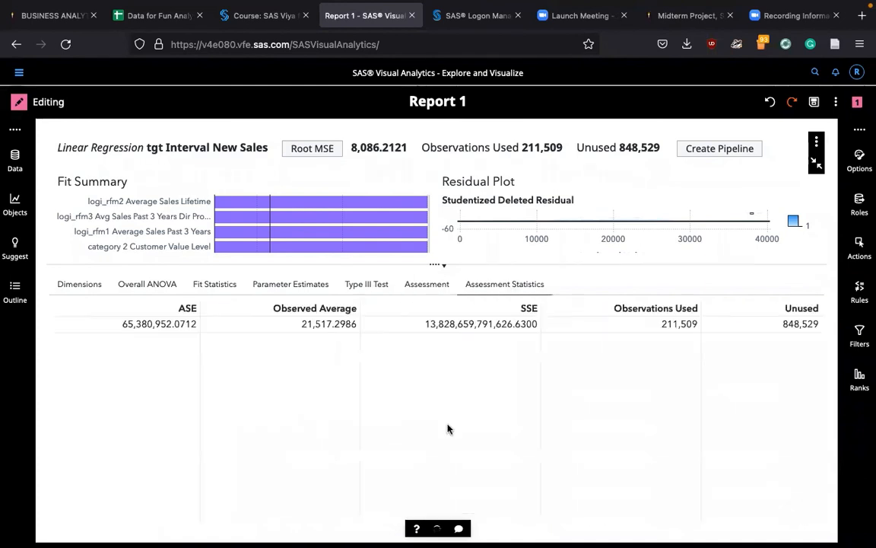
{"action": "mouse_move", "coordinate": [353, 372]}
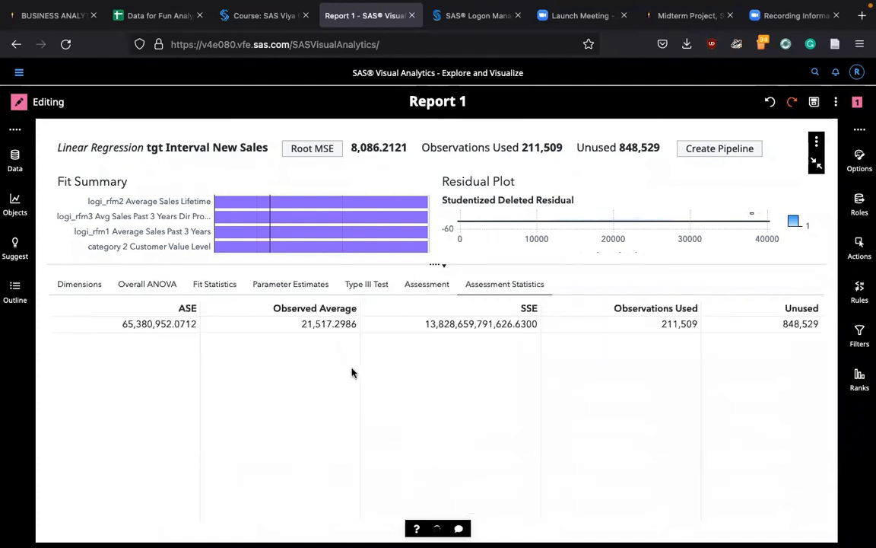
{"action": "mouse_move", "coordinate": [488, 360]}
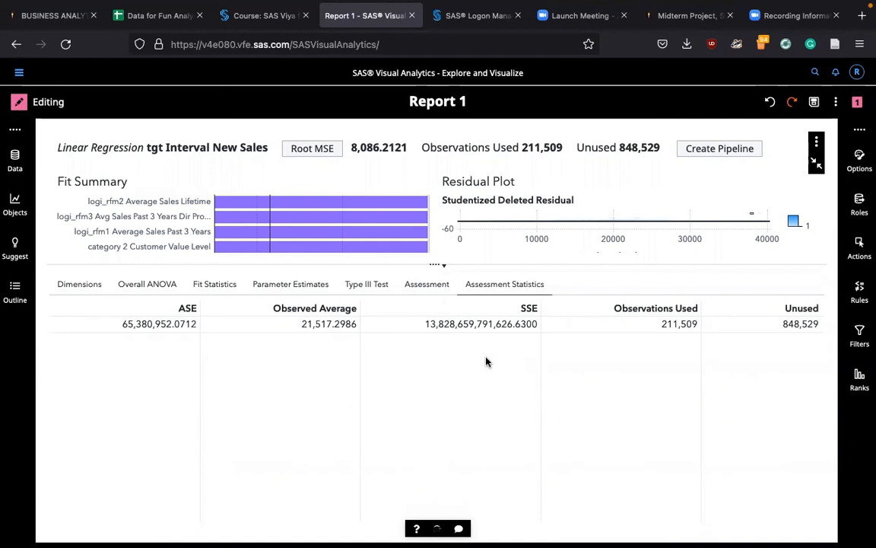
{"action": "mouse_move", "coordinate": [545, 296]}
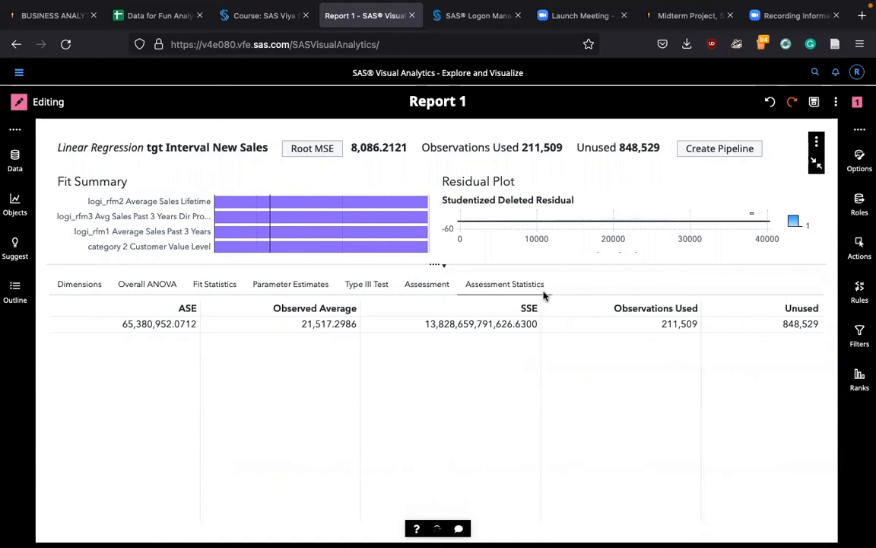
{"action": "mouse_move", "coordinate": [246, 384]}
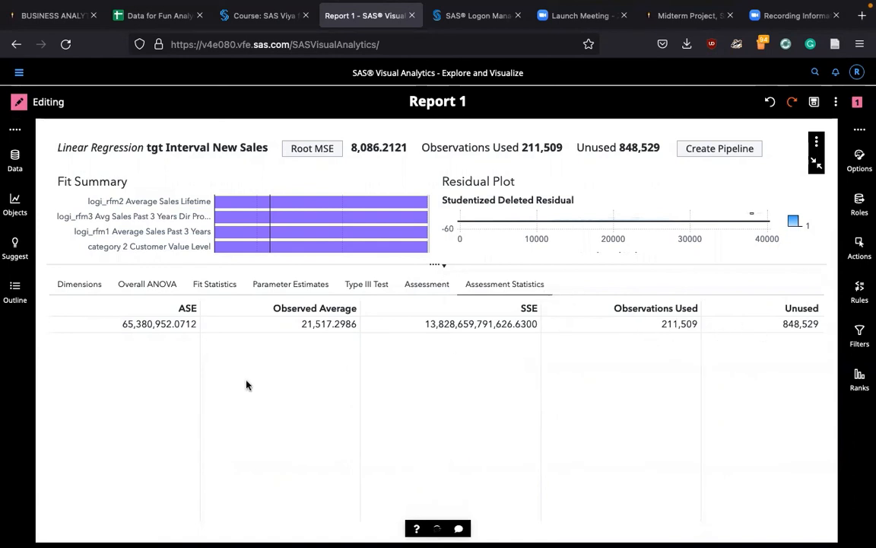